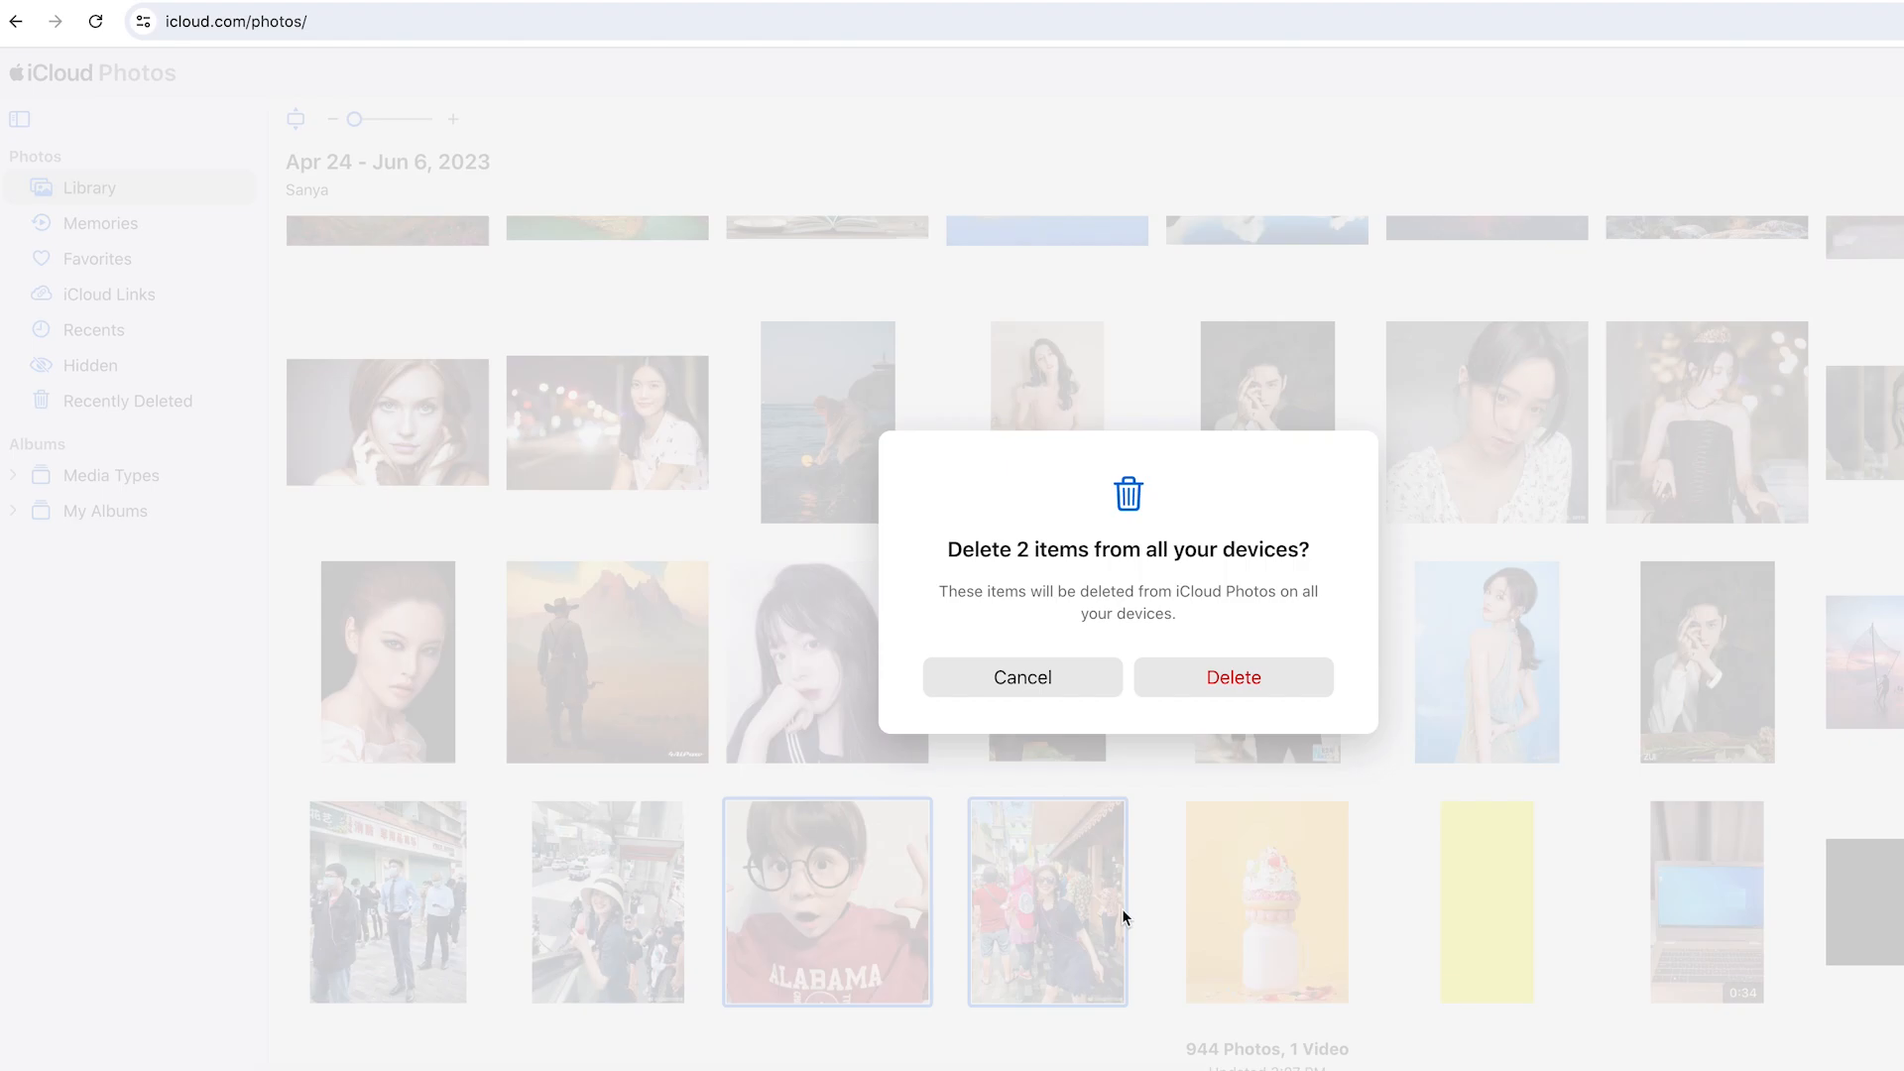
Confirm deleting the boy-in-glasses and street crowd photos, then delete the 4DDigintroduction video
left_click(1022, 677)
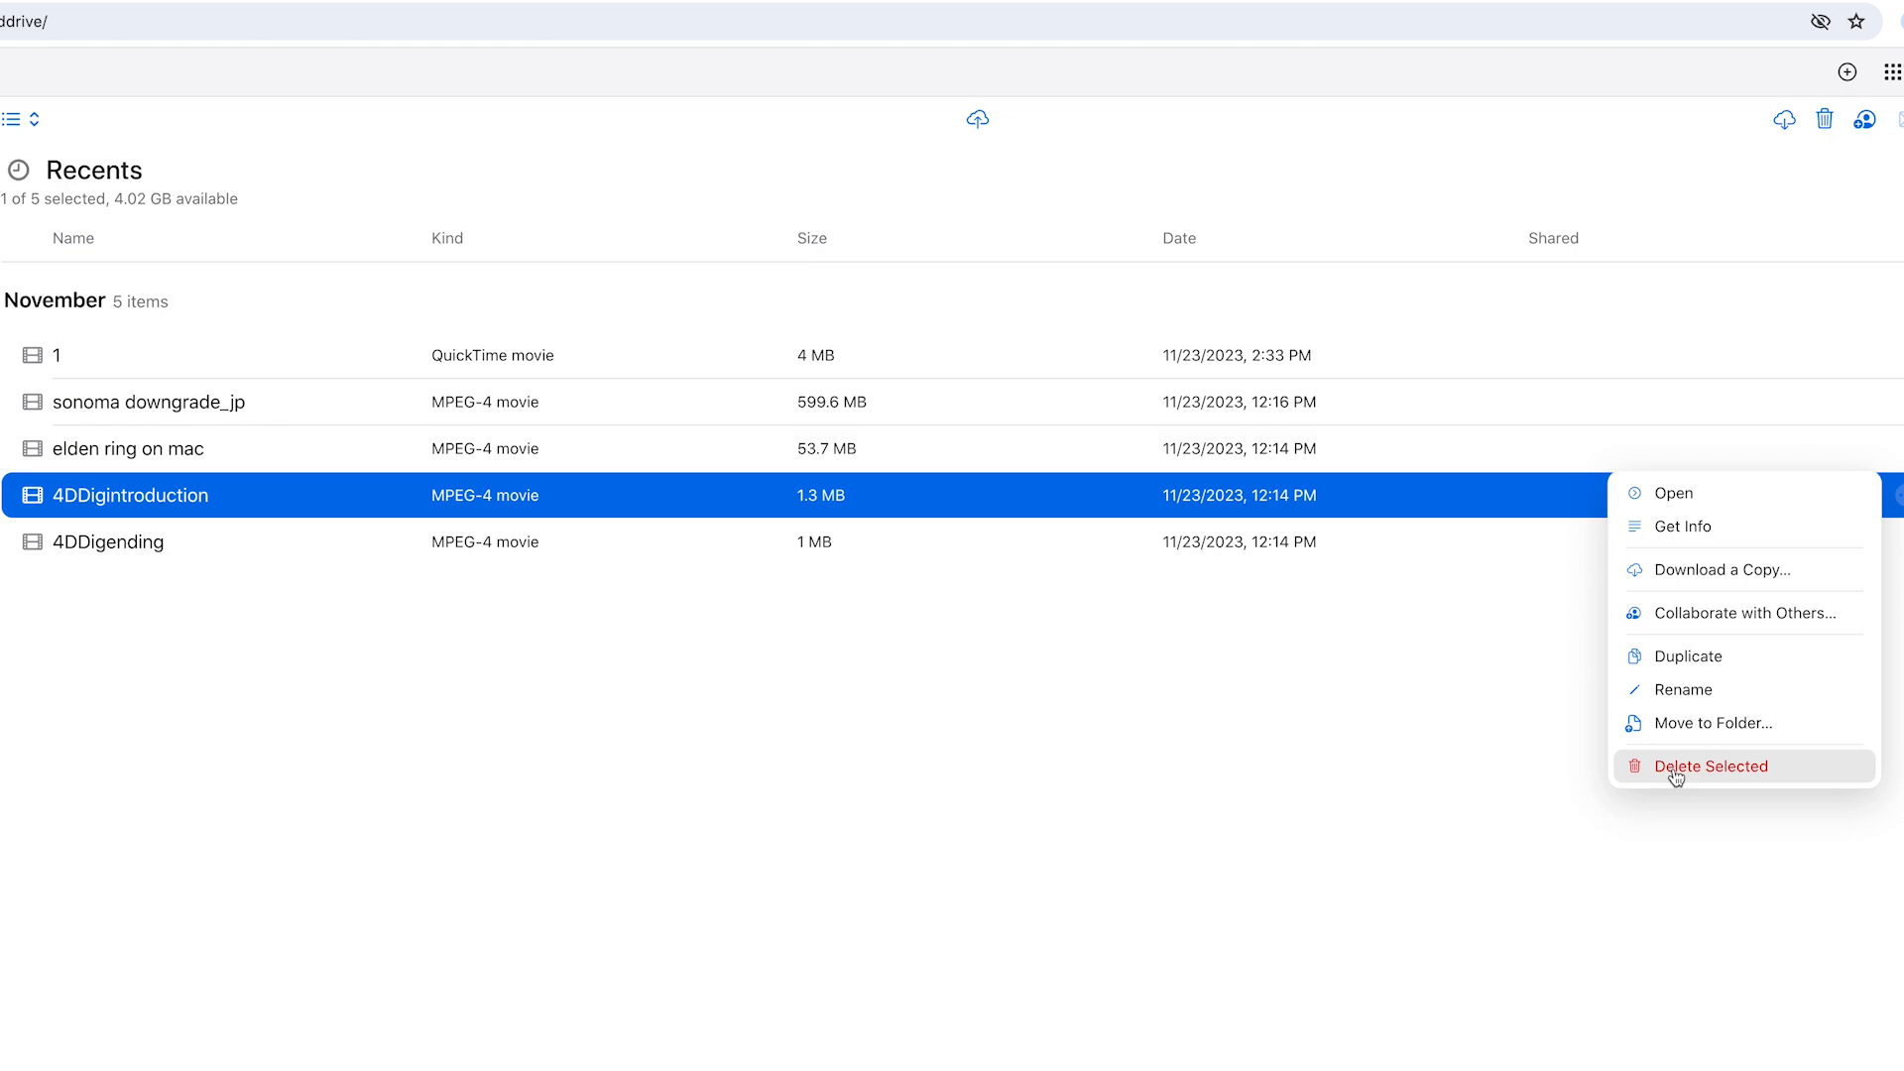
left_click(1711, 765)
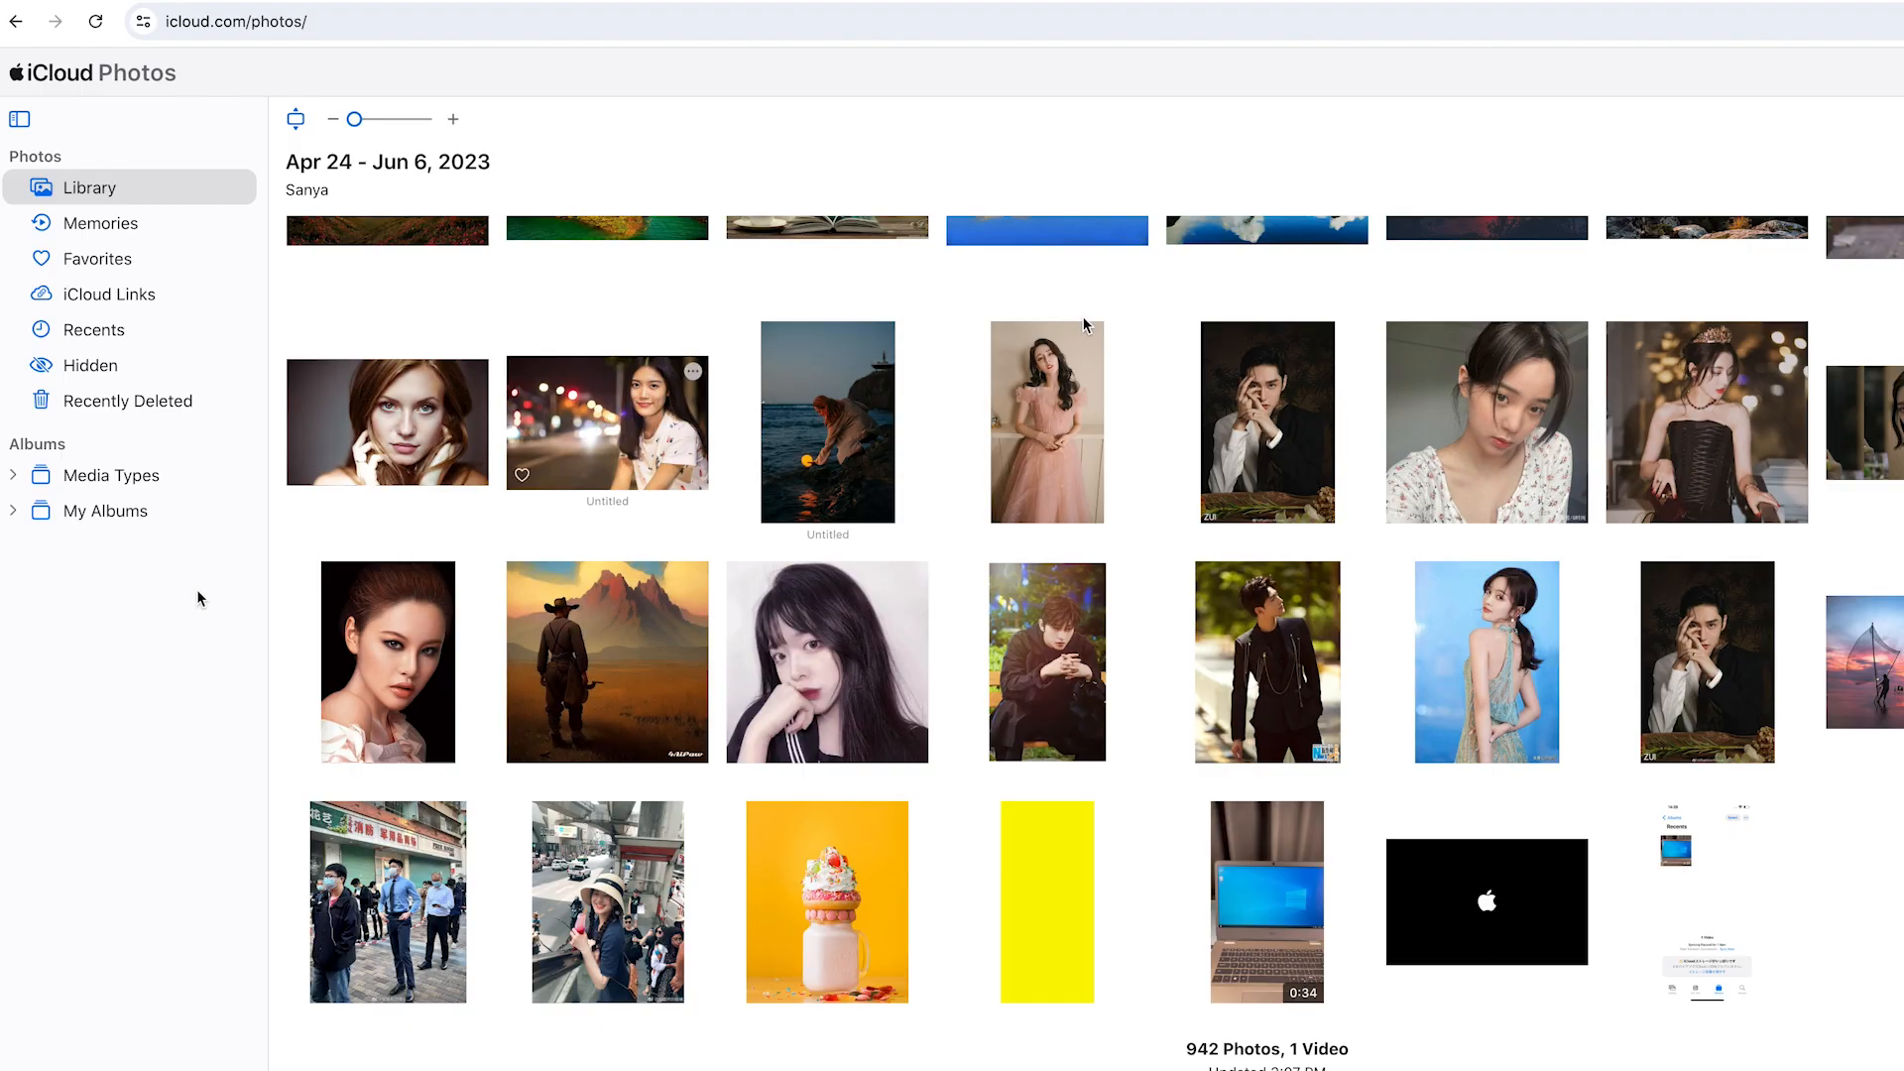
Recover the boy-in-glasses photo from the Recently Deleted album via its ••• menu
left_click(128, 399)
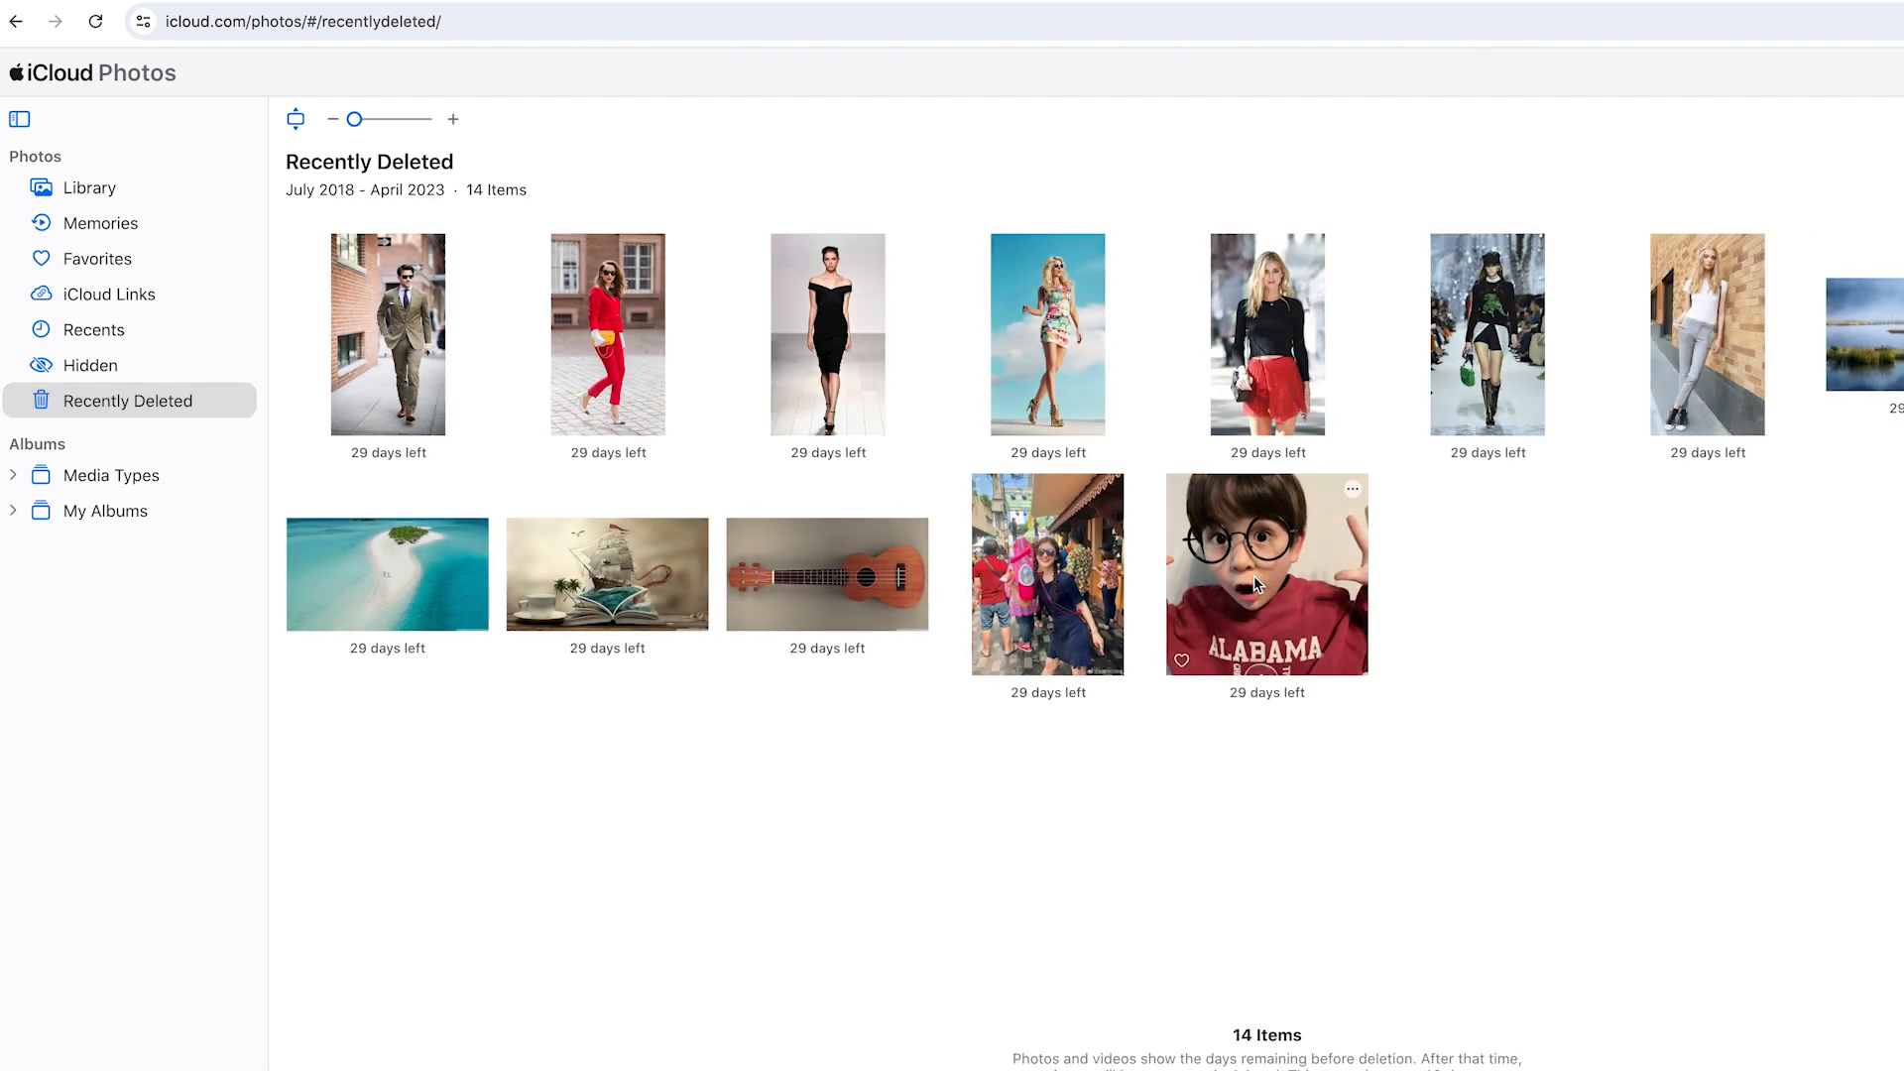
left_click(1352, 489)
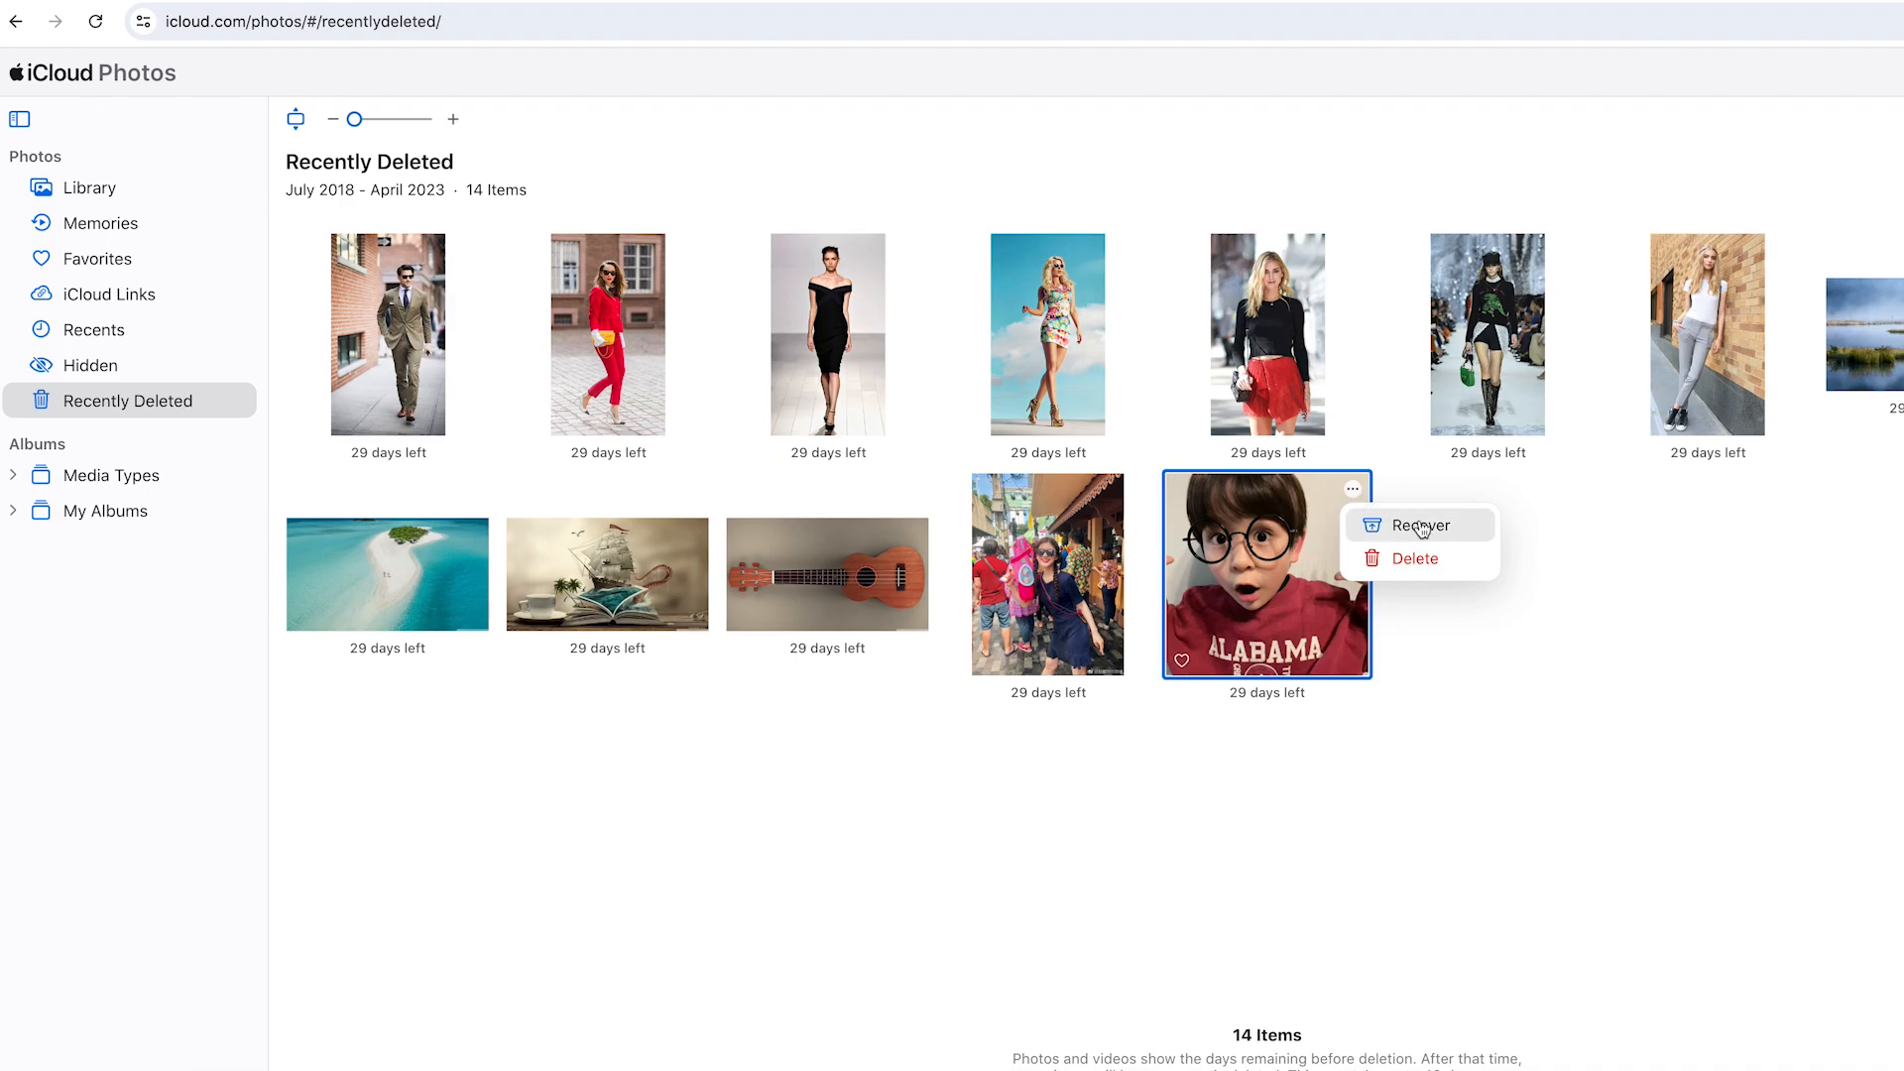
left_click(1417, 524)
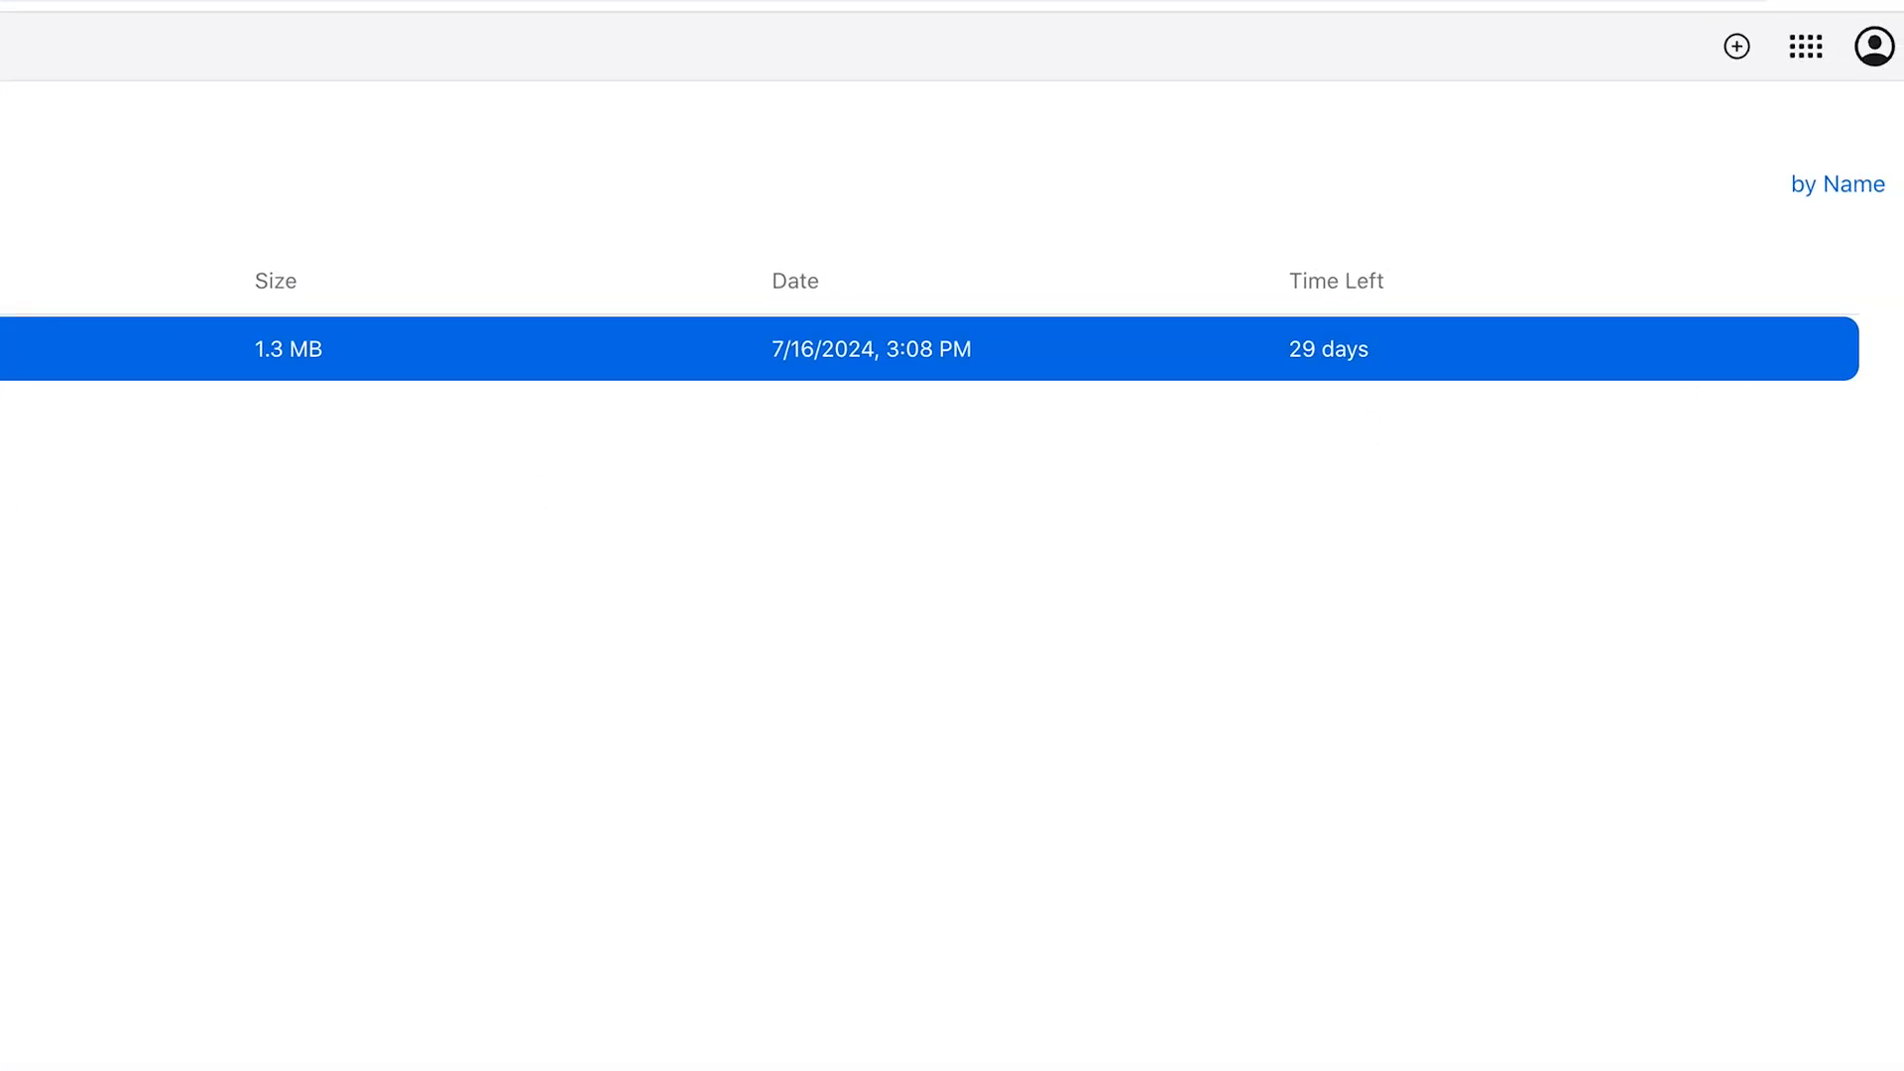
Recover the 1.3 MB file from iCloud Drive's Recently Deleted list
left_click(1822, 350)
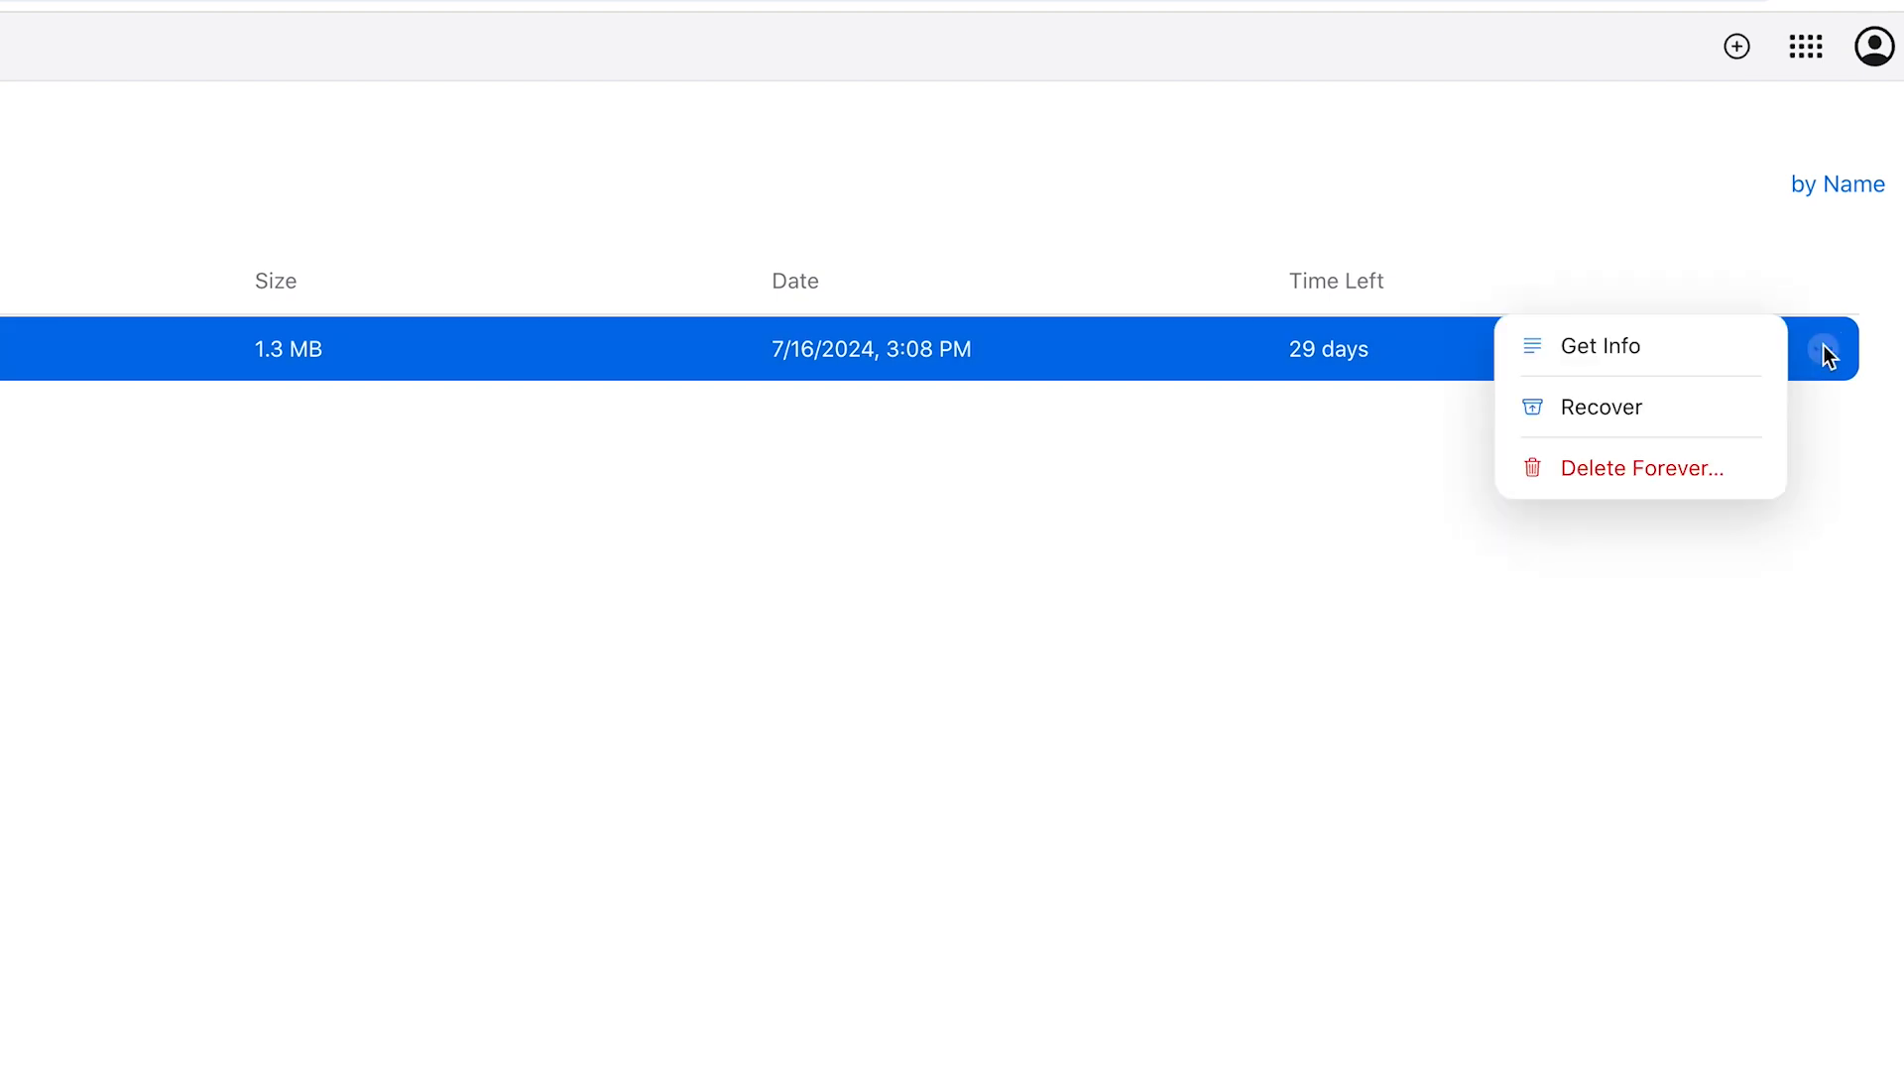
mouse_move(1601, 407)
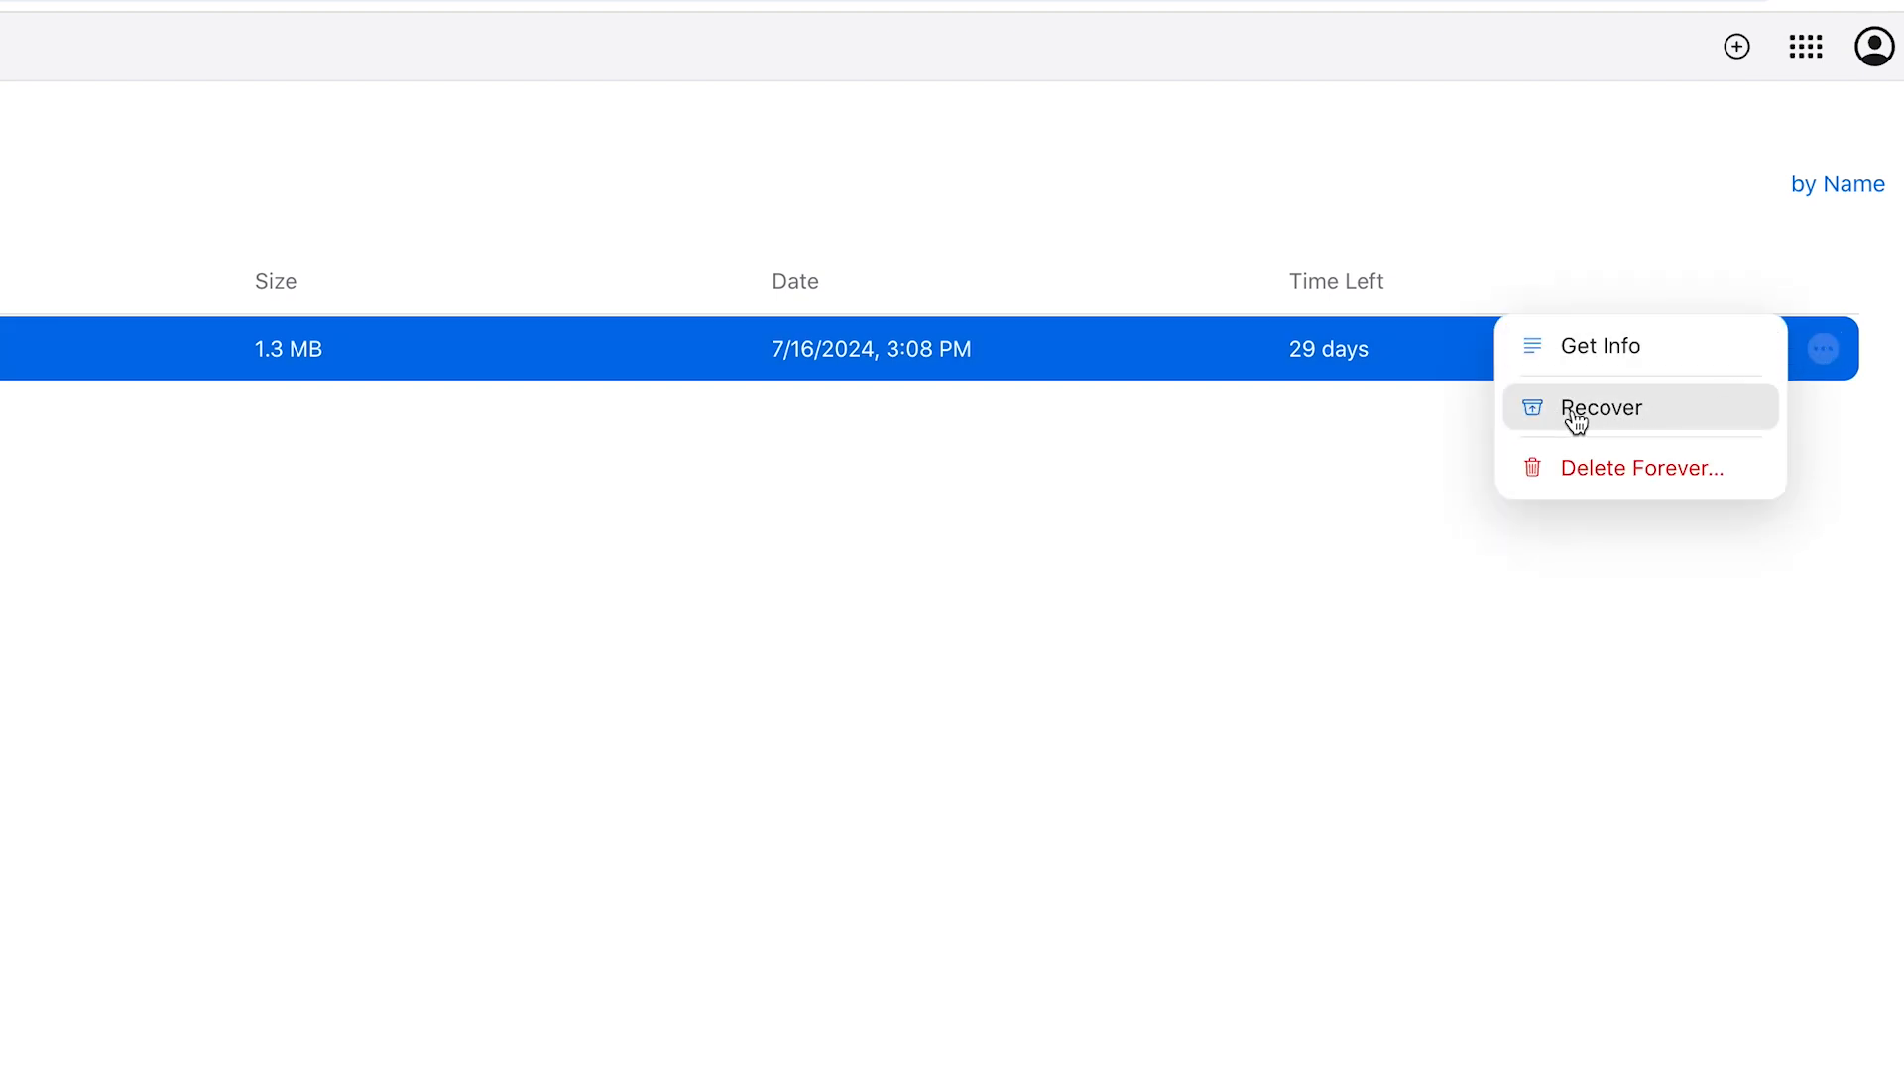
left_click(1600, 406)
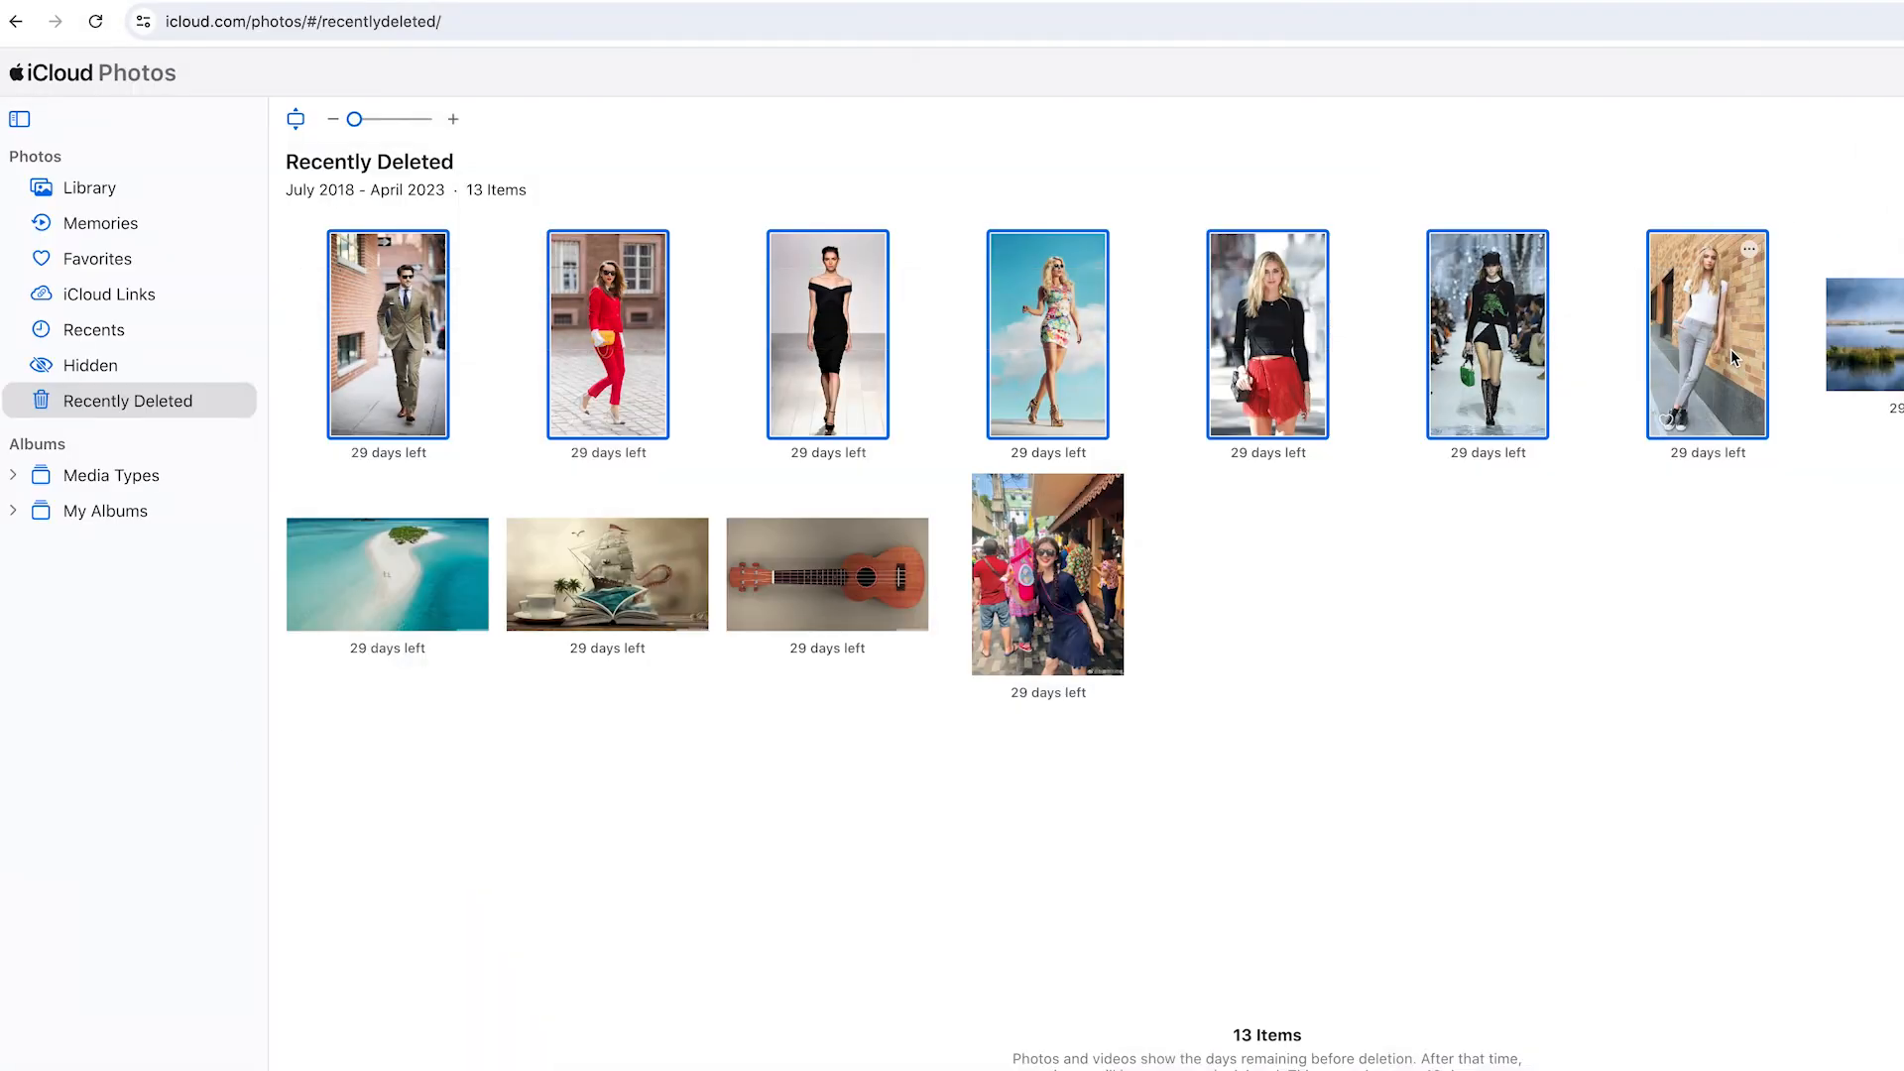
Open the ••• menu for the seven selected fashion photos and pick an item option
left_click(1749, 249)
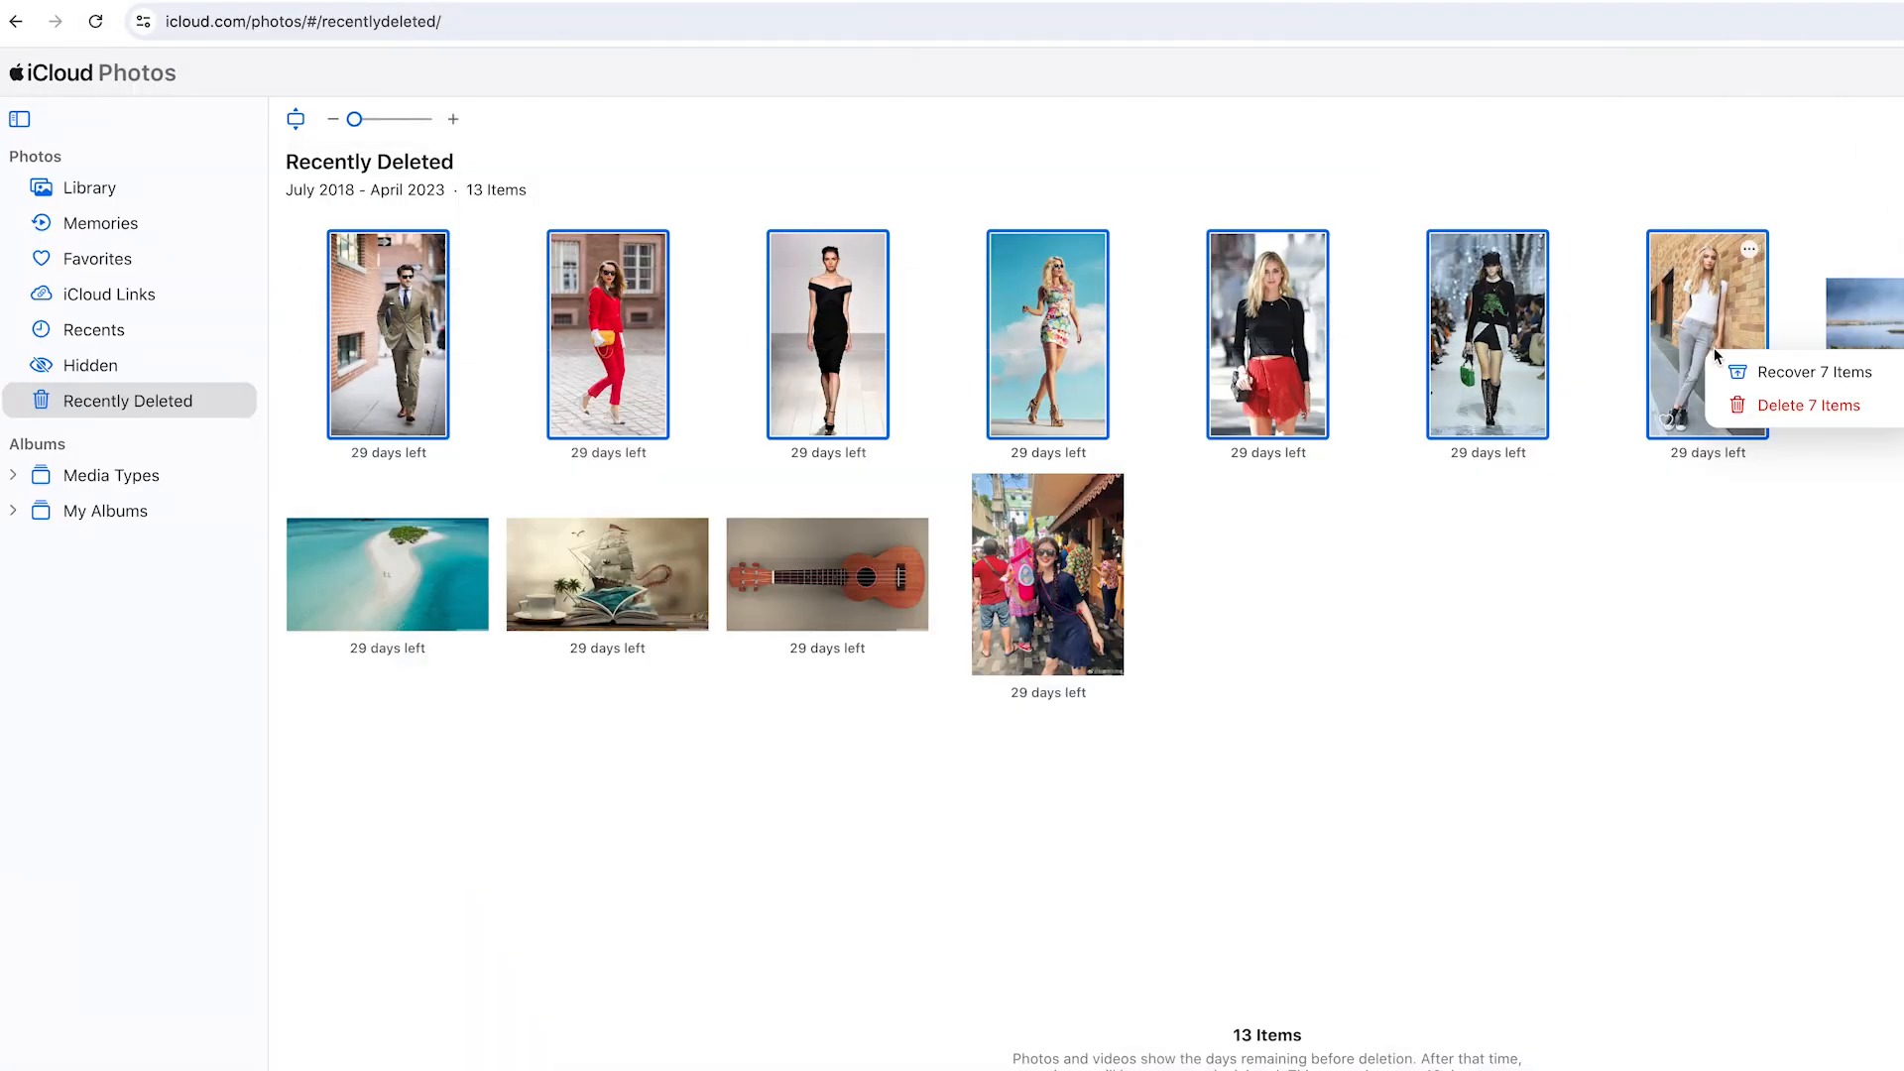
left_click(1814, 405)
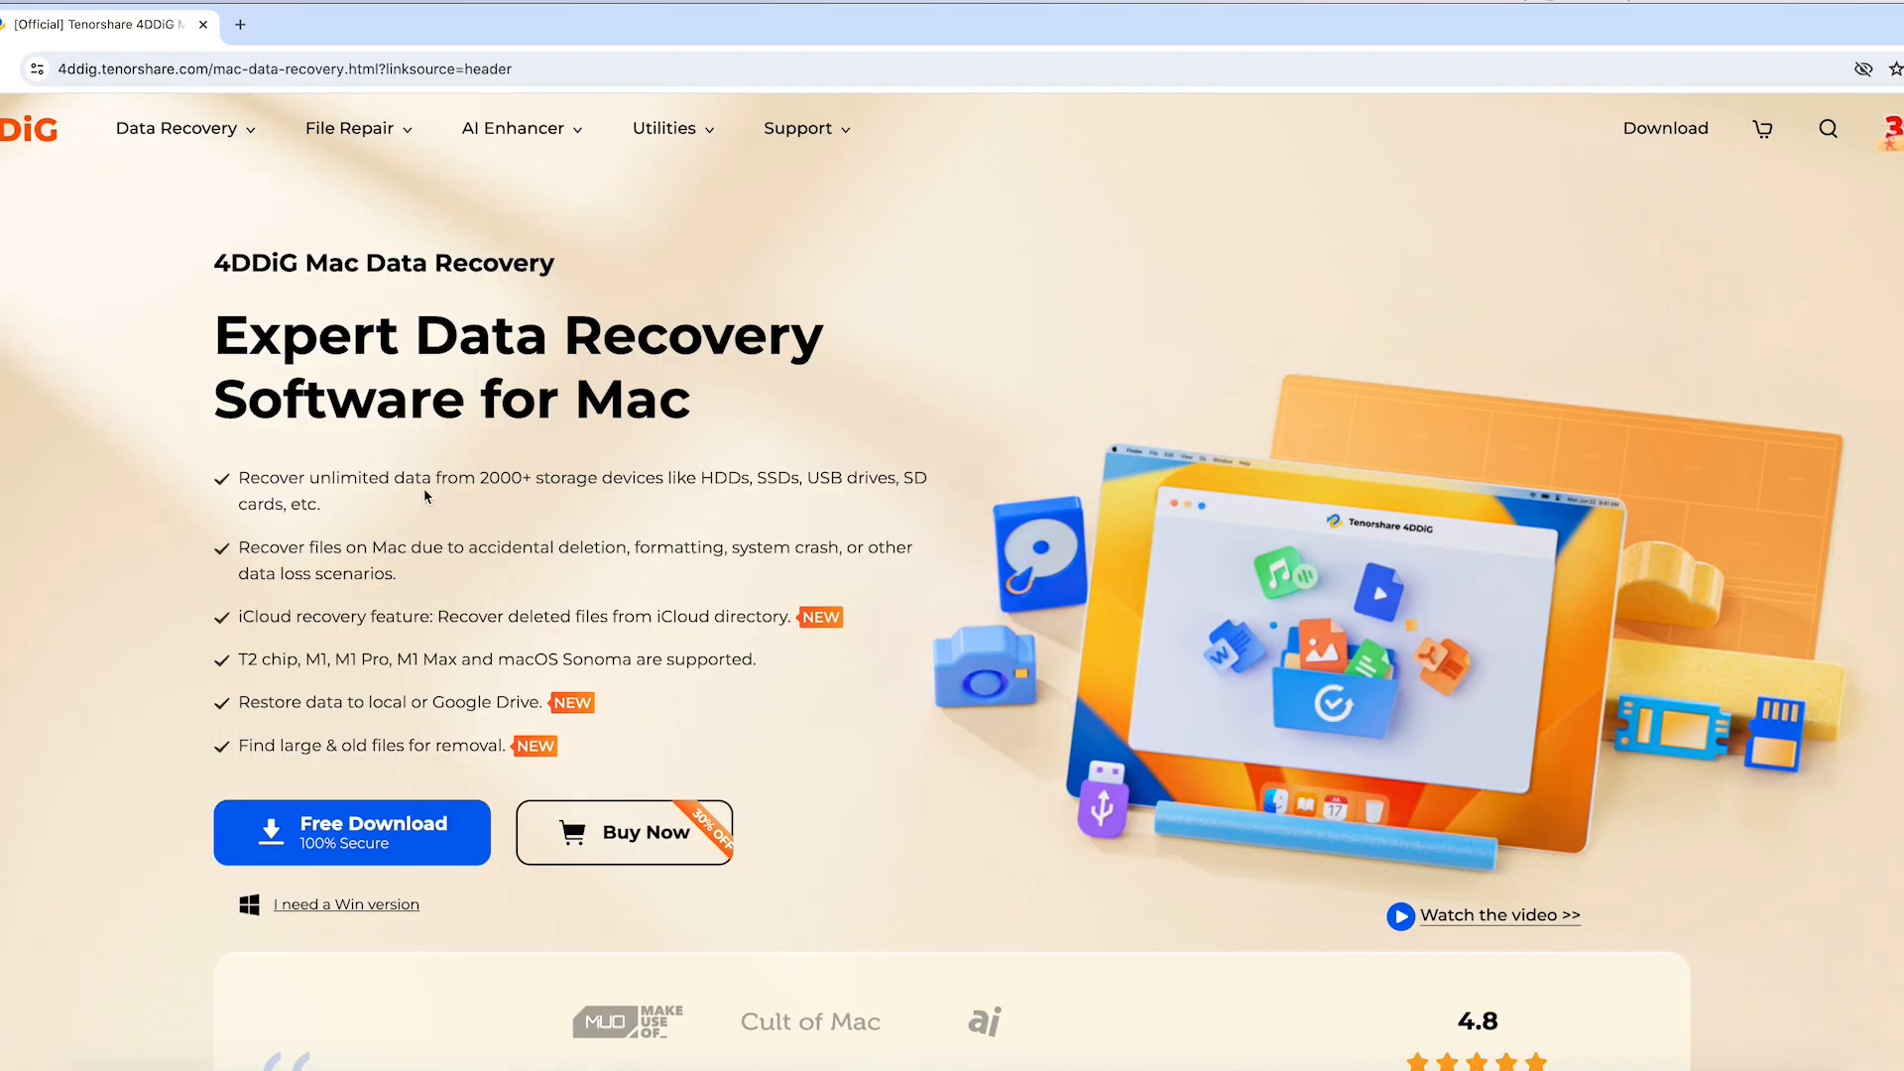
Scroll the 4DDiG Mac Data Recovery page and start the Free Download
scroll("down", 3)
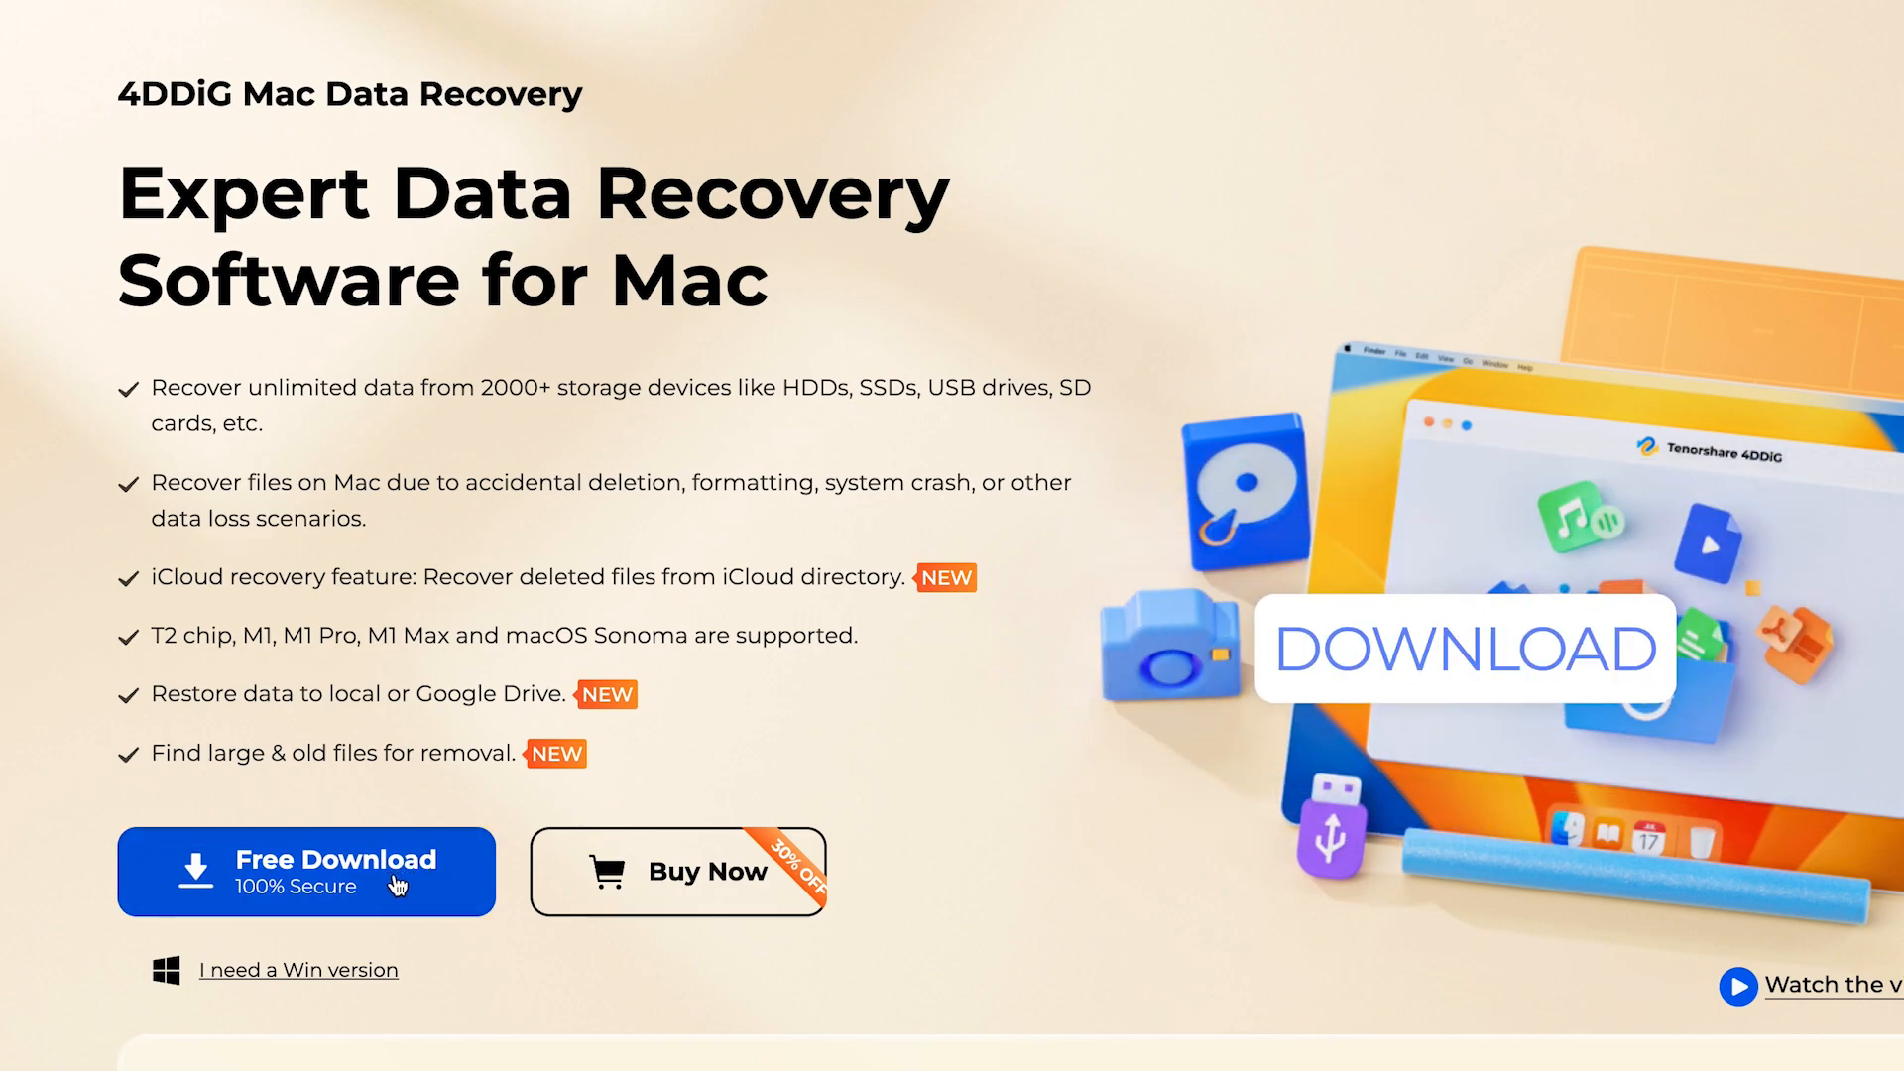
left_click(307, 871)
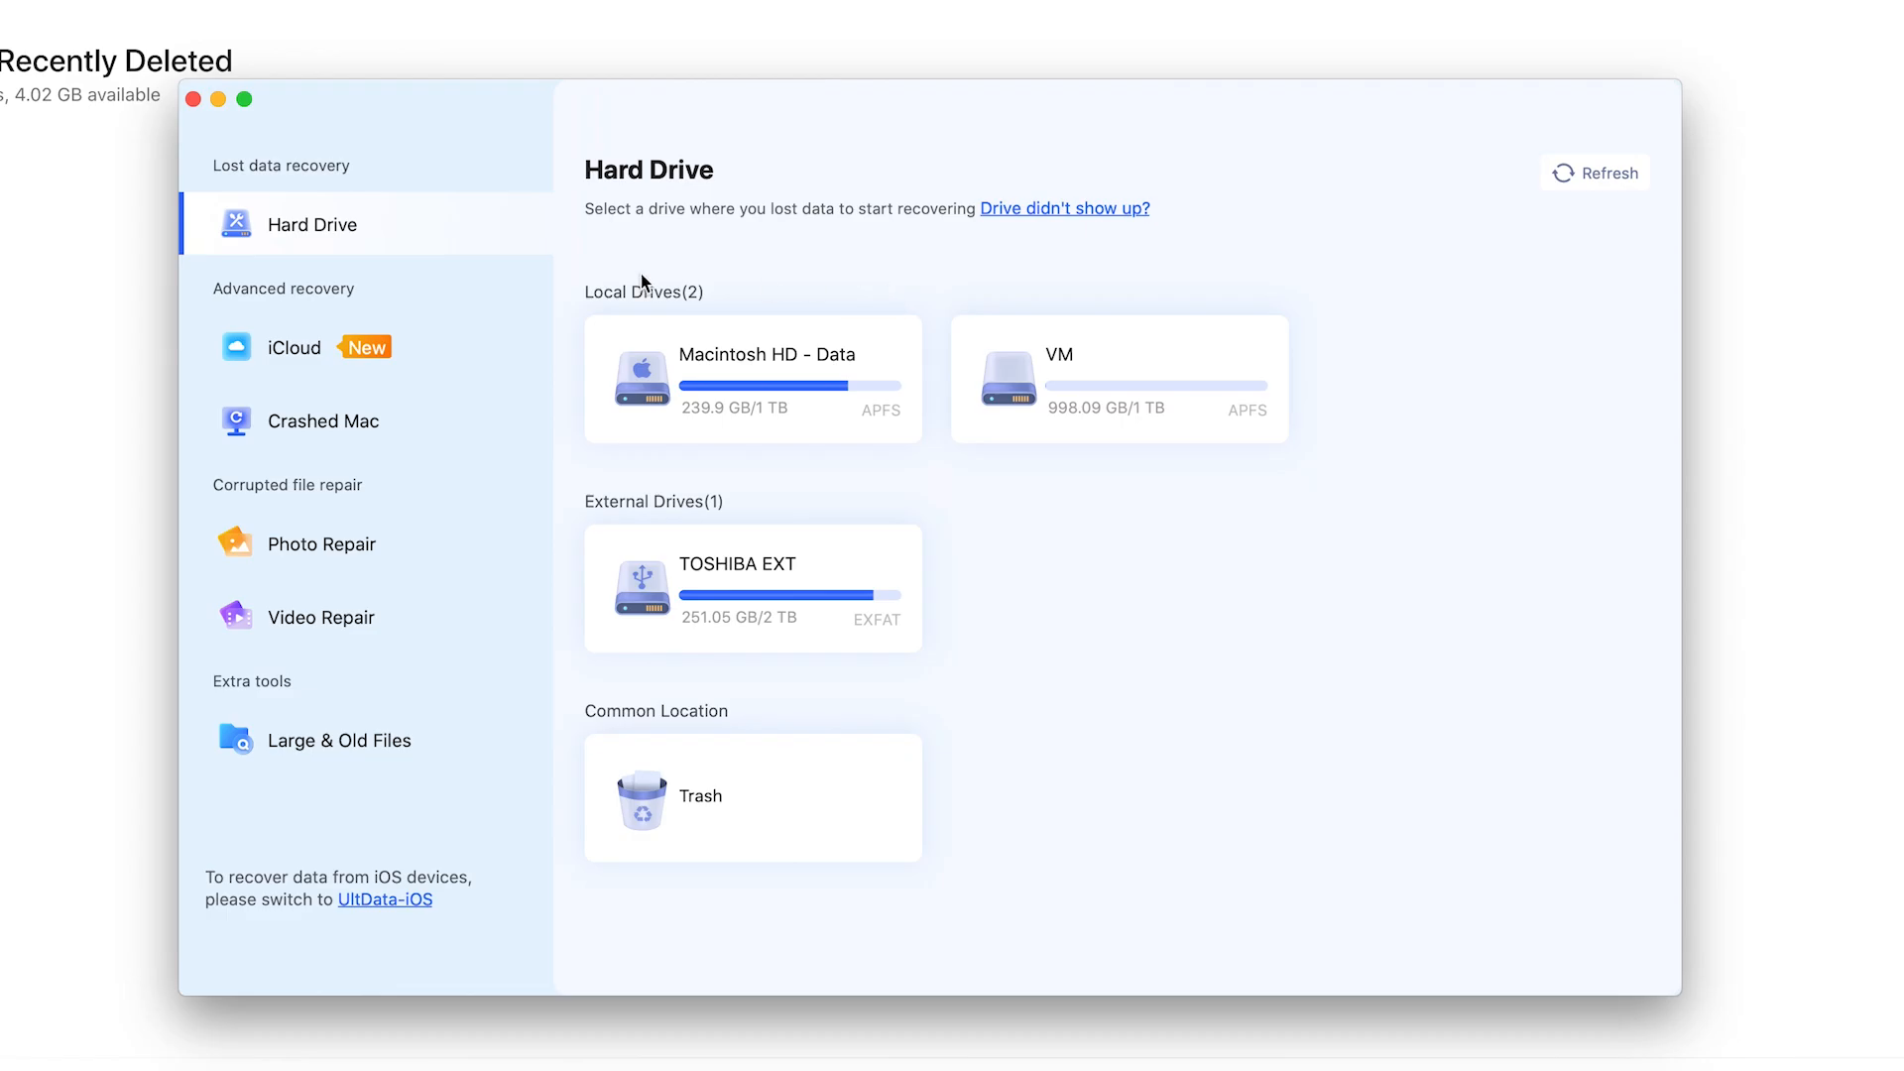
Sign in to iCloud in 4DDiG and exclude Contacts, keeping iCloud Drive and Photos checked
left_click(295, 347)
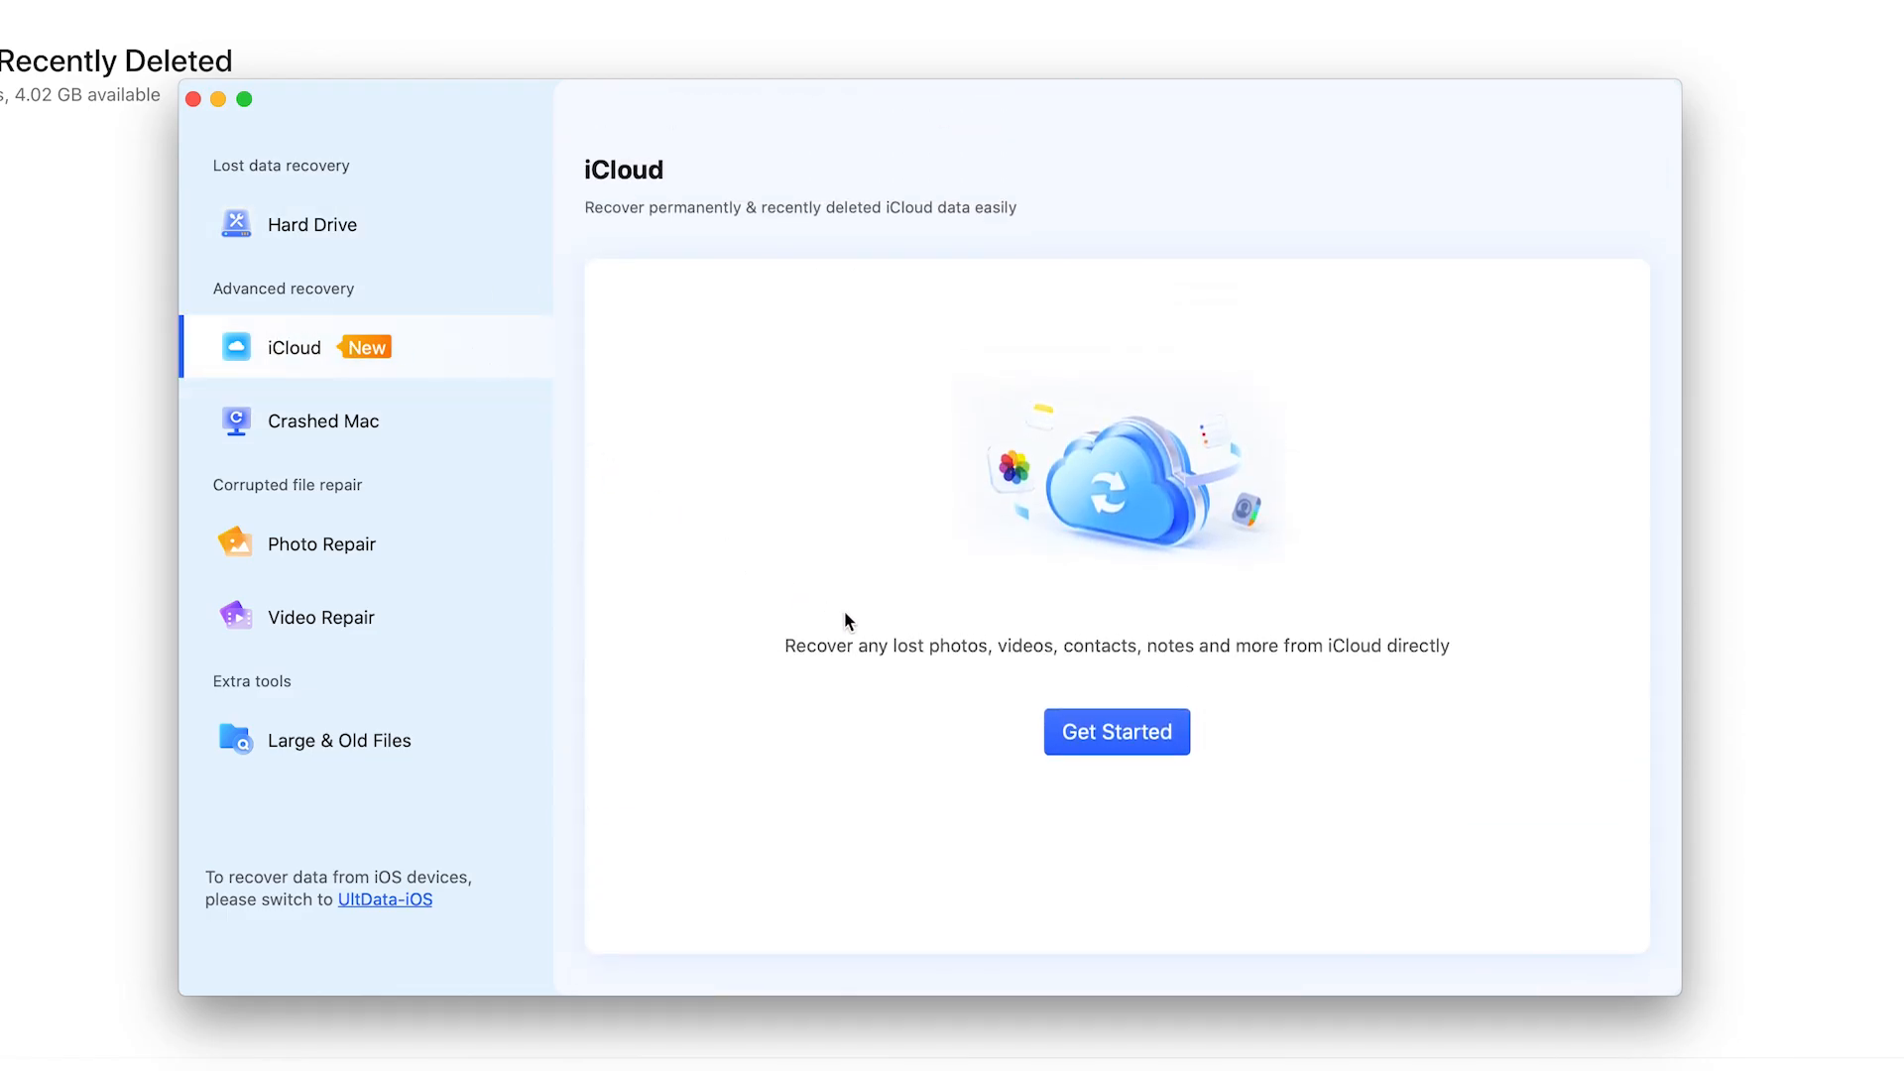
left_click(1114, 731)
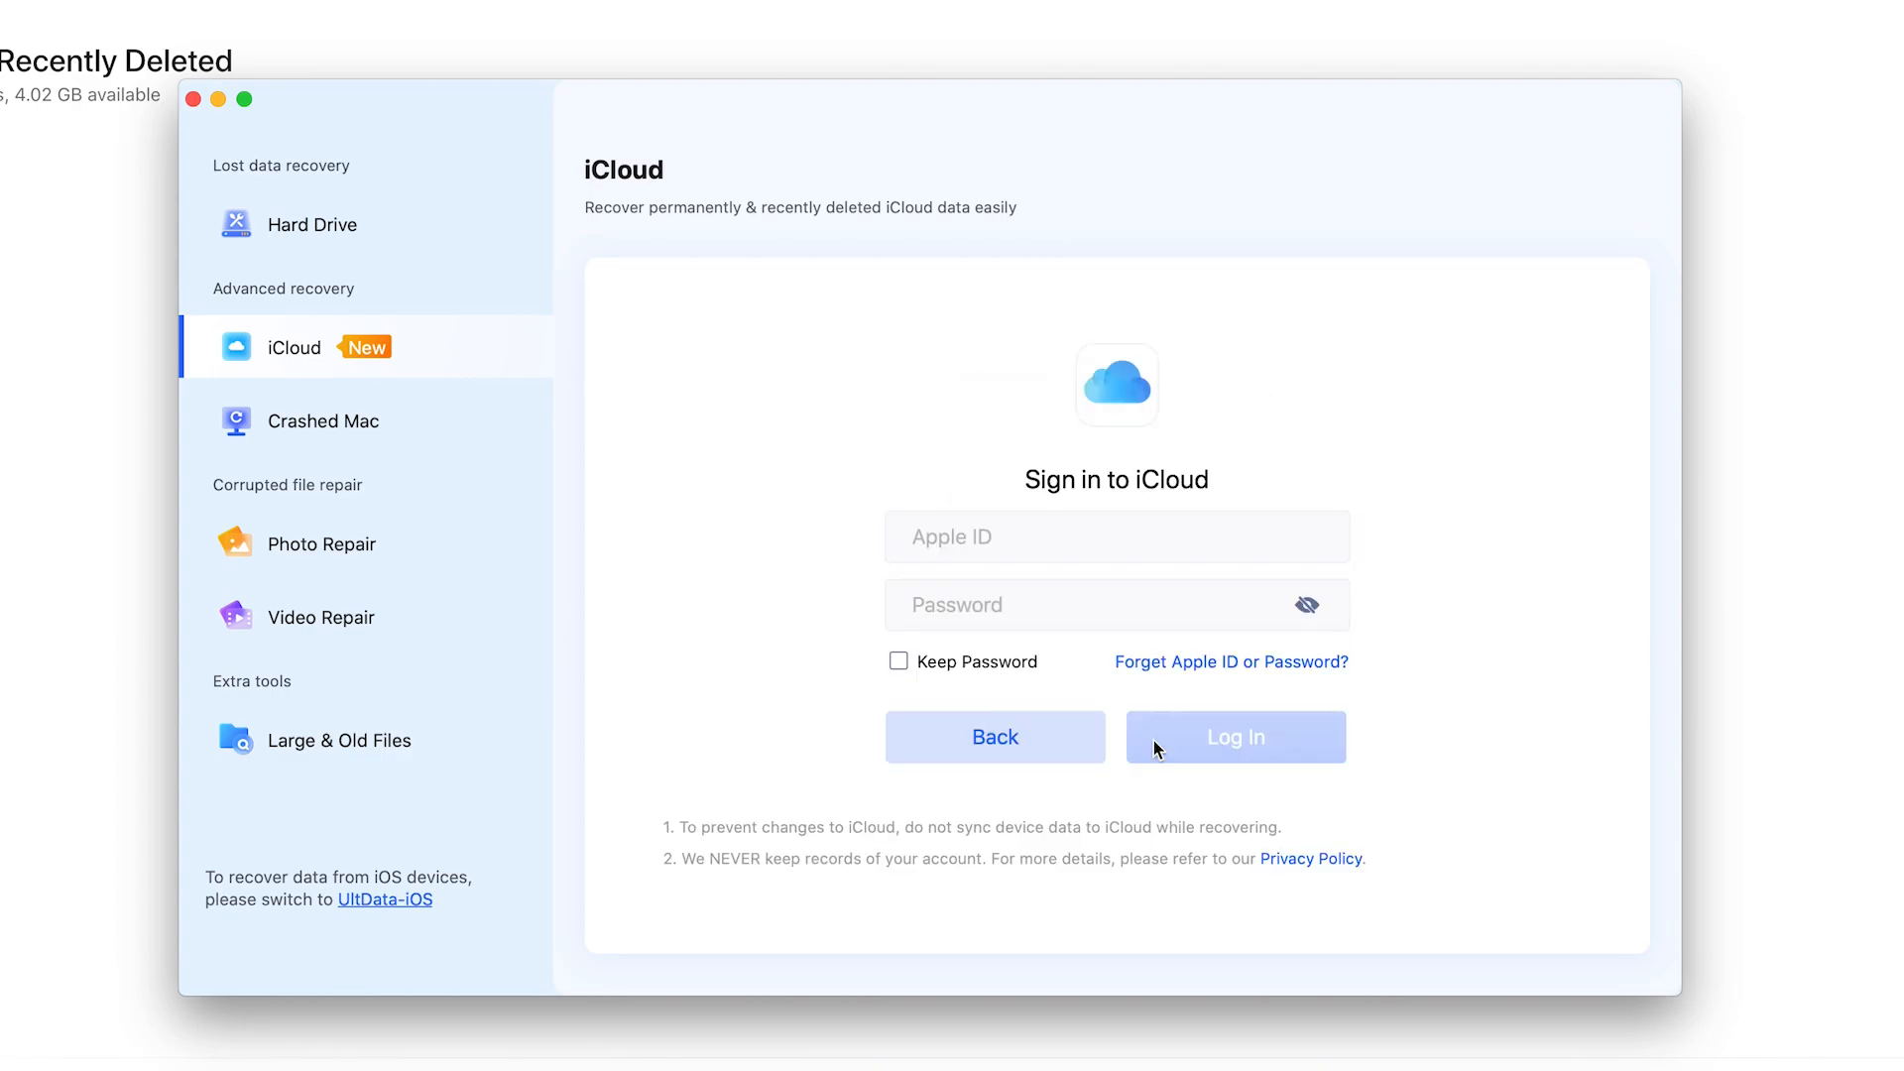
left_click(1233, 735)
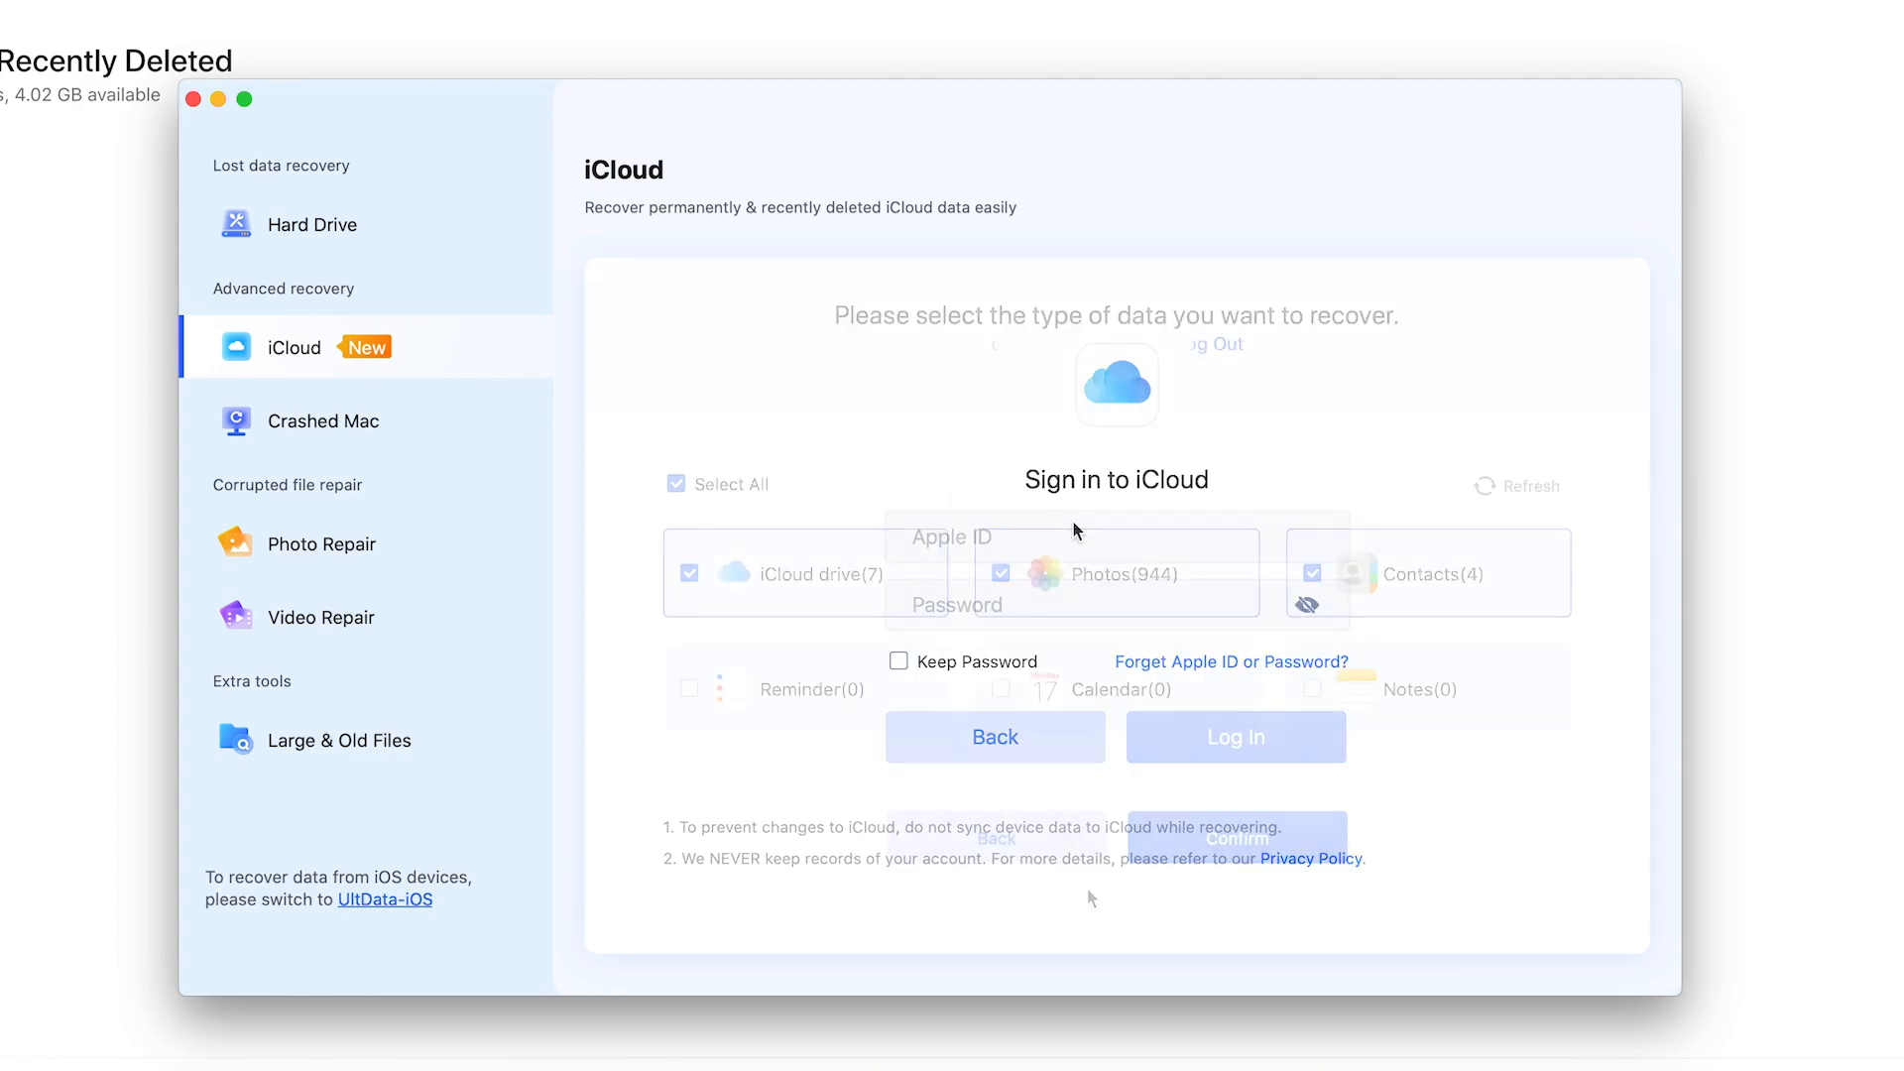
left_click(1234, 737)
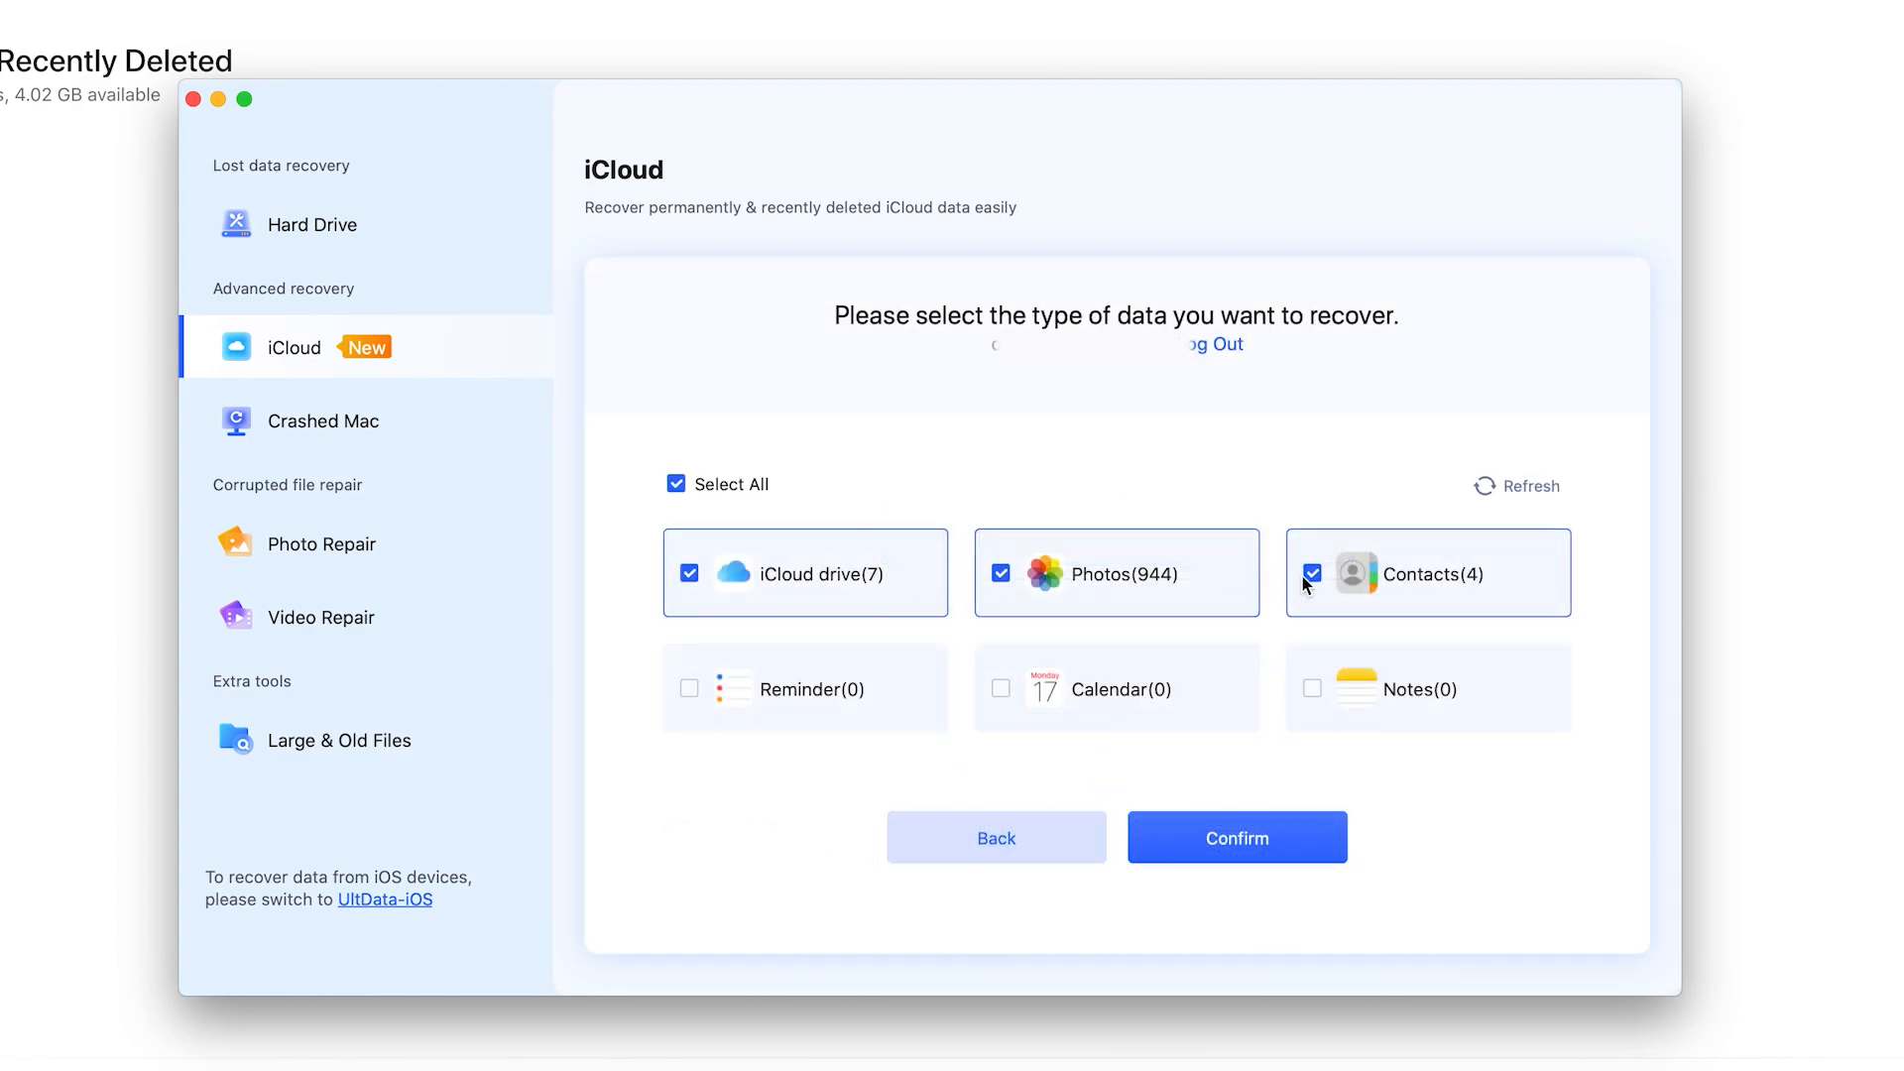
left_click(1311, 573)
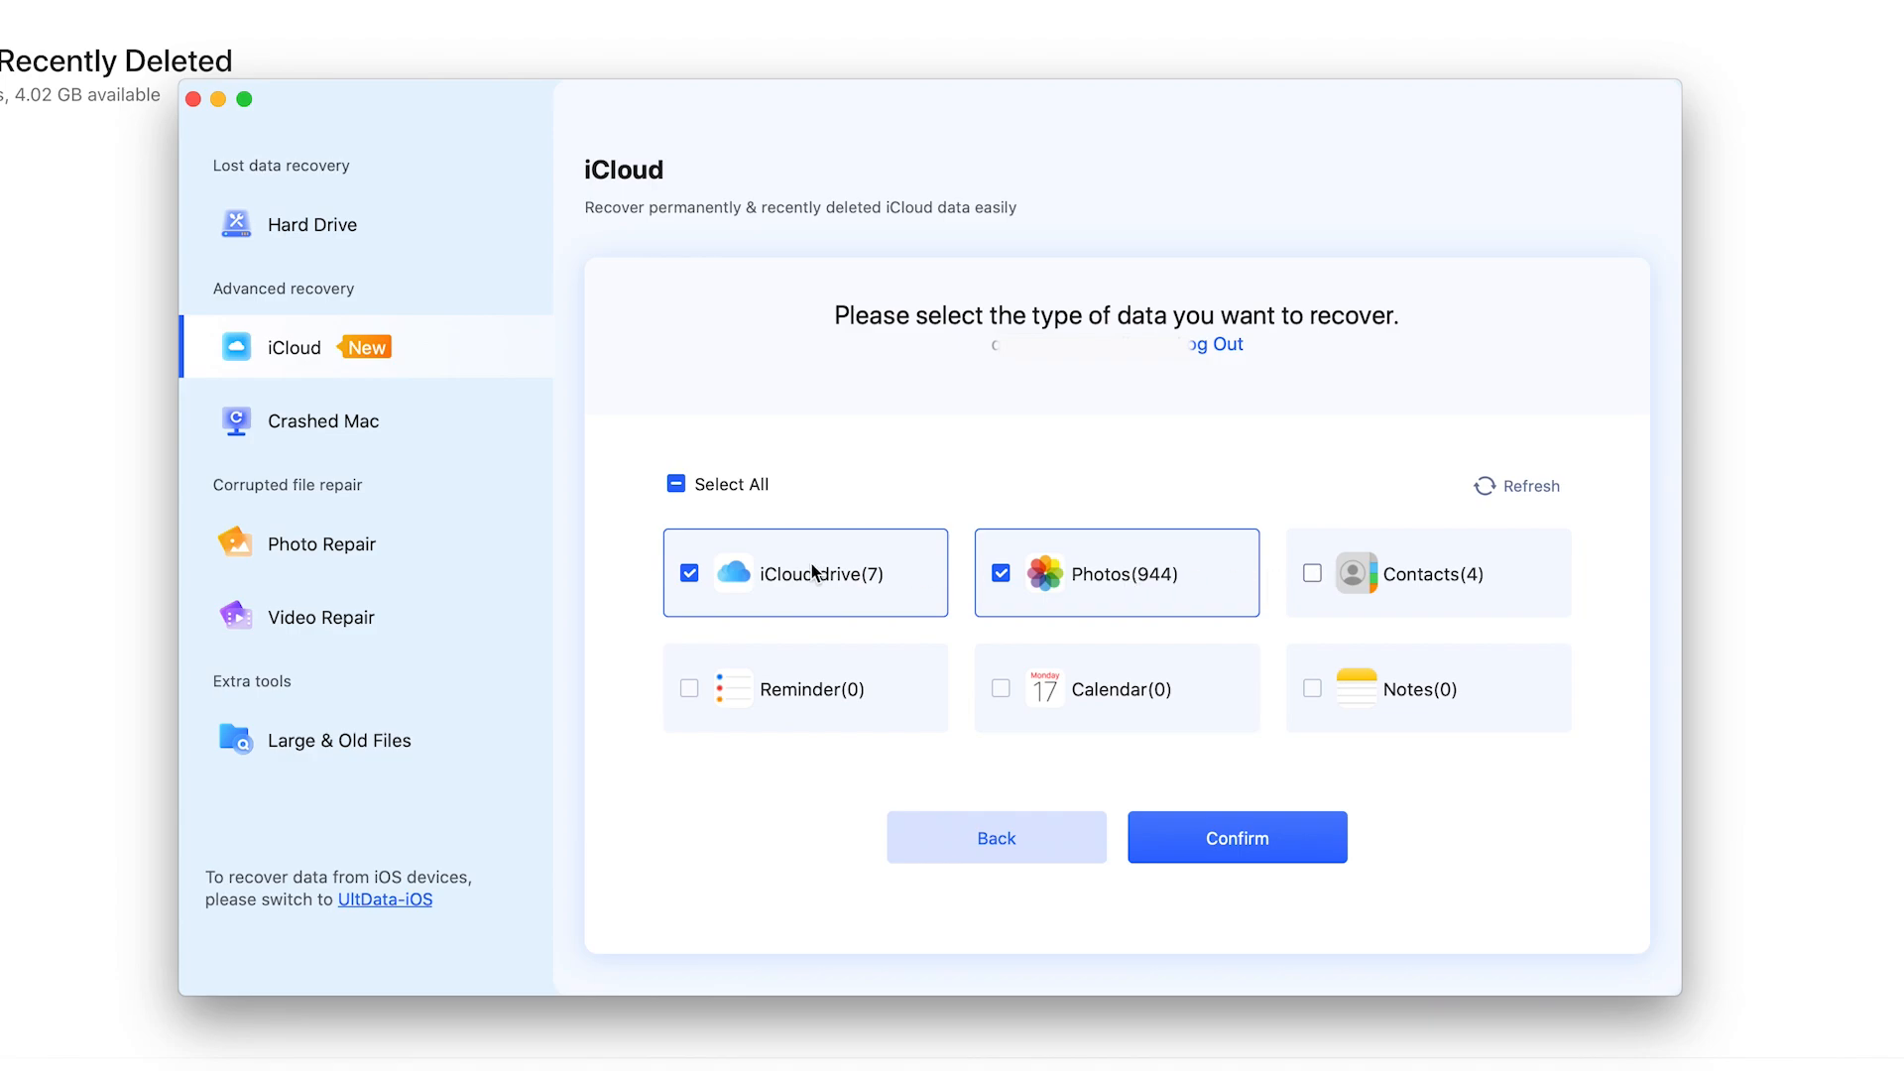
mouse_move(1126, 559)
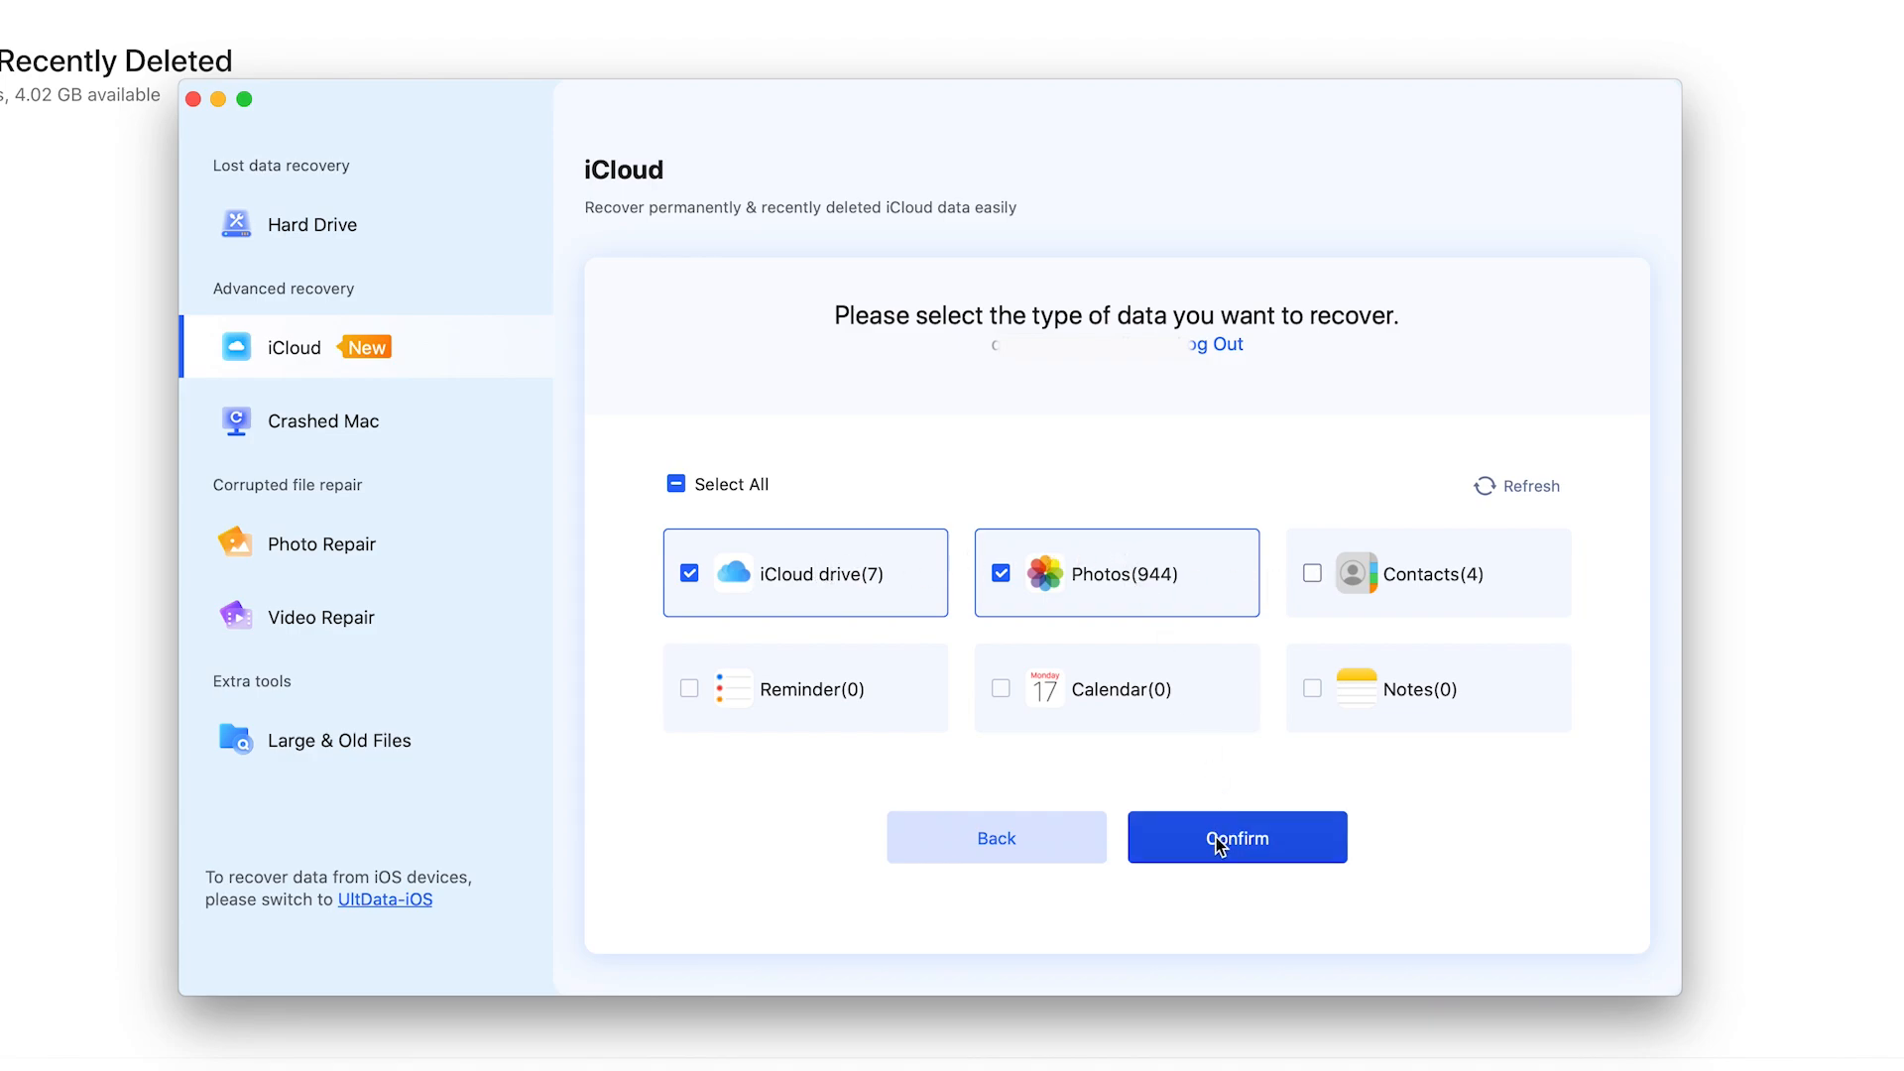
Scan iCloud Drive and Photos, tick 4DDigintroduction.mp4, and browse the Photos folder for images
left_click(1234, 837)
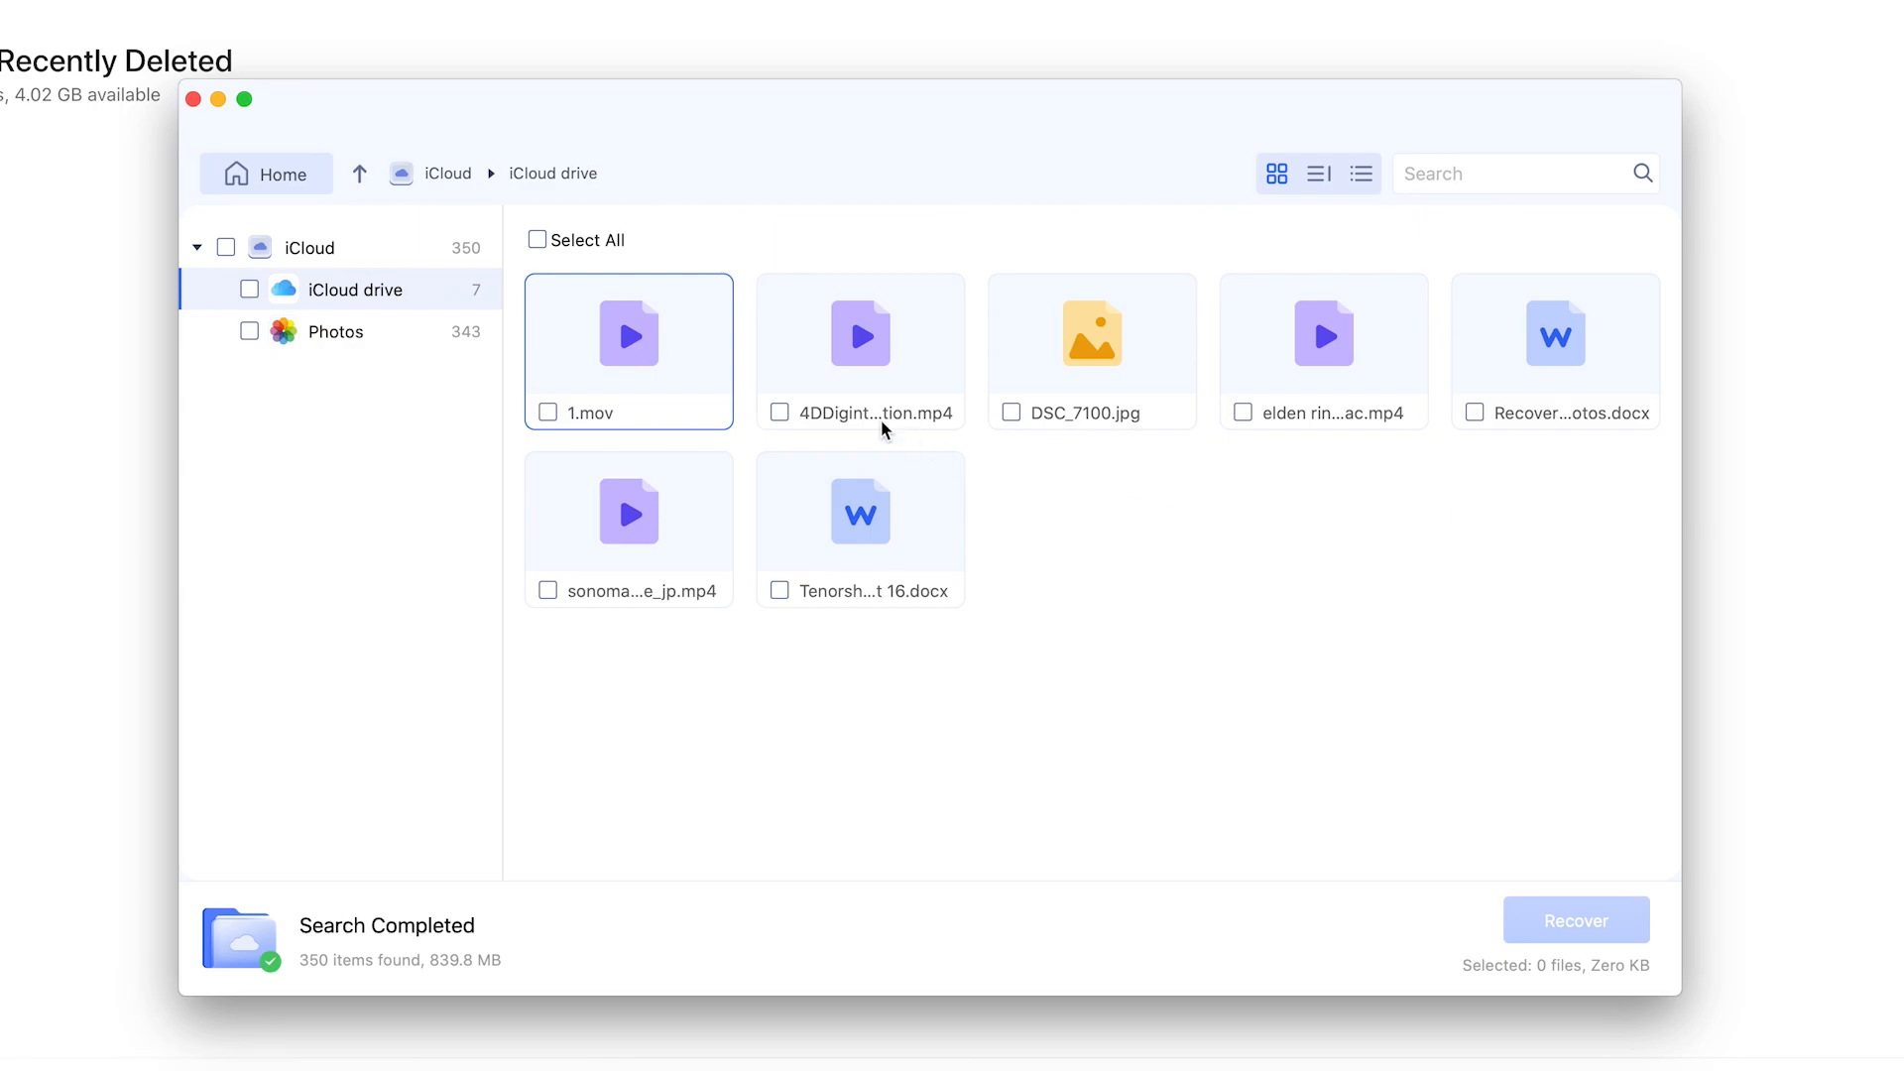
left_click(778, 412)
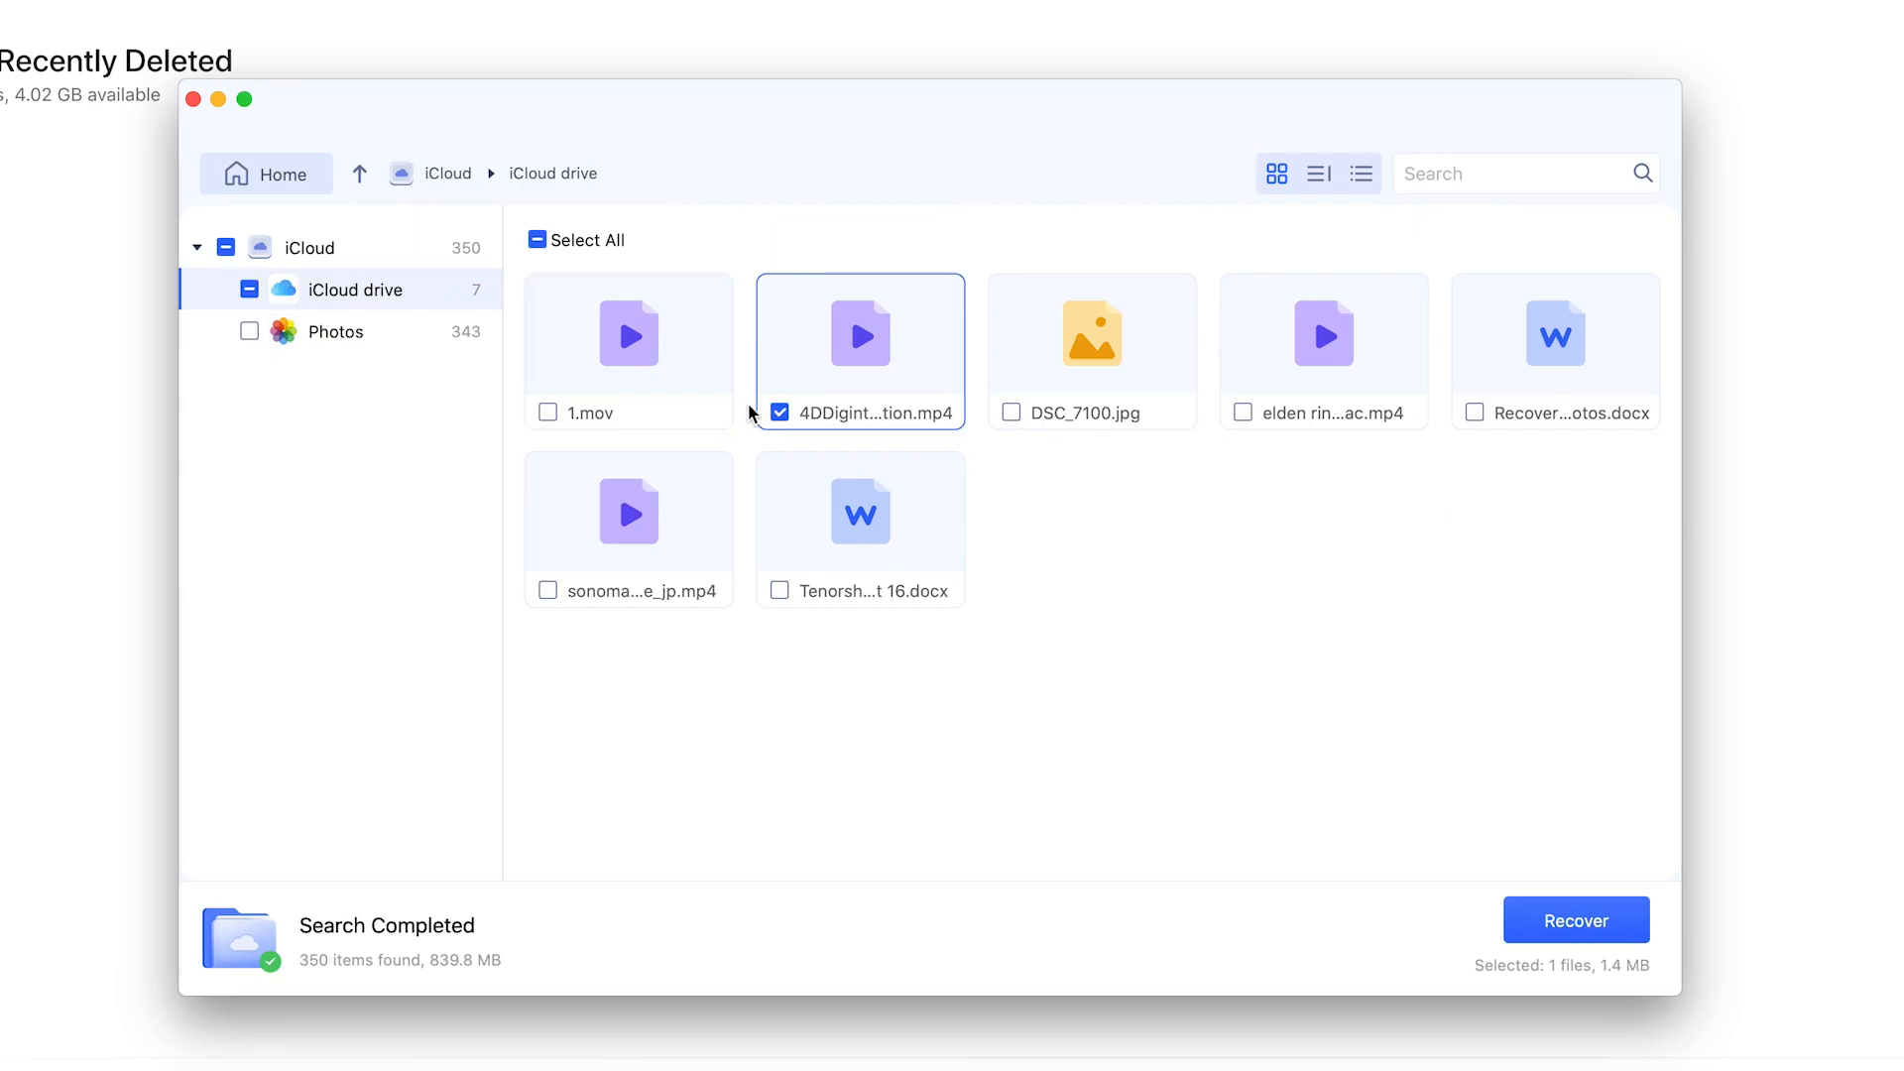
left_click(334, 331)
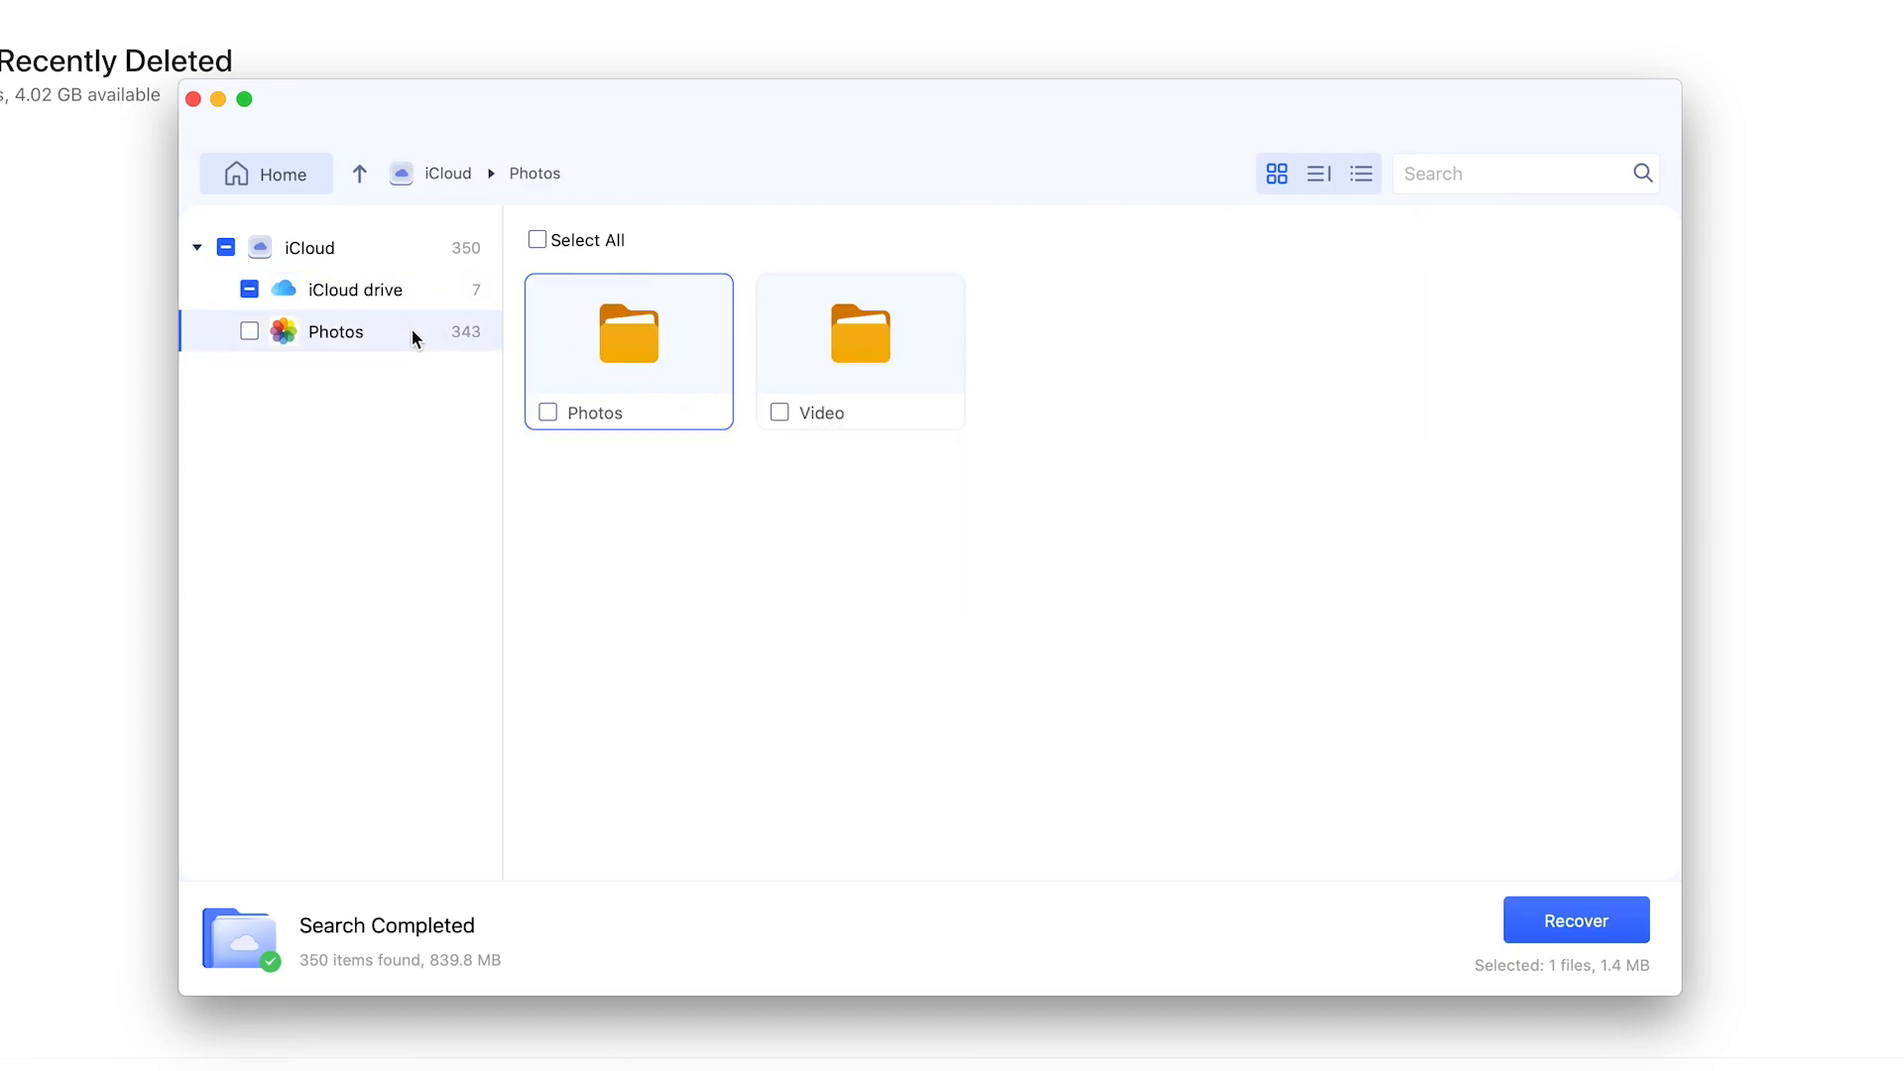
double_click(627, 333)
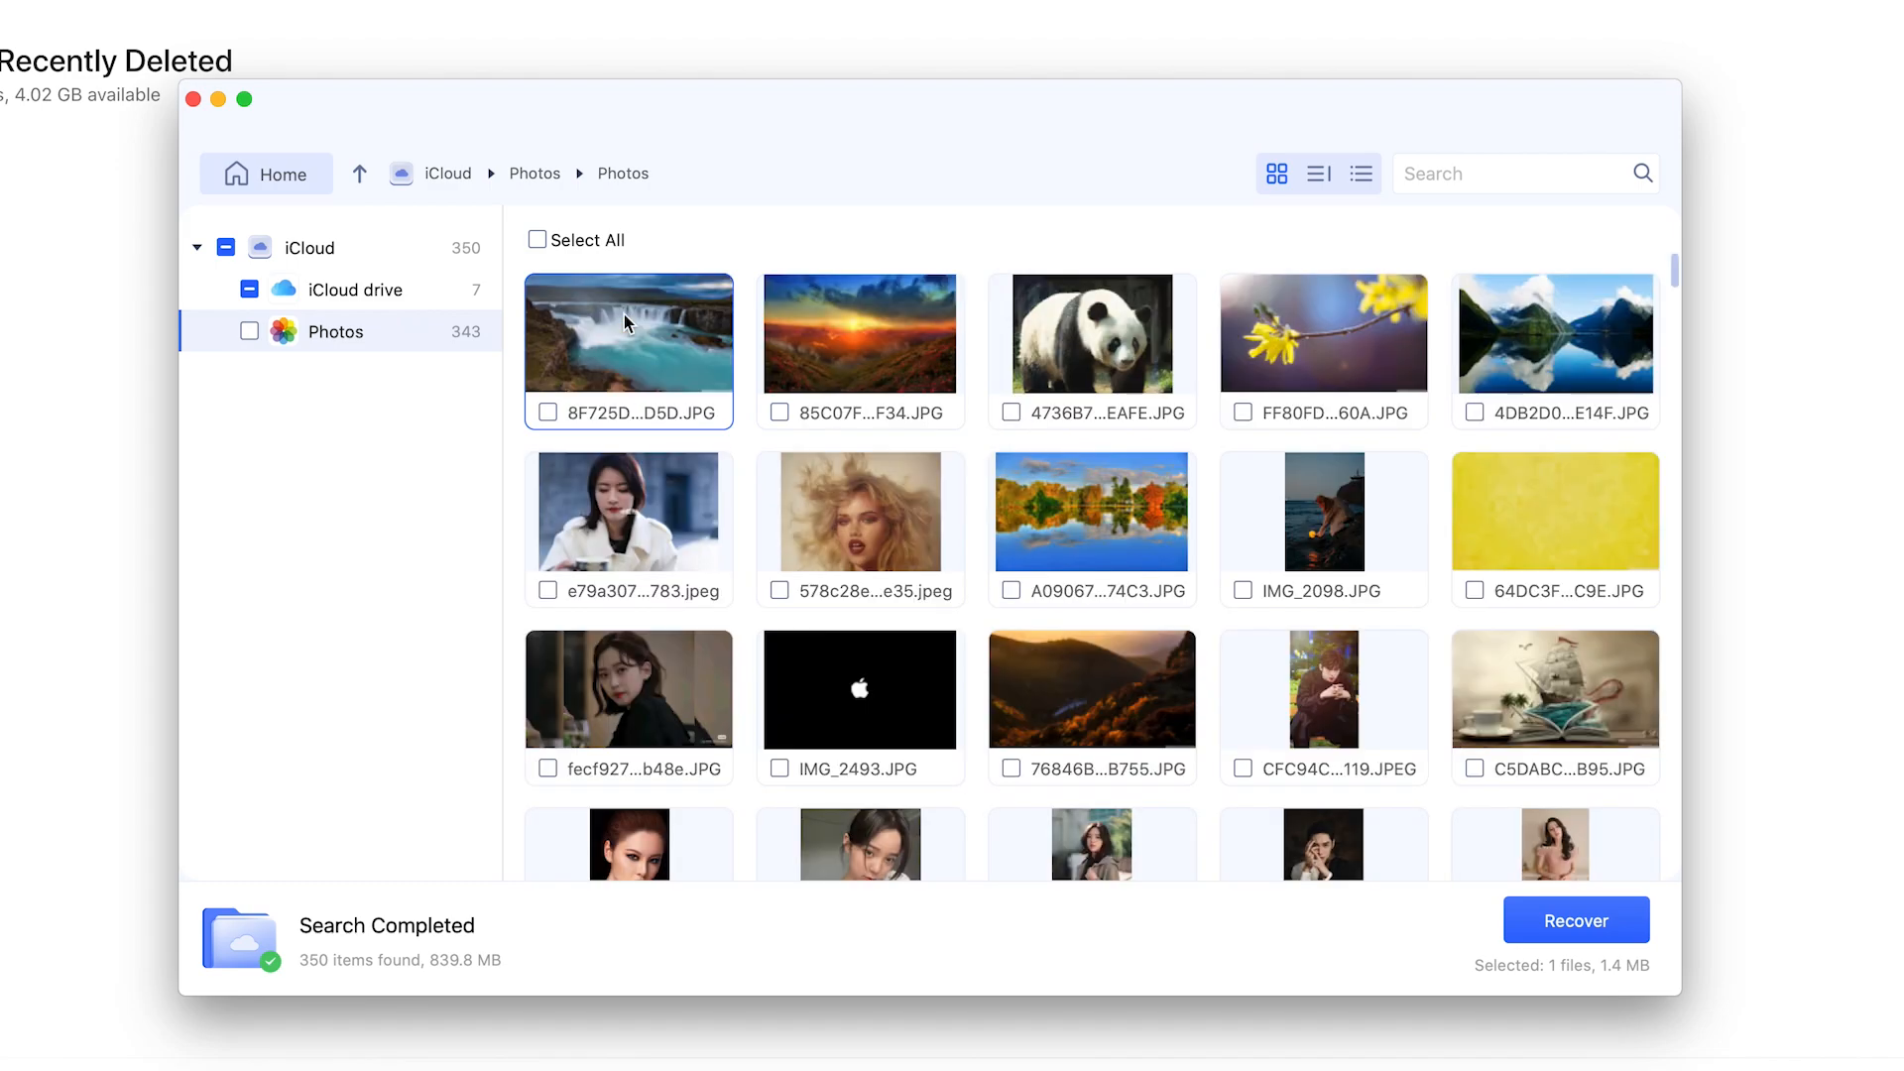
scroll("down", 3)
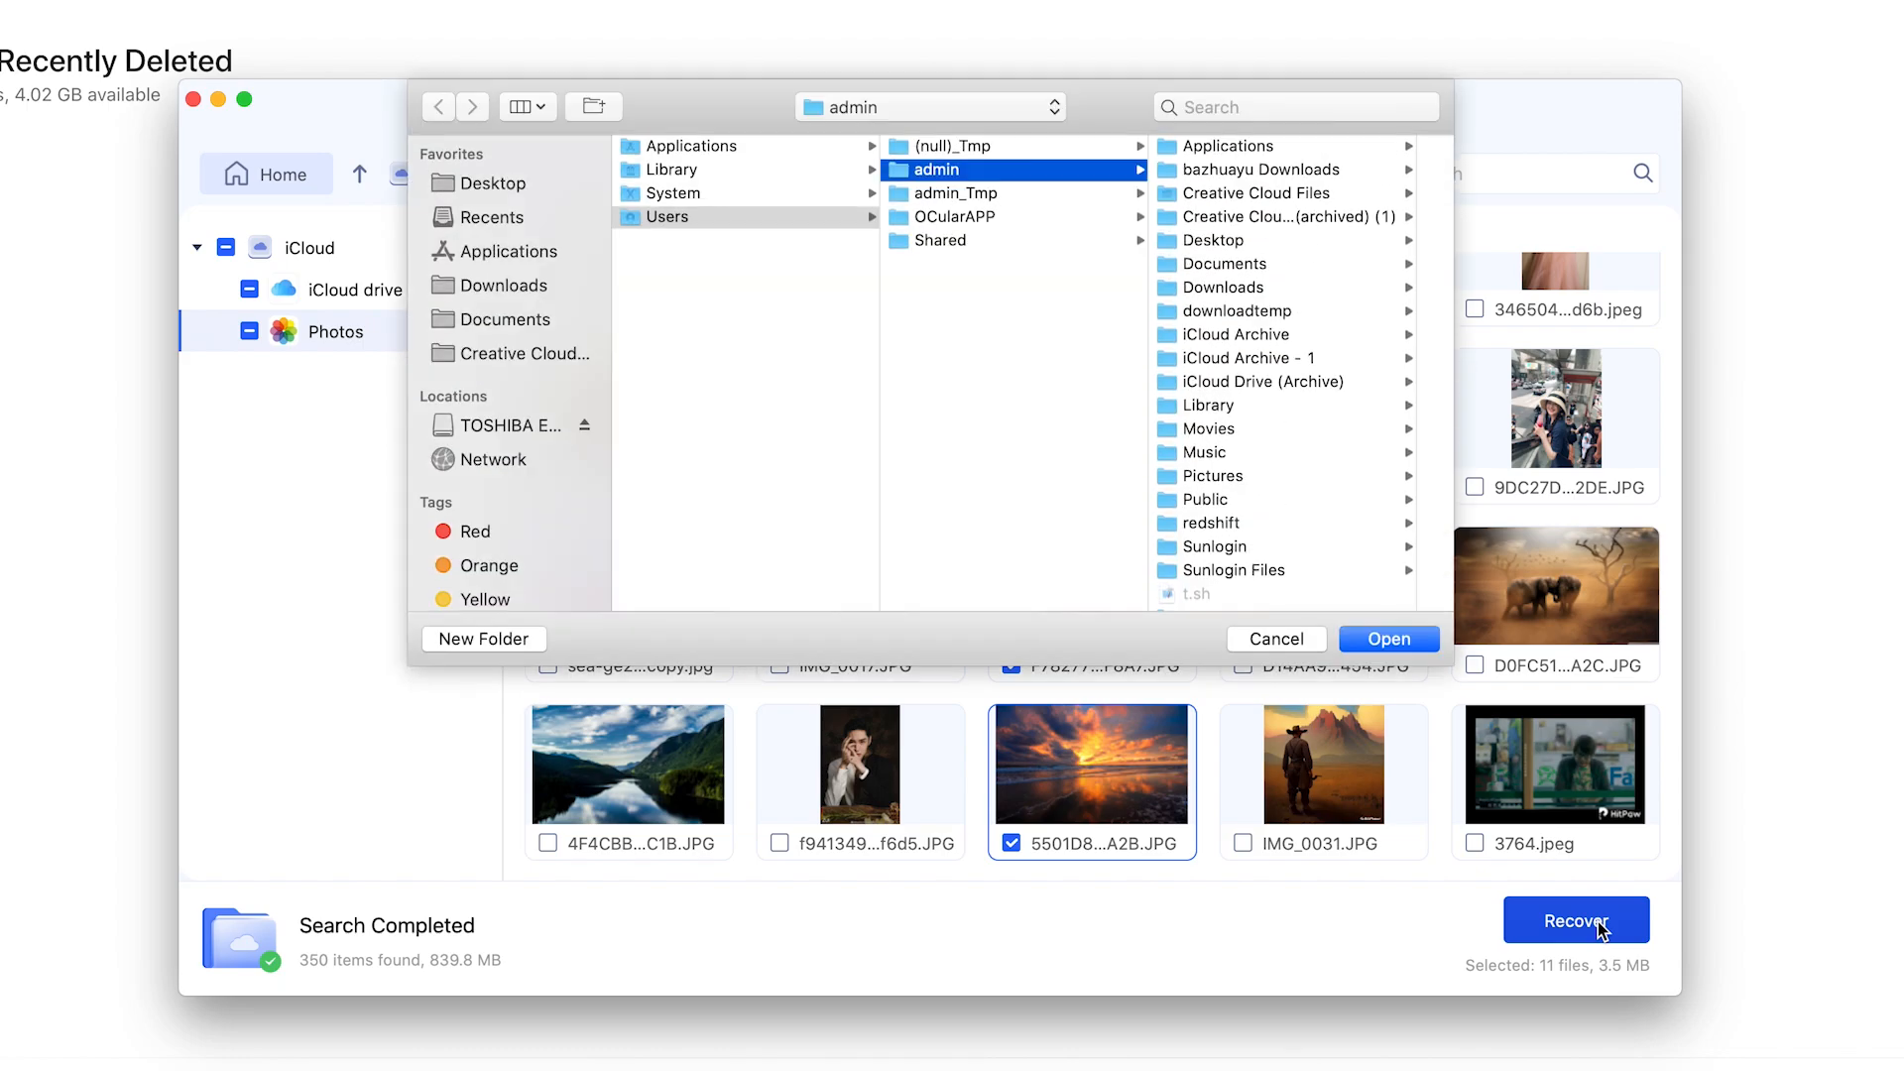
mouse_move(852, 439)
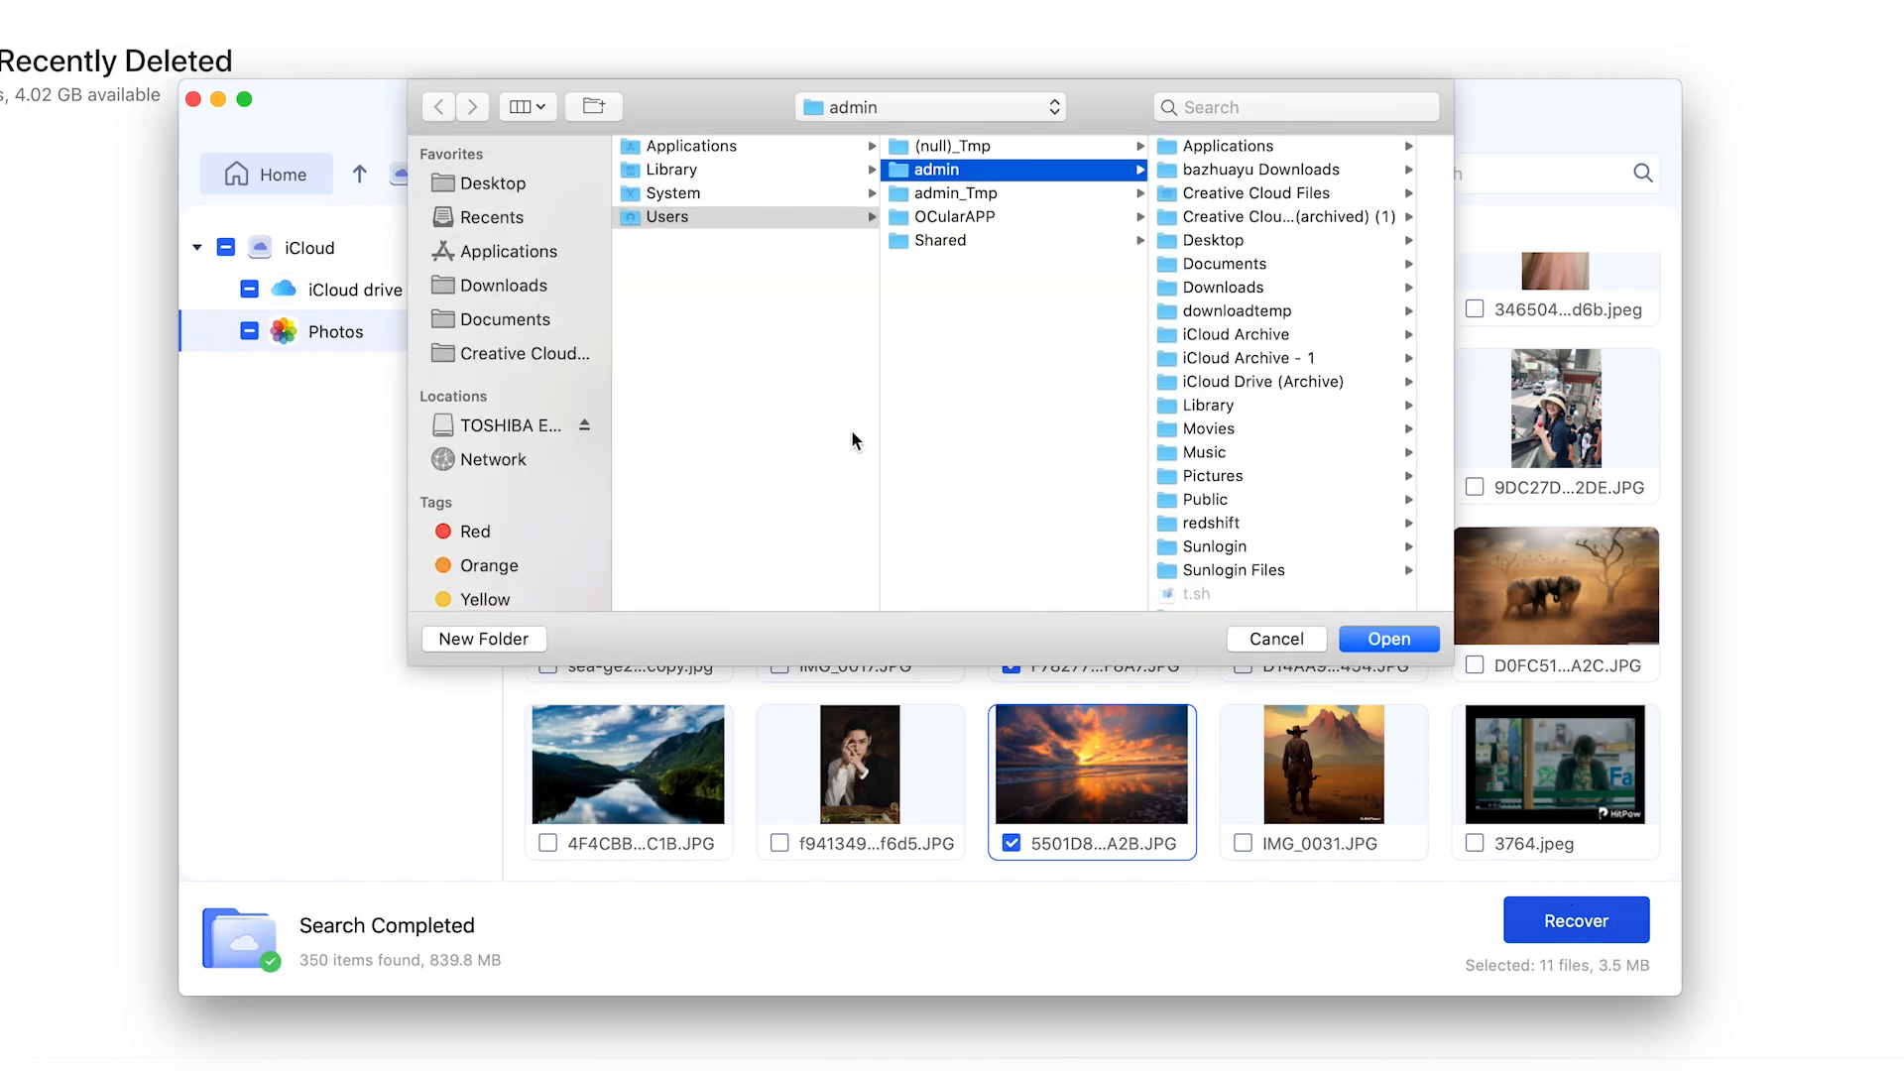
mouse_move(675, 357)
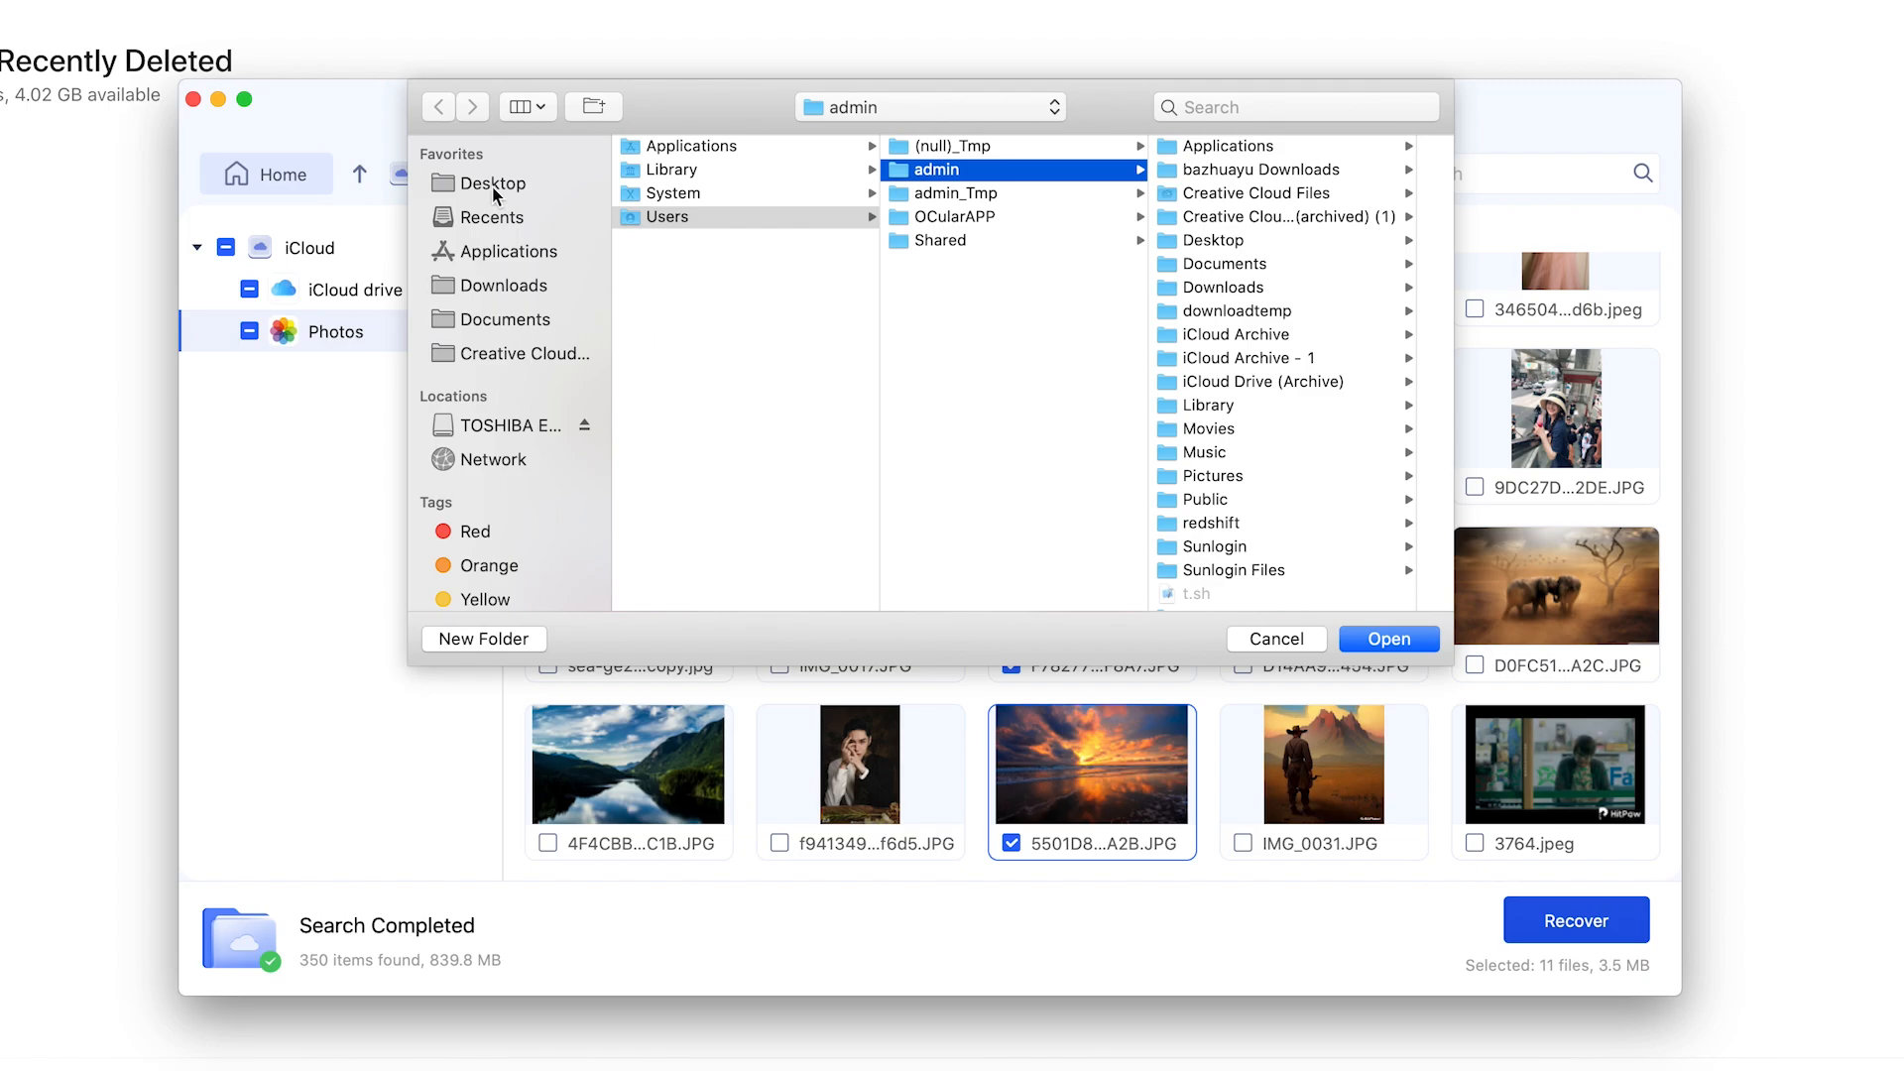
Save the 11 files into the Tenorshare 4DDiG folder on the Desktop
left_click(490, 183)
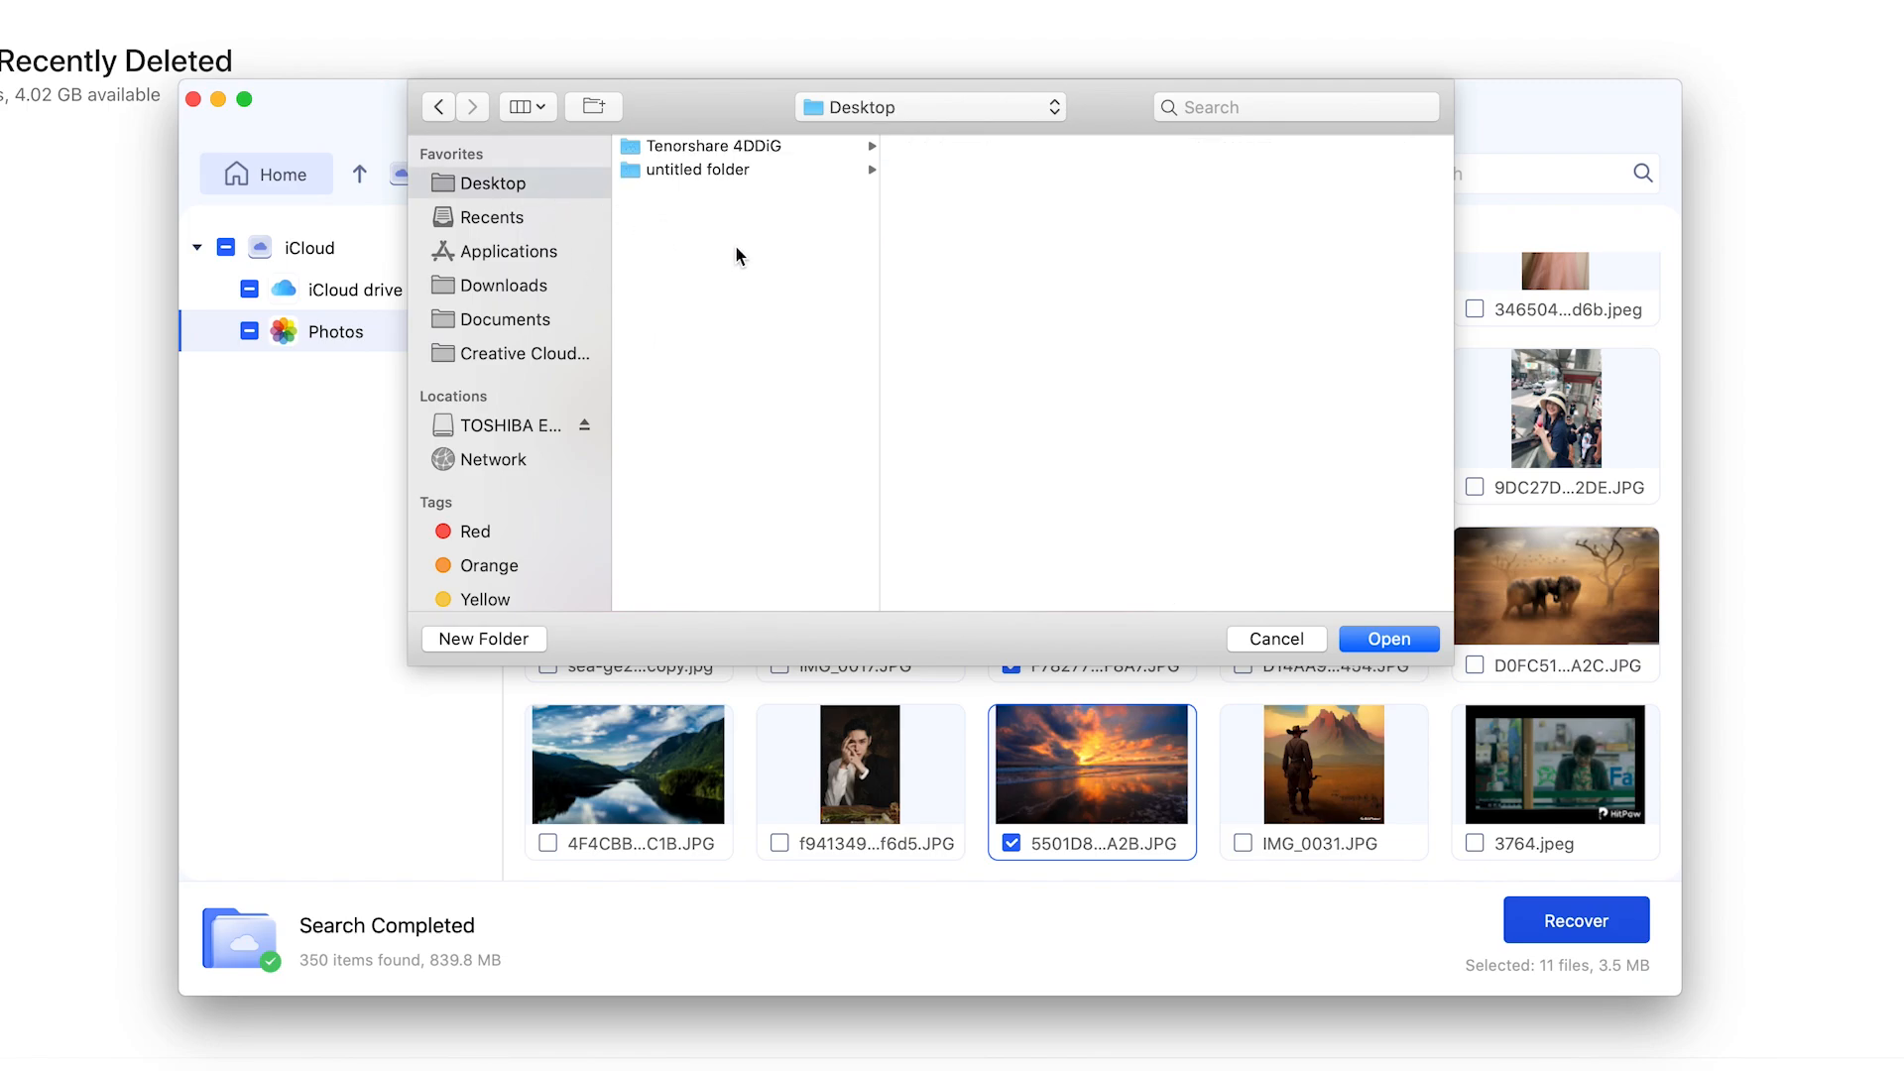
left_click(1389, 638)
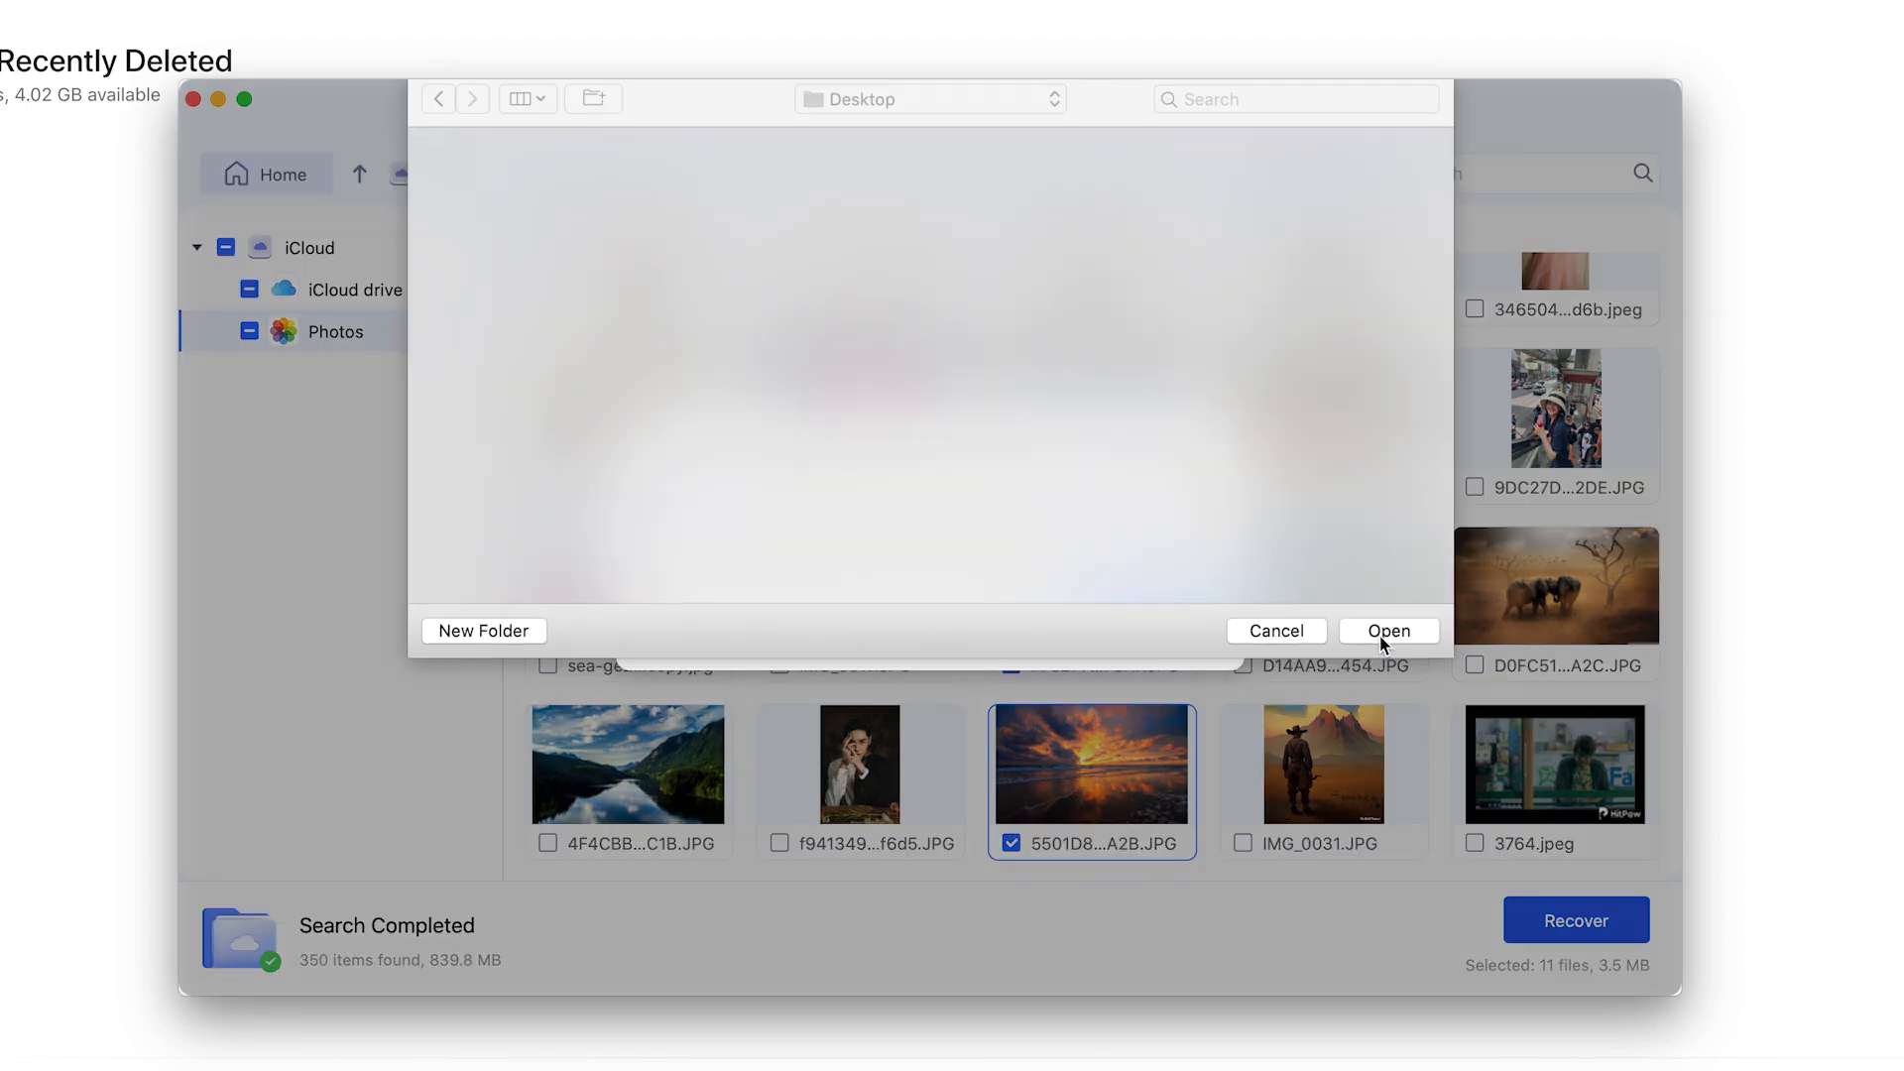
left_click(1388, 631)
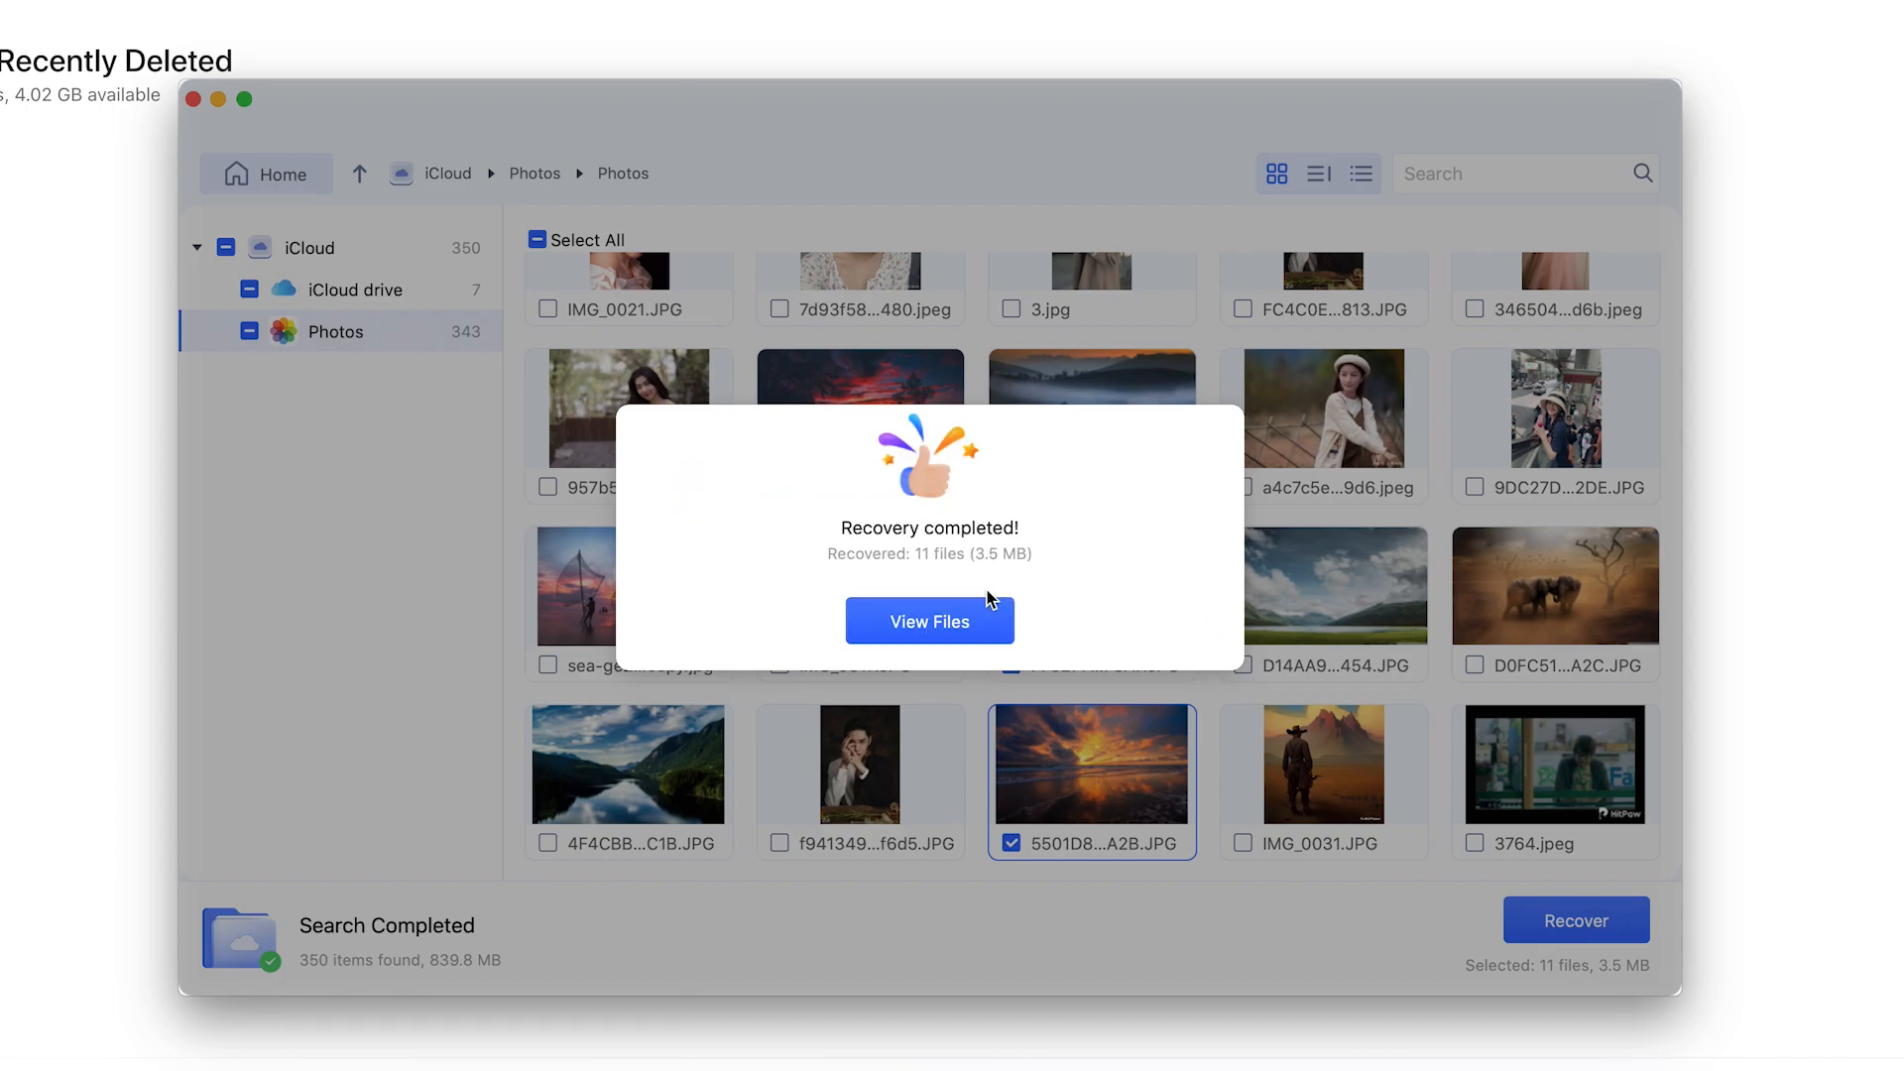
View the recovered files, close the extra Downloads window, and open iCloud > iCloud drive
left_click(929, 620)
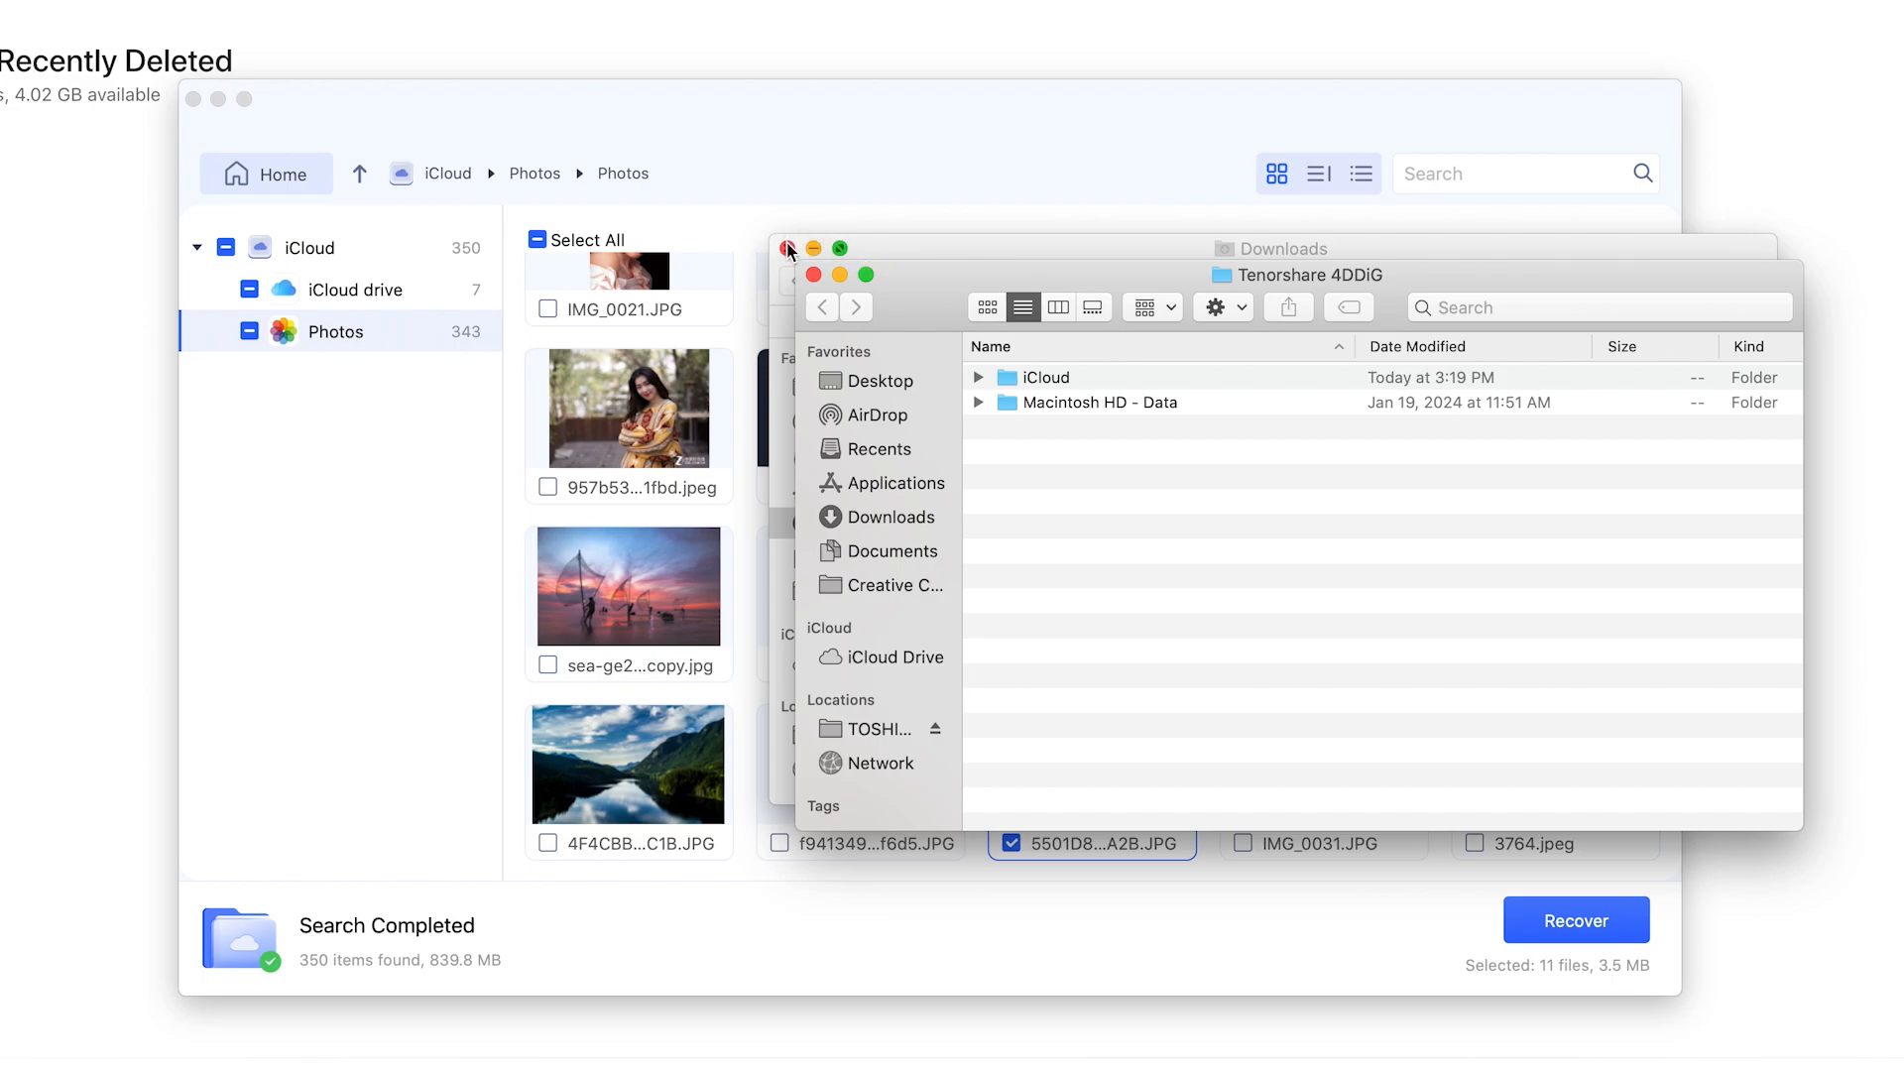
left_click(790, 249)
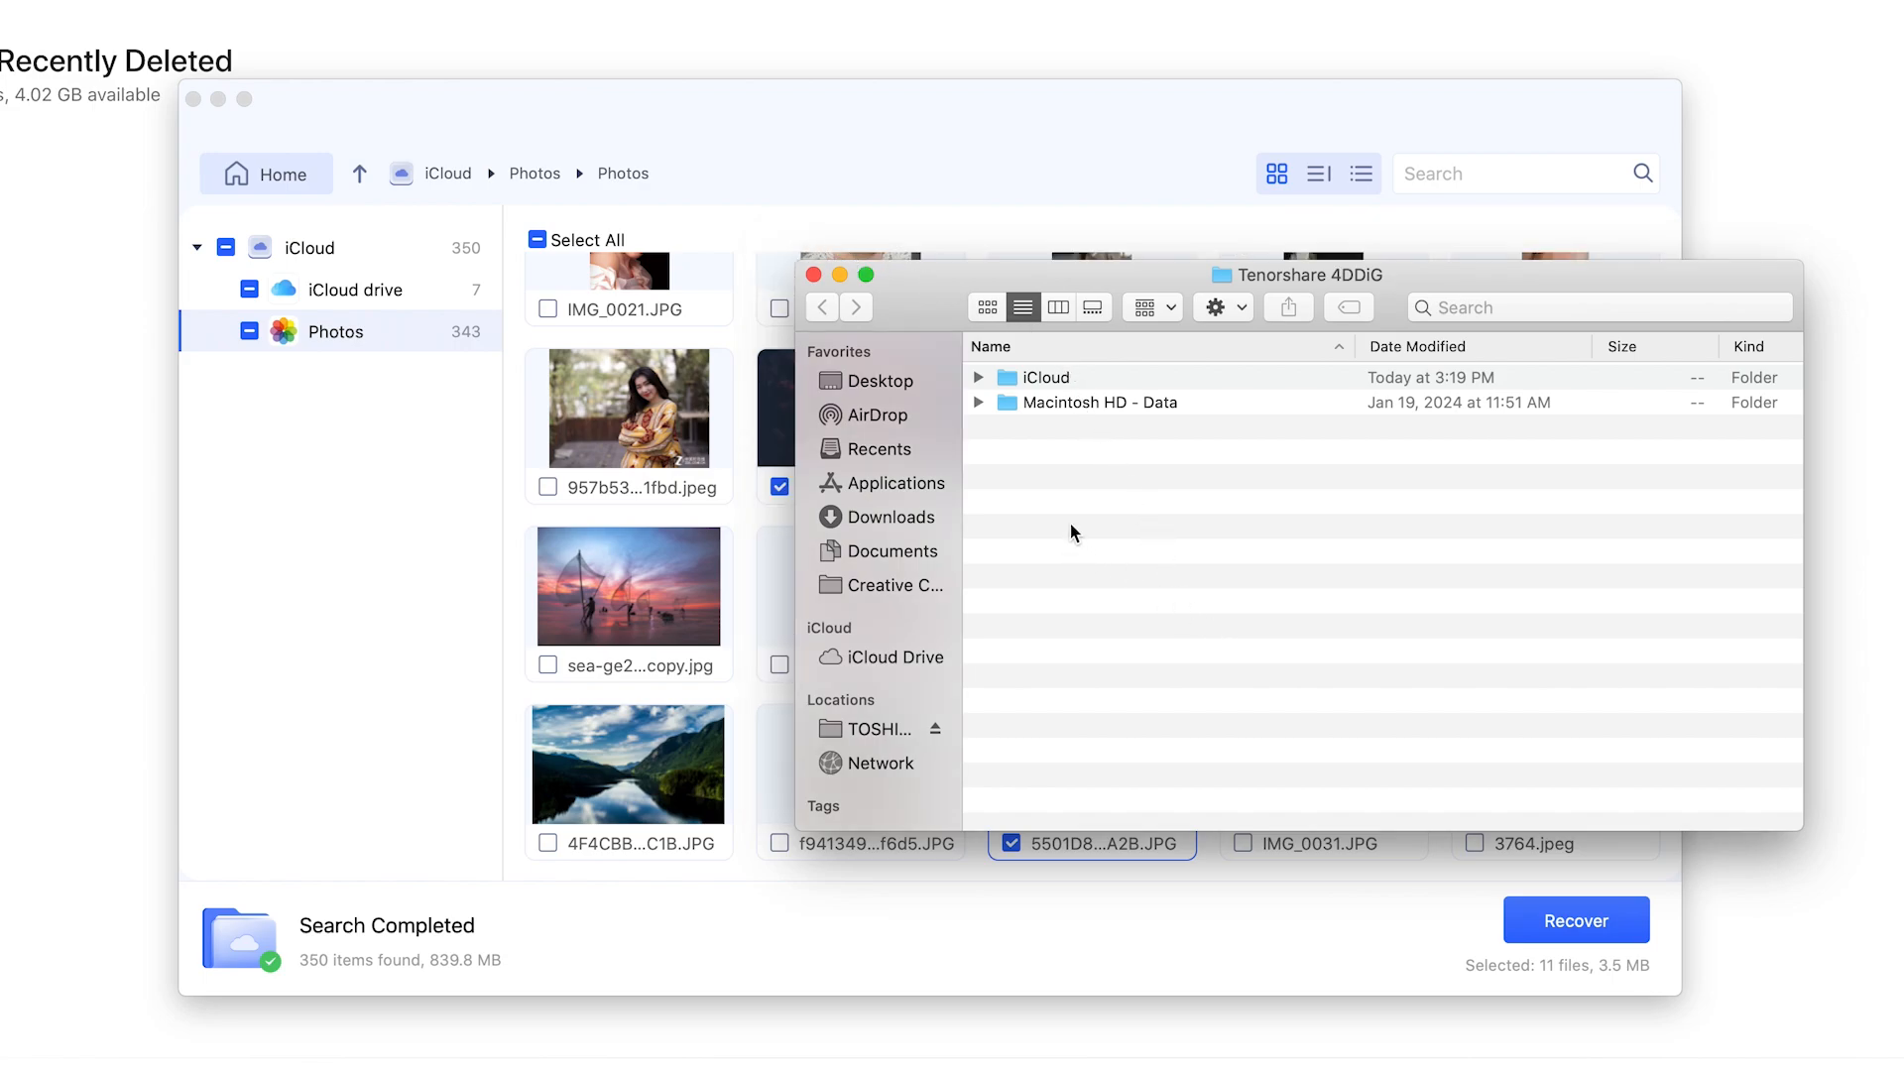
double_click(1040, 377)
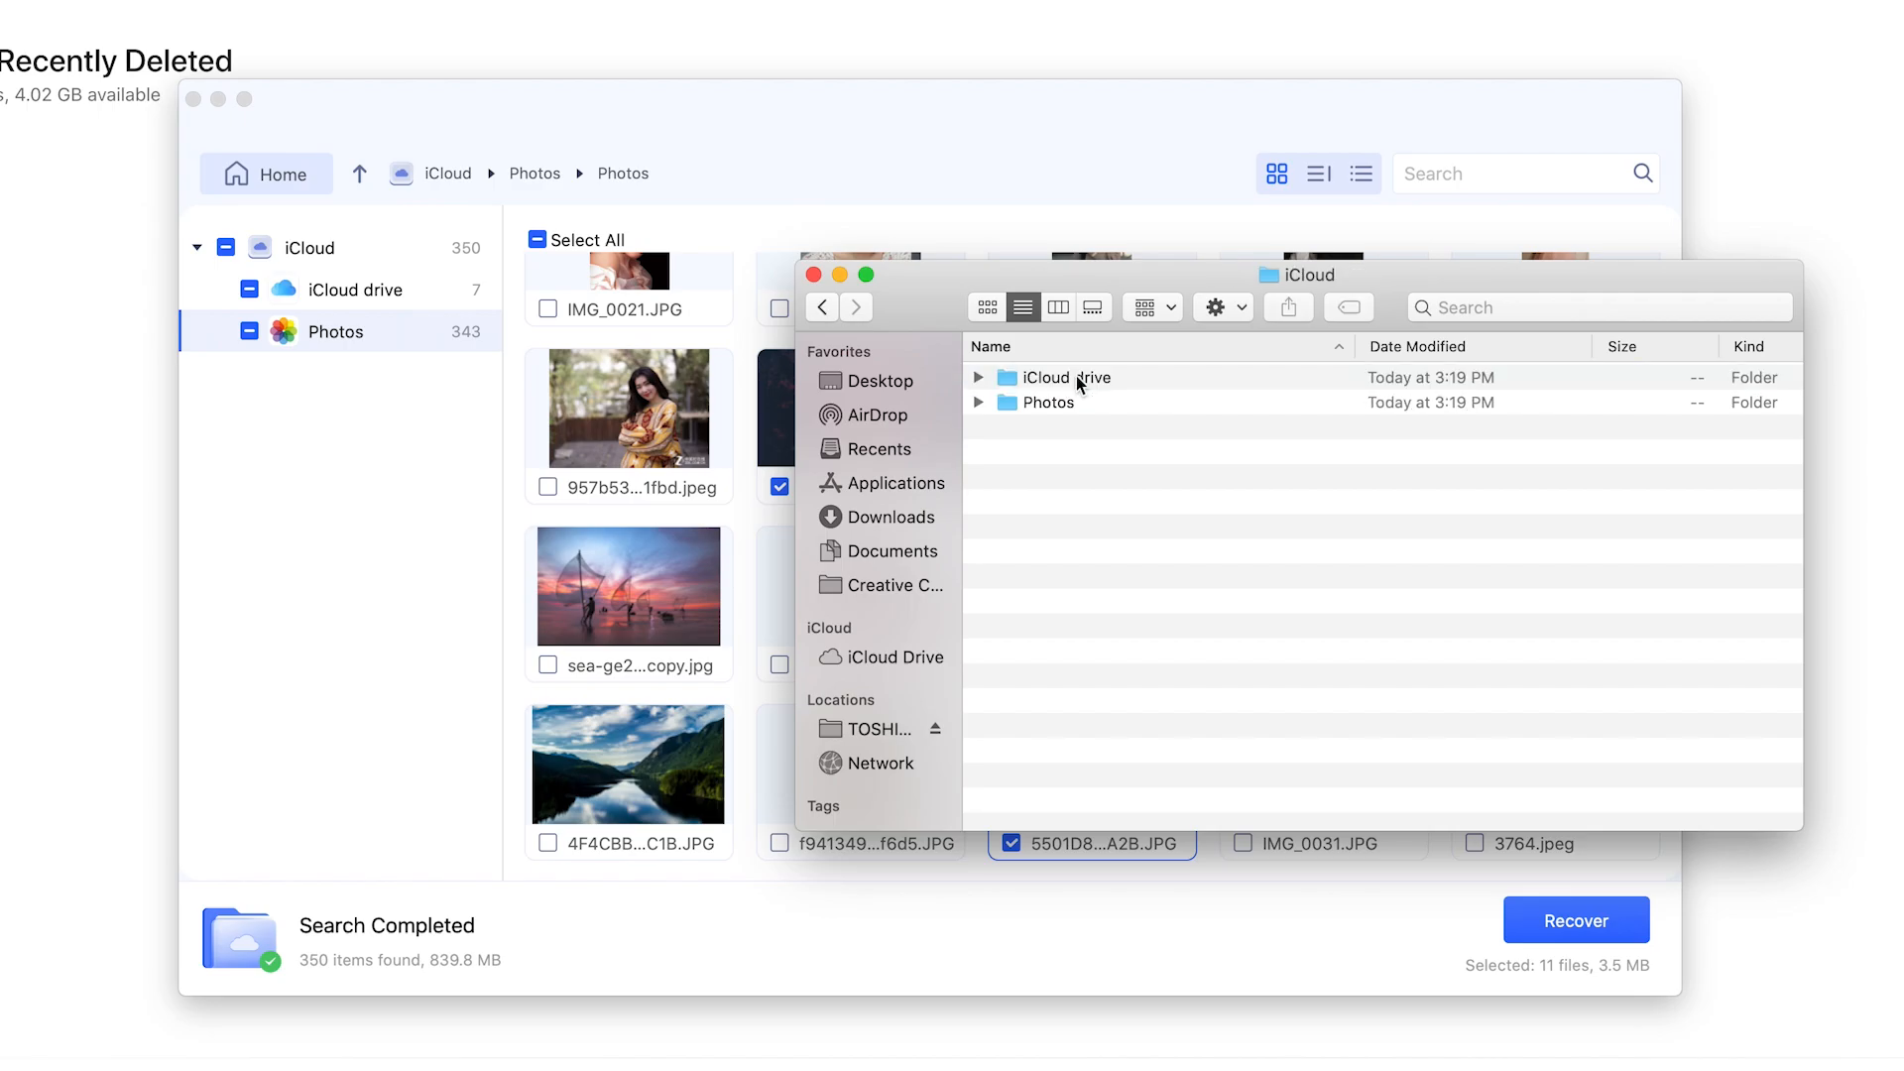
double_click(1059, 376)
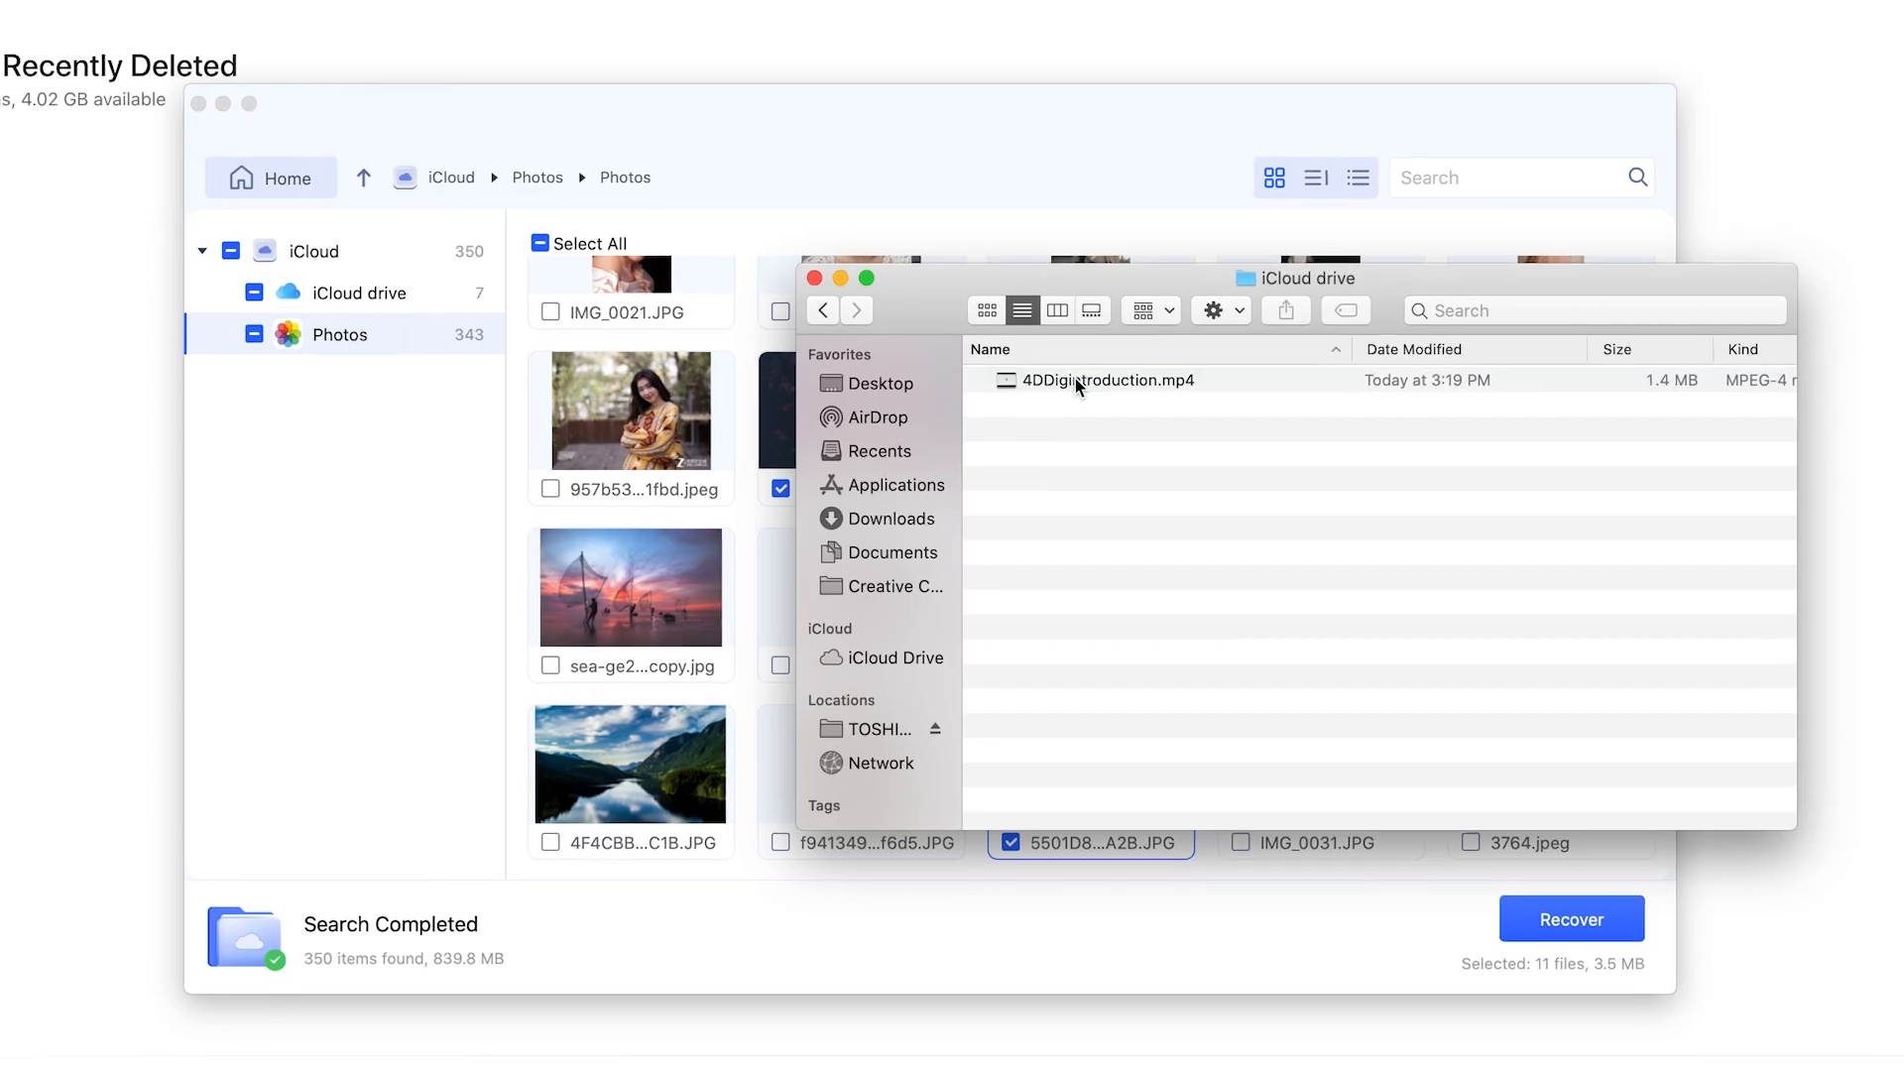
double_click(1106, 380)
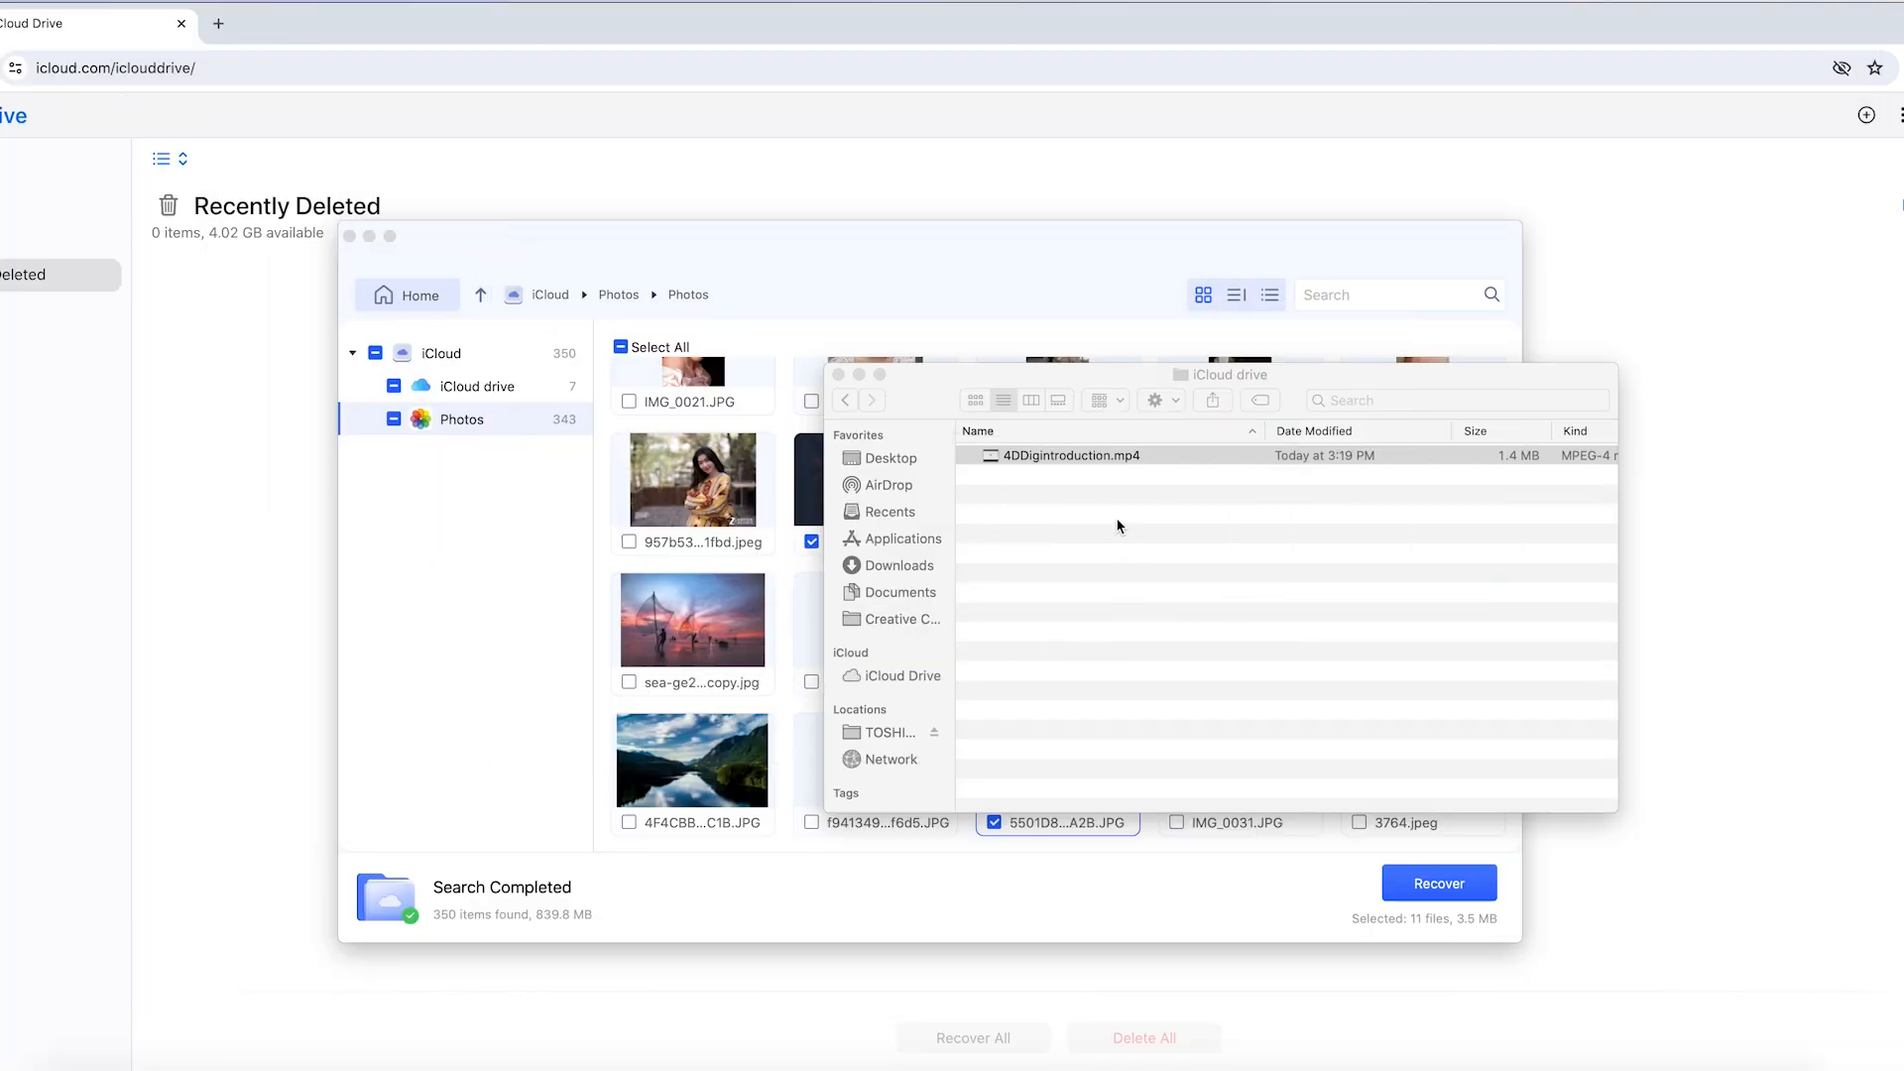
Go back and open Photos > Photos to see the ten recovered JPEG images
left_click(844, 400)
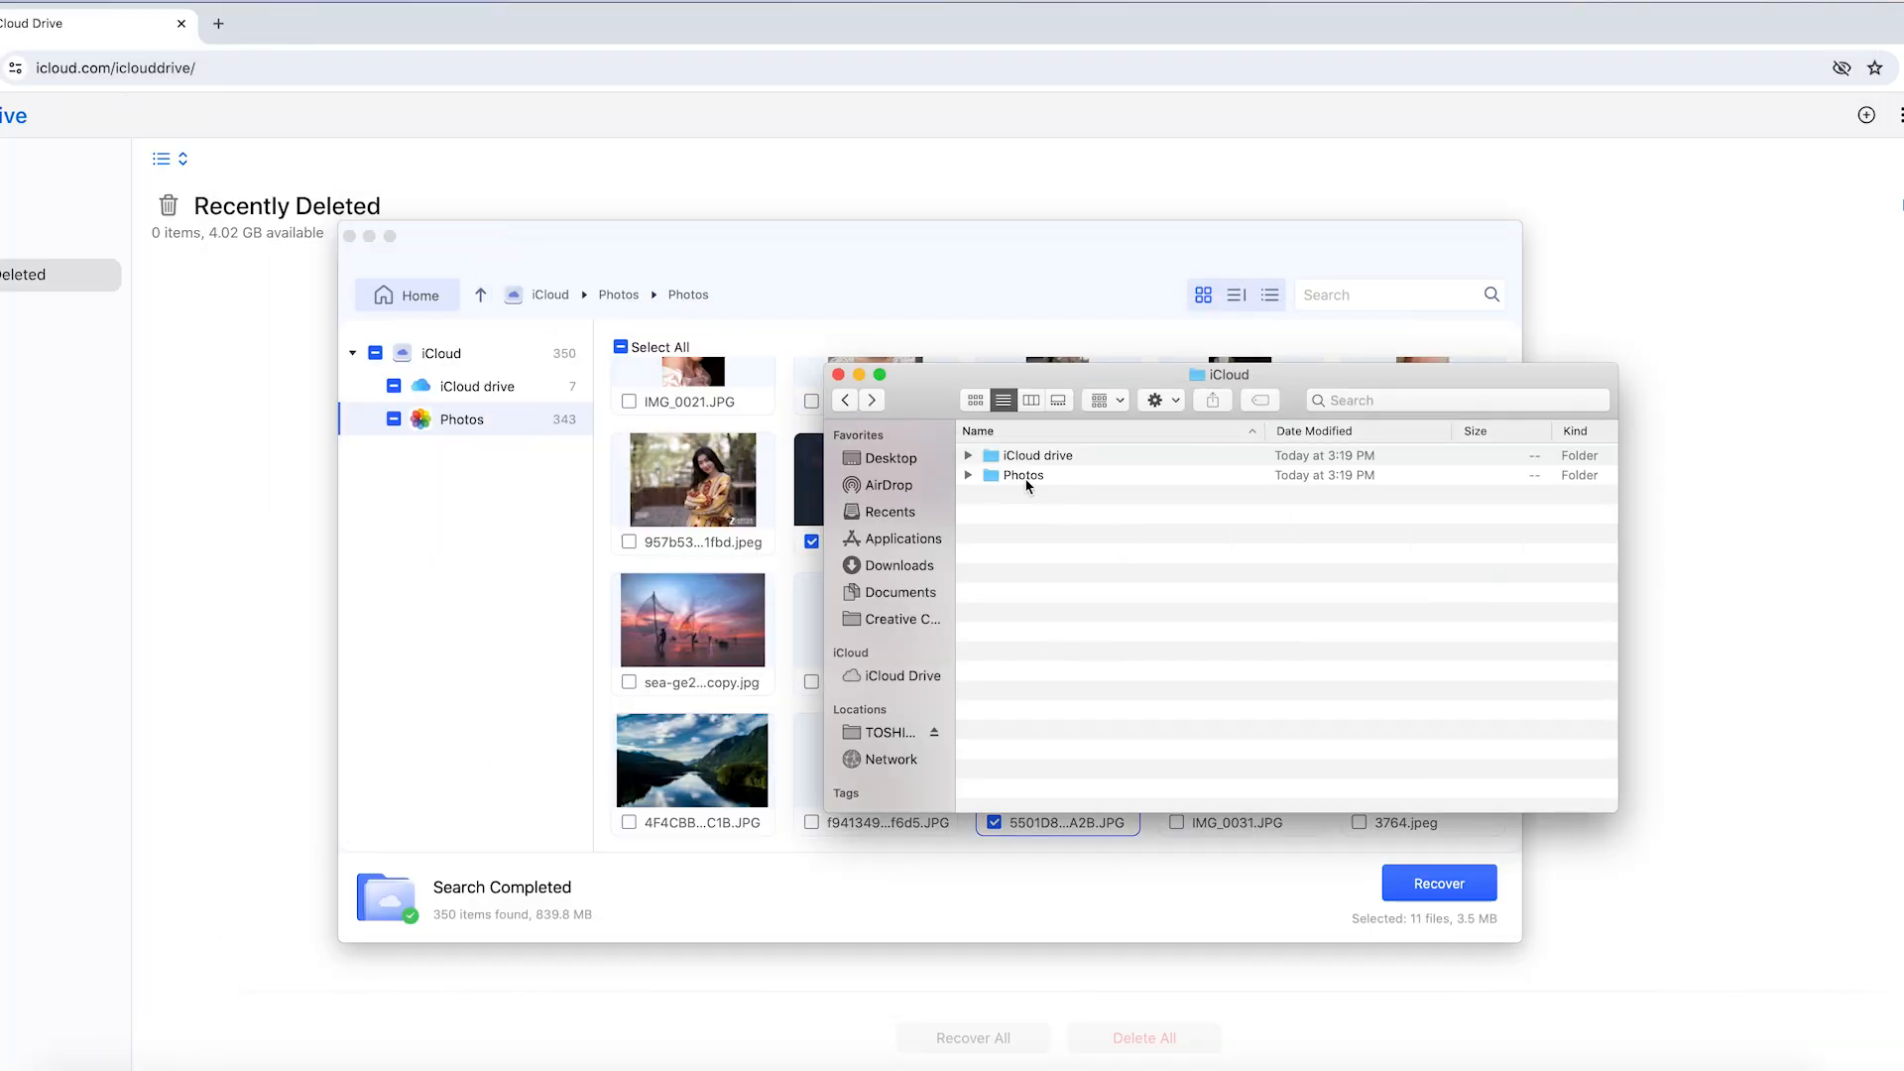
double_click(1035, 455)
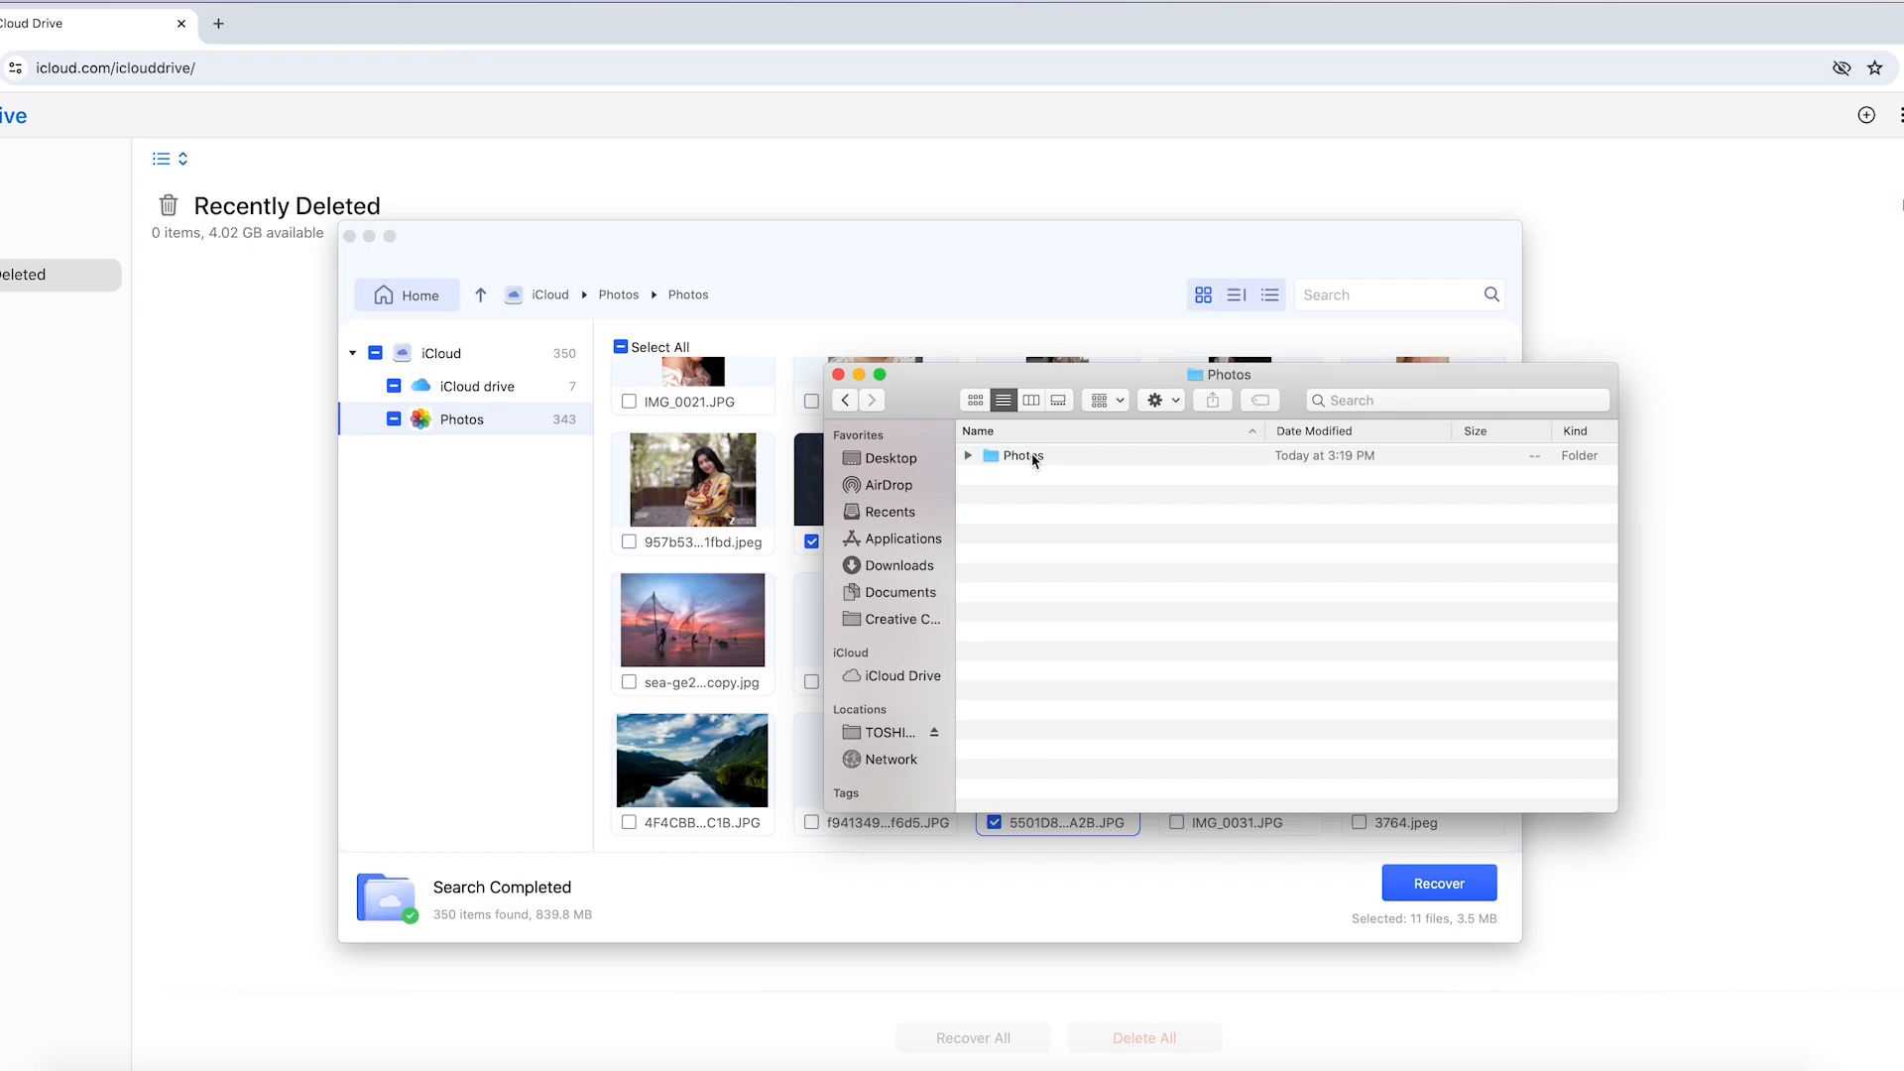
left_click(968, 455)
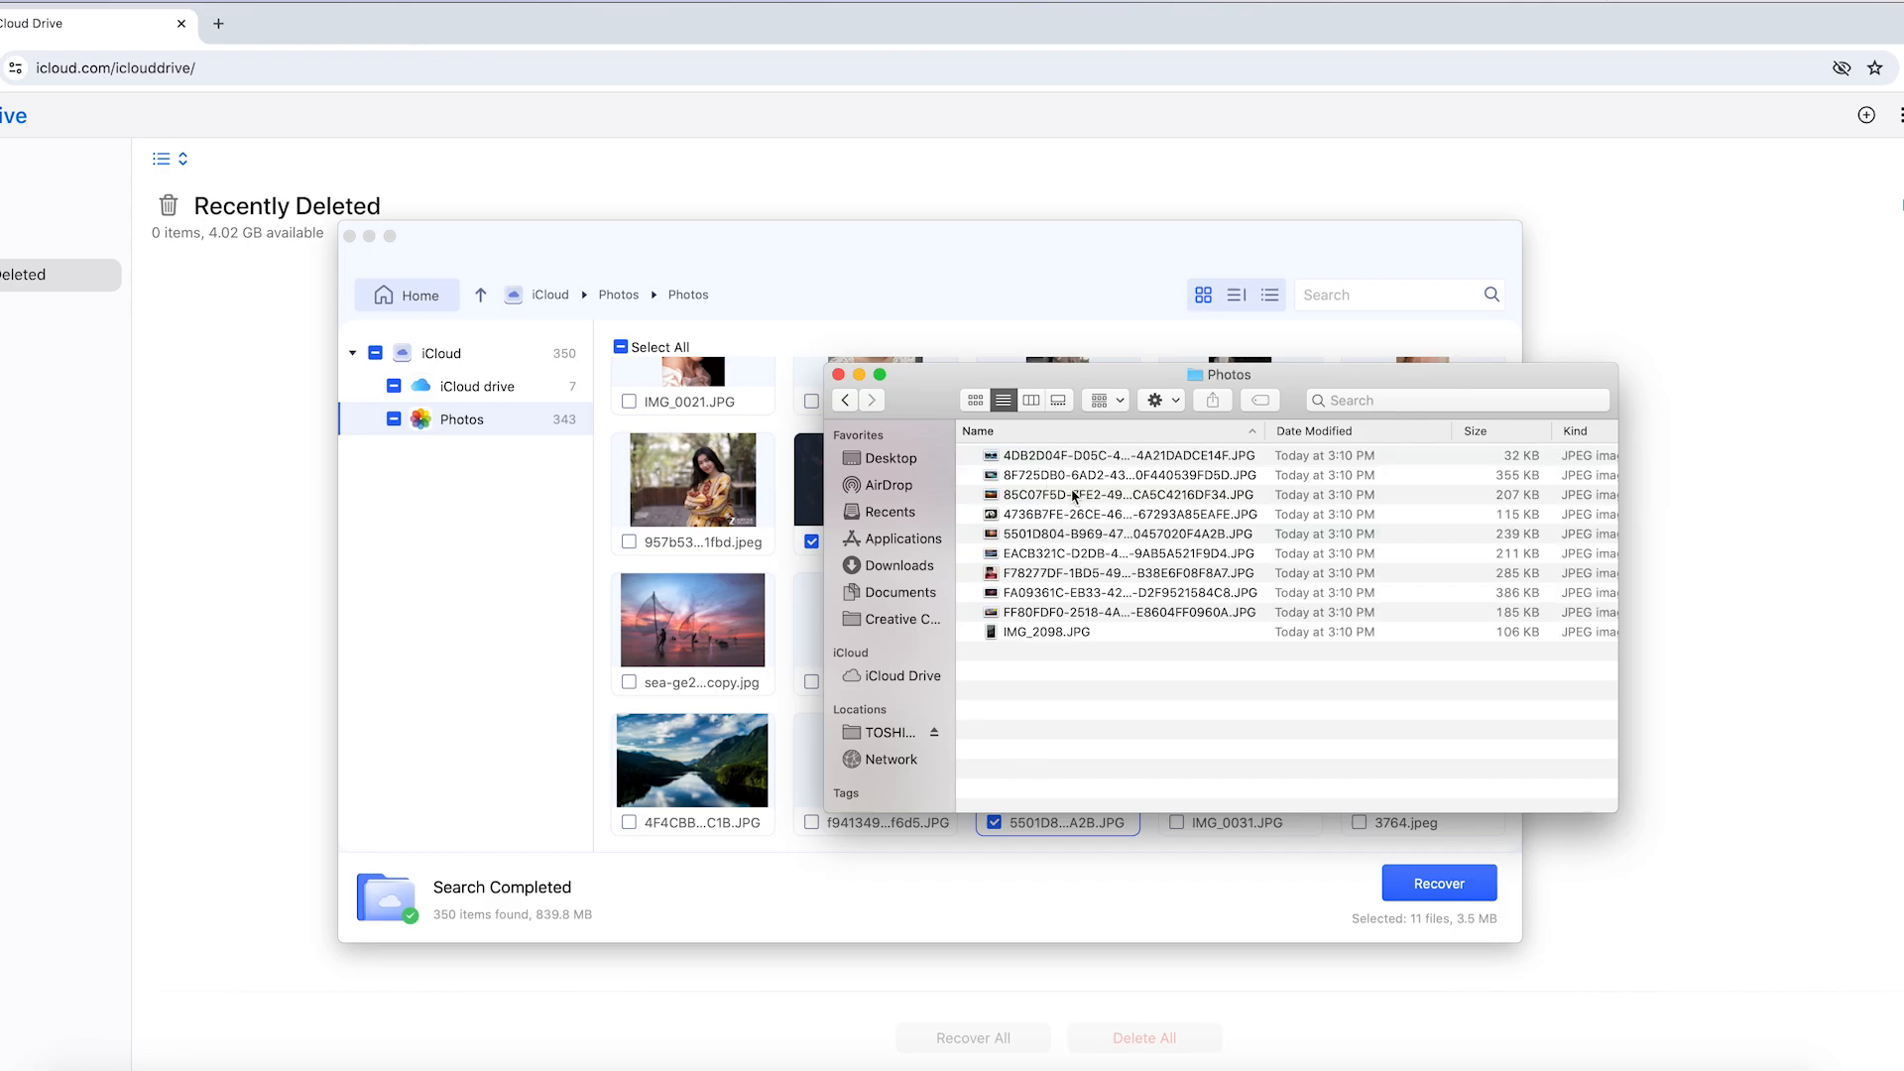